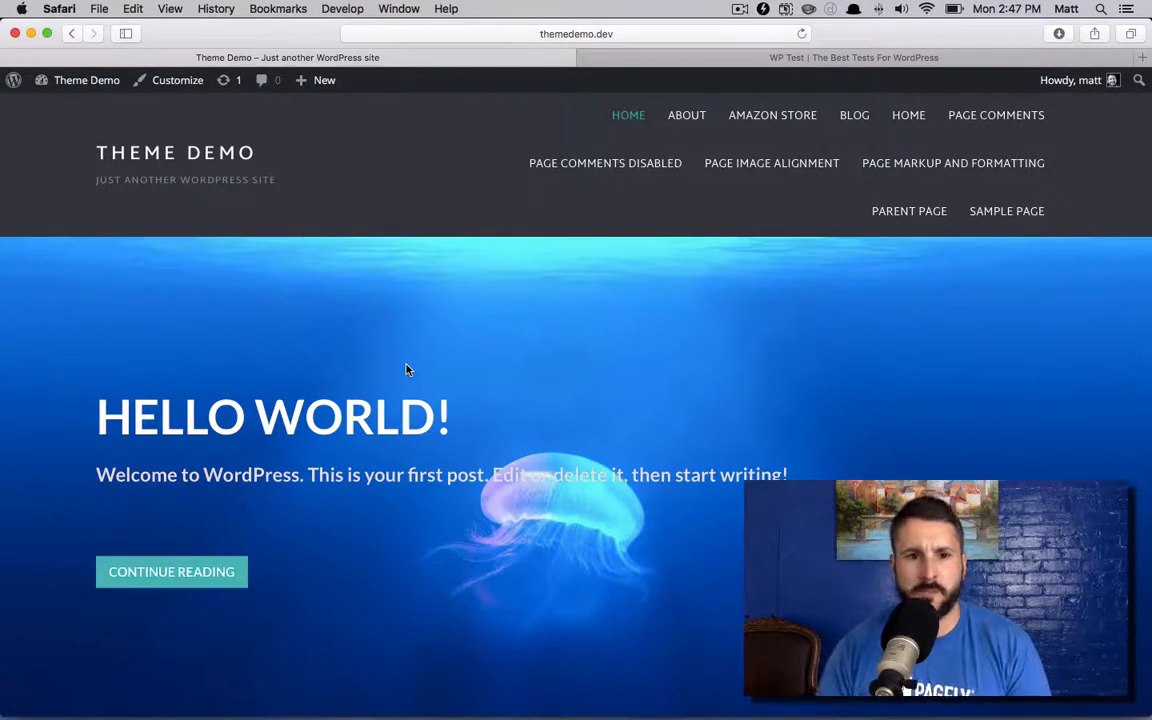
Step: Open the site's Customizer and navigate to the Static Front Page settings
{"action": "scroll", "scroll_direction": "down", "scroll_amount": 3}
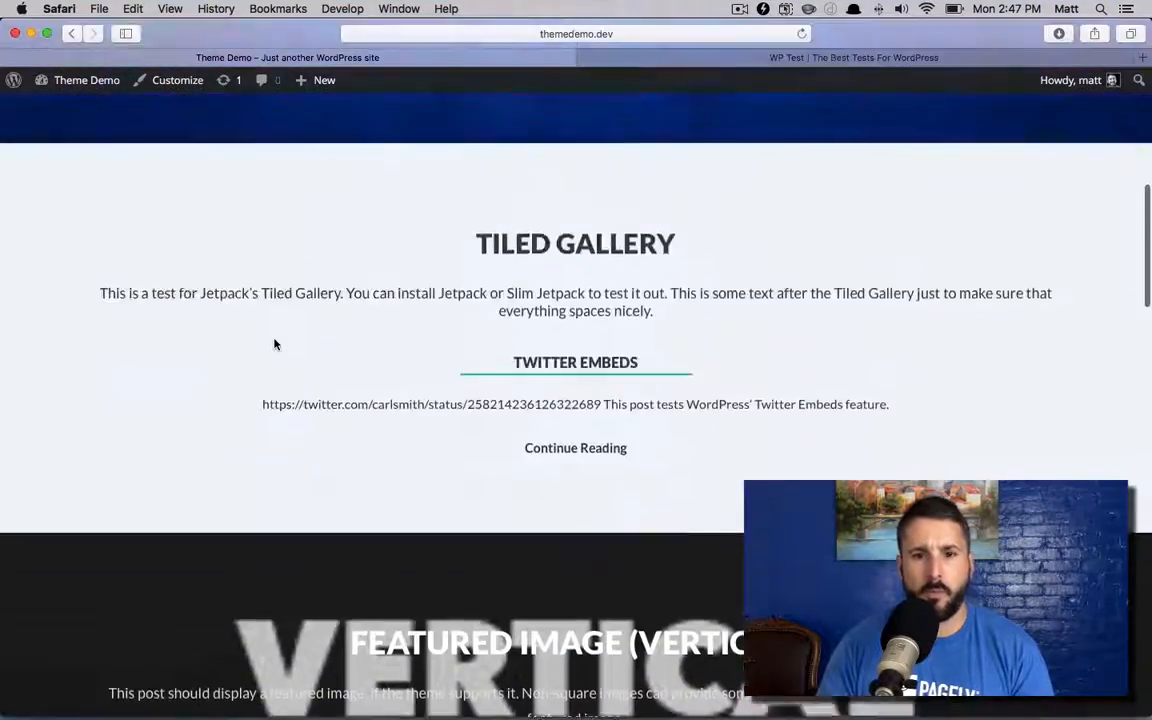
{"action": "scroll", "scroll_direction": "up", "scroll_amount": 3}
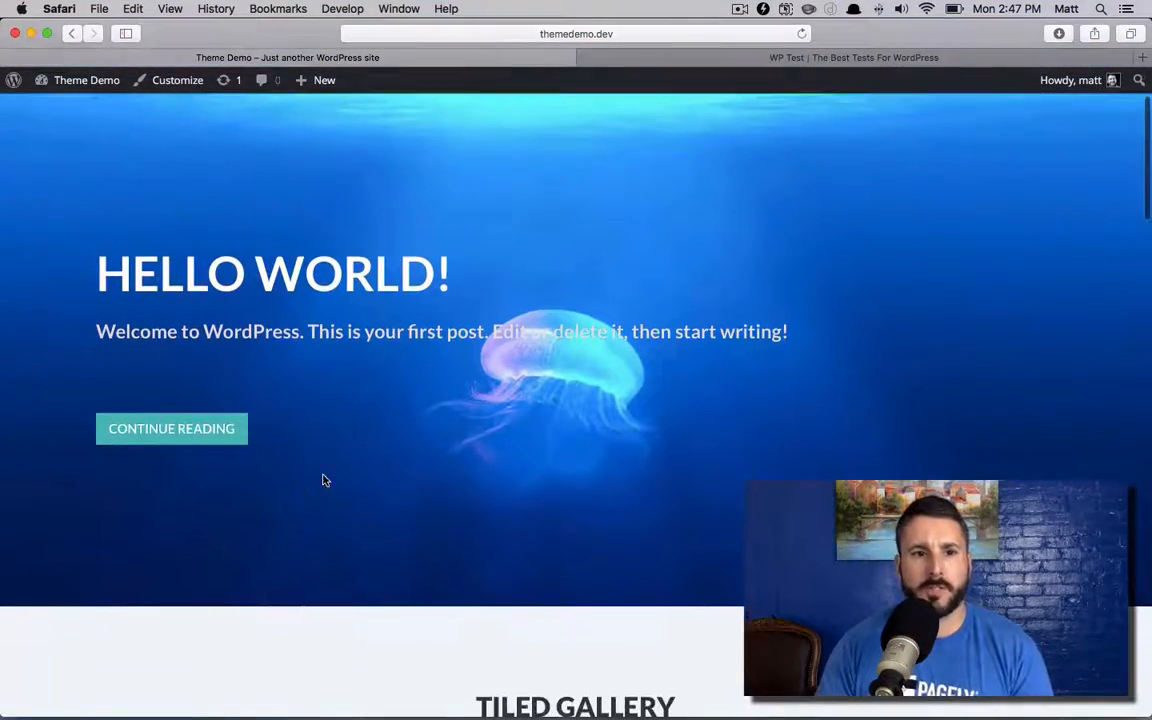
{"action": "scroll", "scroll_direction": "down", "scroll_amount": 3}
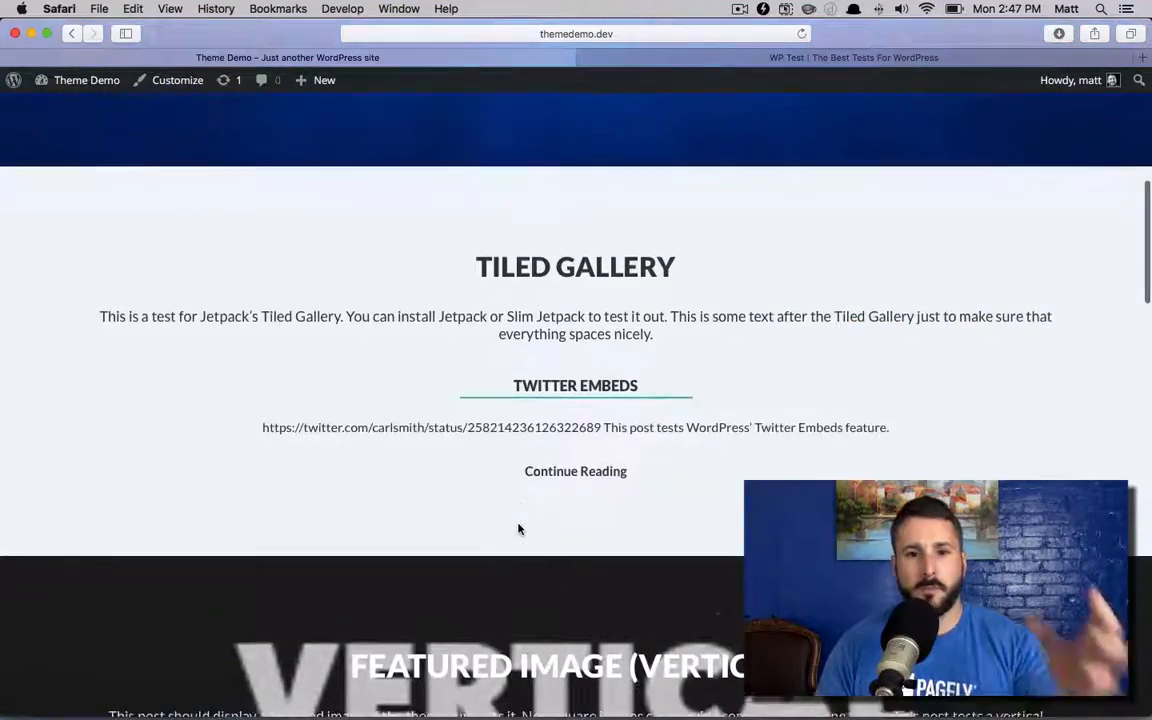
{"action": "scroll", "scroll_direction": "down", "scroll_amount": 3}
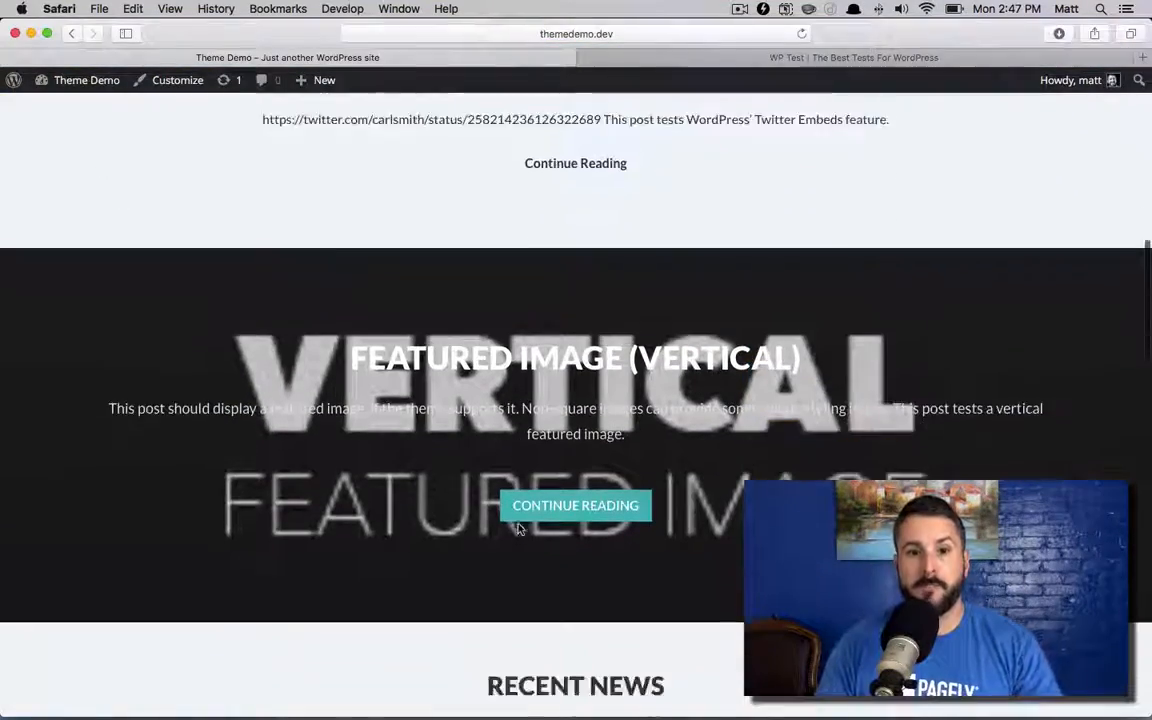
{"action": "scroll", "scroll_direction": "down", "scroll_amount": 3}
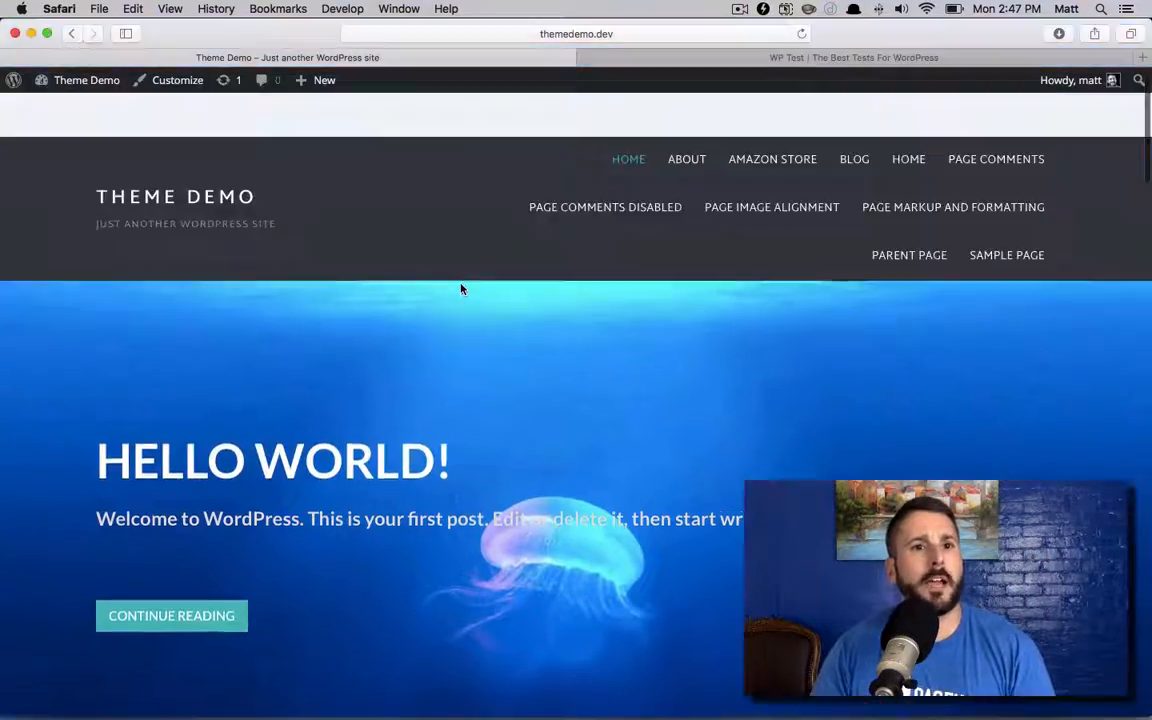
{"action": "scroll", "scroll_direction": "up", "scroll_amount": 3}
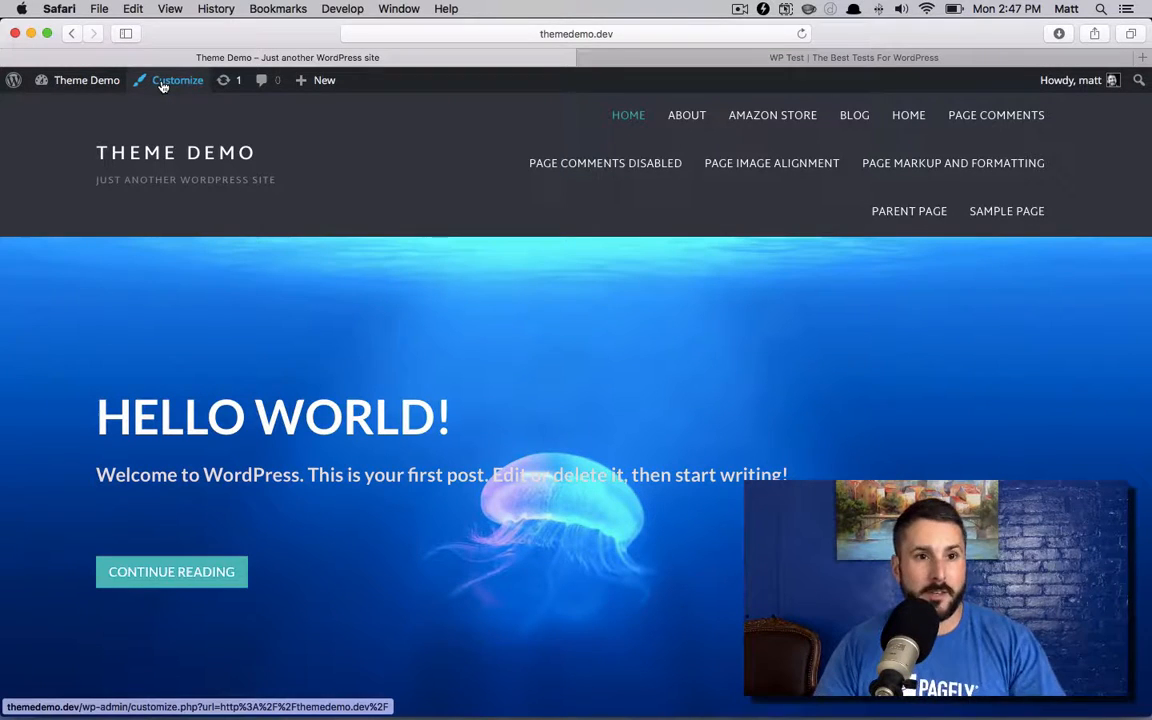
{"action": "left_click", "coordinate": [177, 80]}
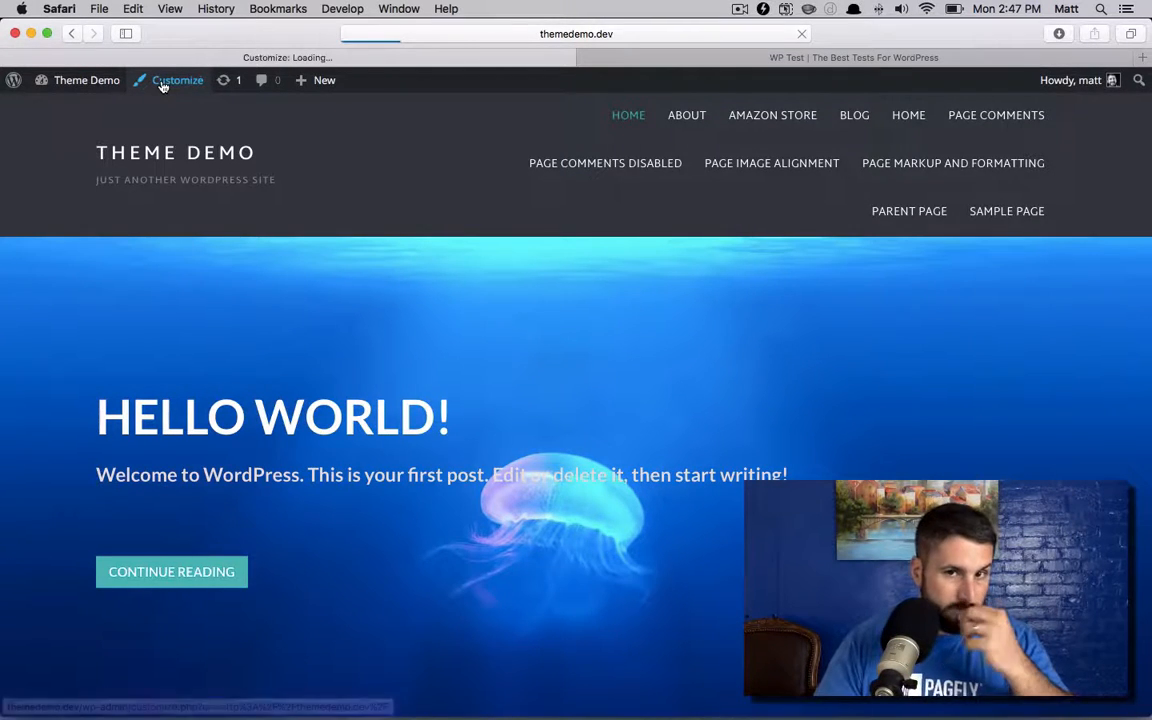
{"action": "left_click", "coordinate": [177, 80]}
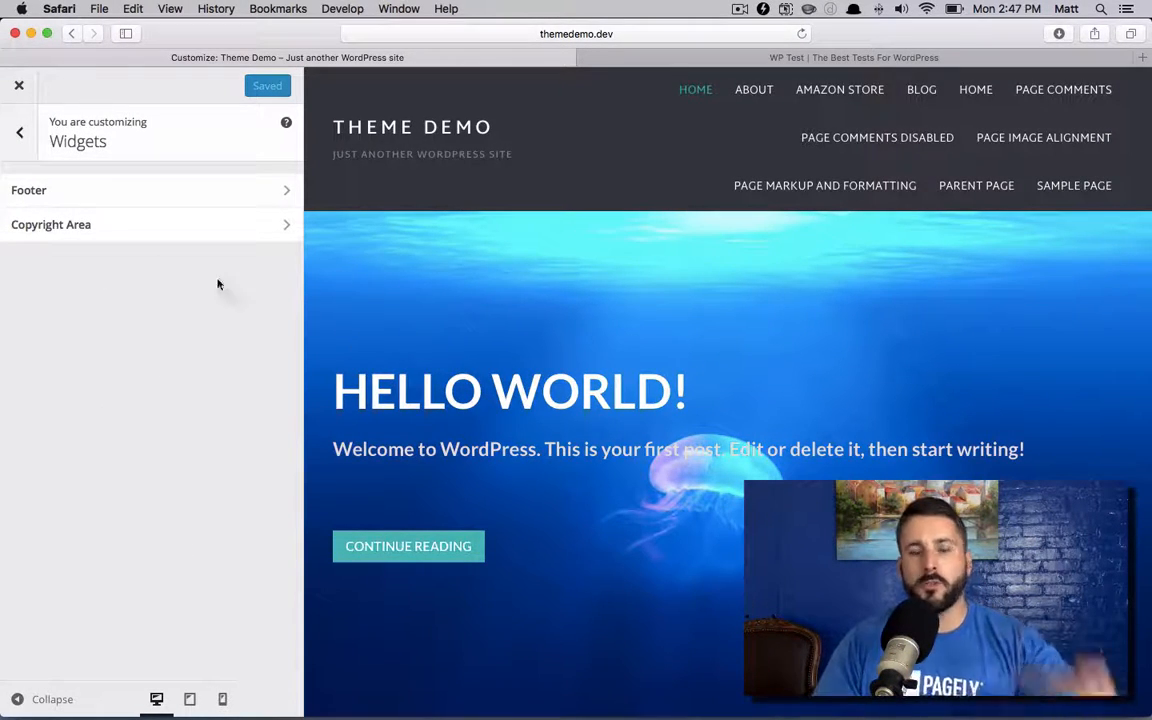
{"action": "mouse_move", "coordinate": [82, 201]}
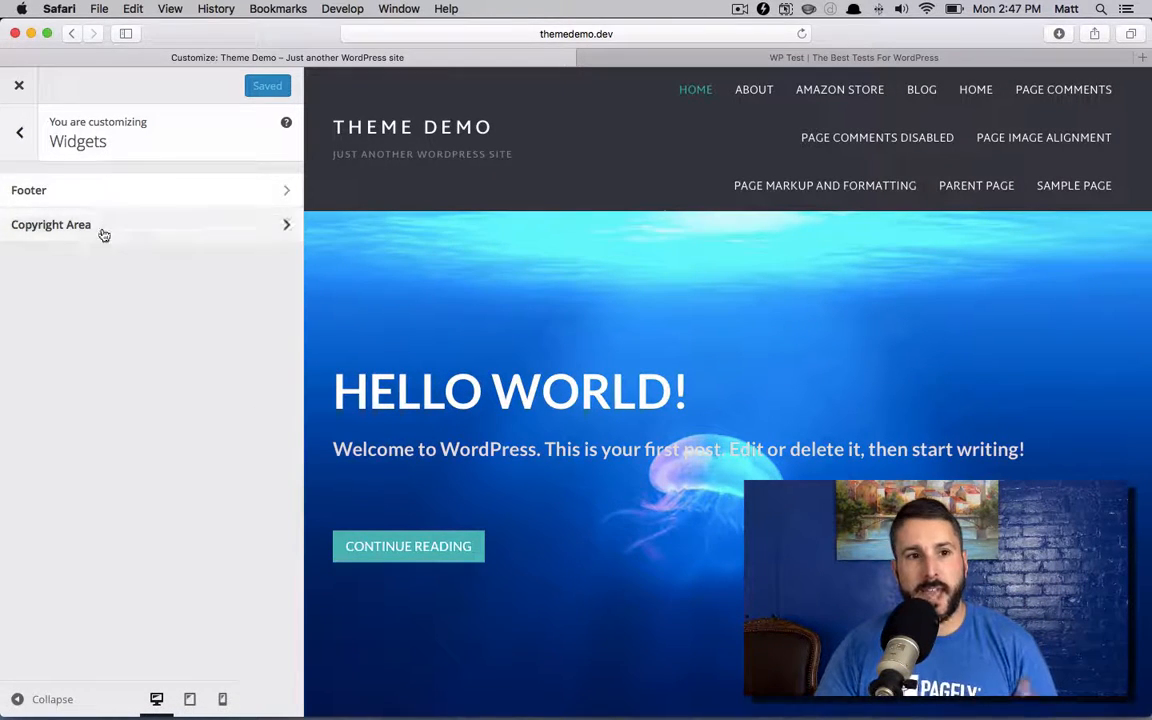
{"action": "mouse_move", "coordinate": [493, 403]}
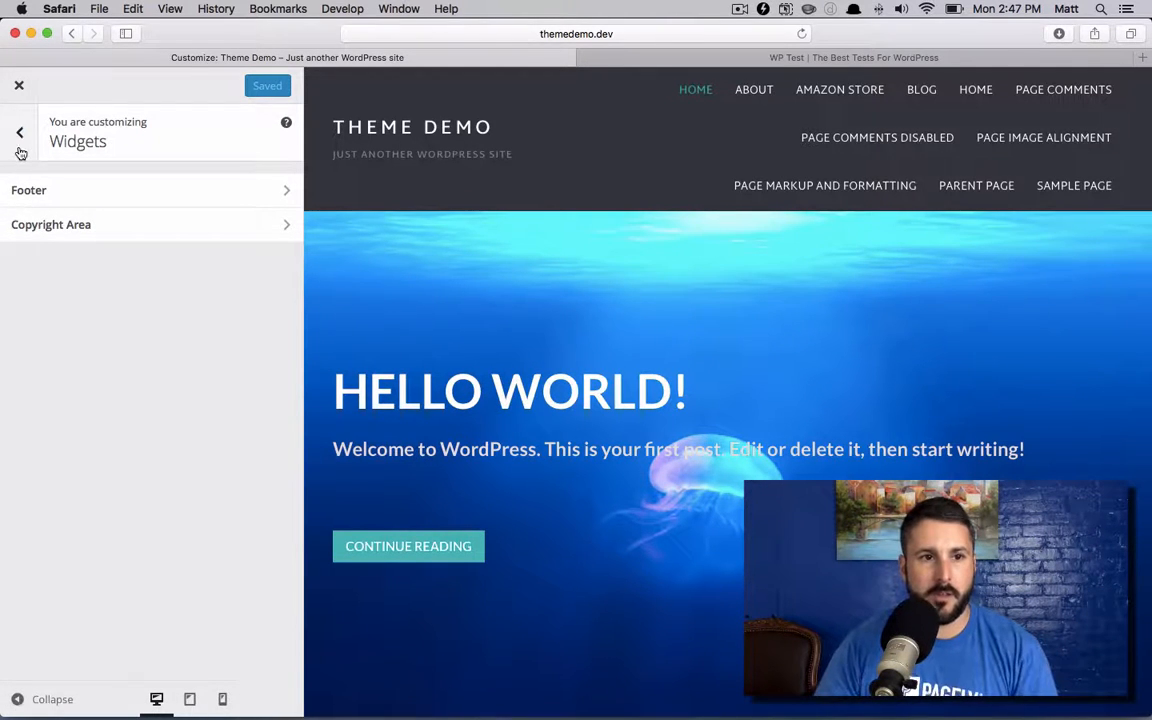
{"action": "left_click", "coordinate": [20, 132]}
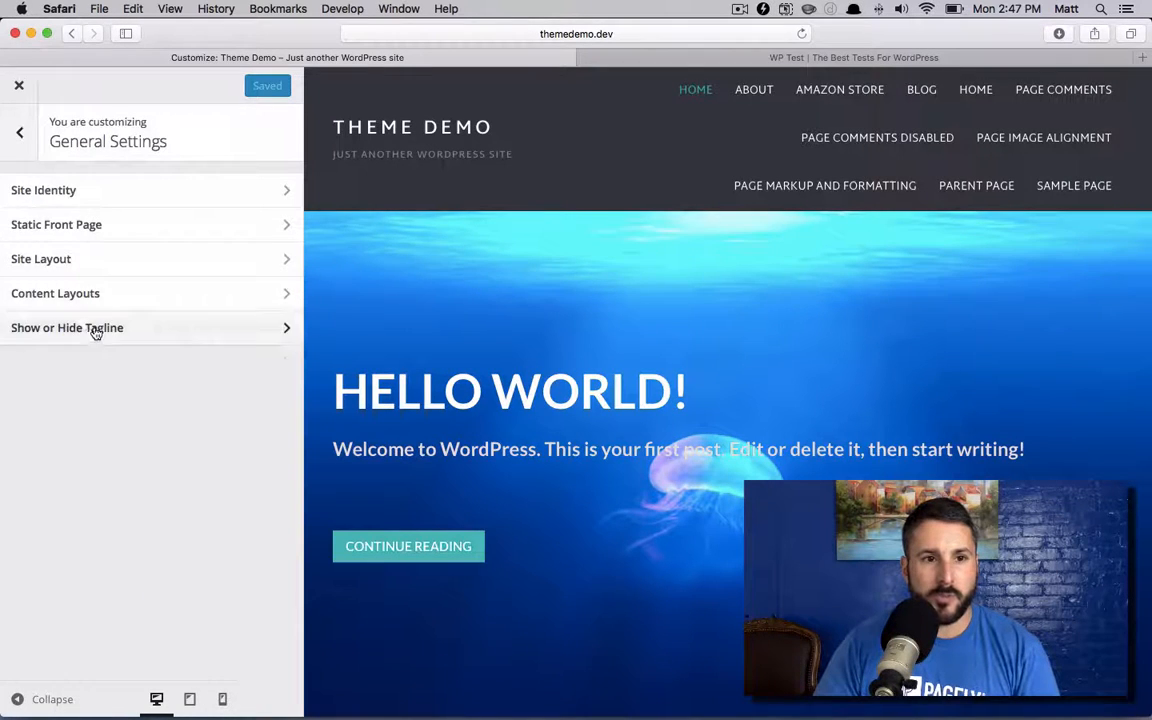
{"action": "mouse_move", "coordinate": [147, 224]}
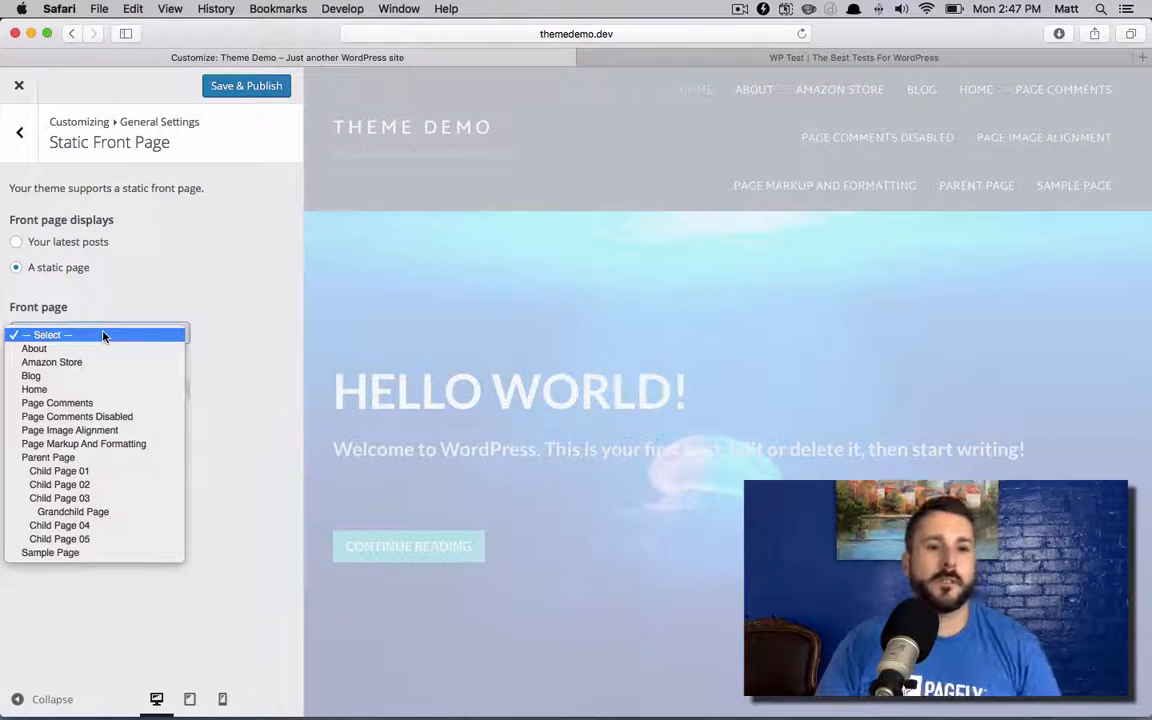
Step: Choose Home as the static front page, publish, and collapse the sidebar
{"action": "left_click", "coordinate": [34, 389]}
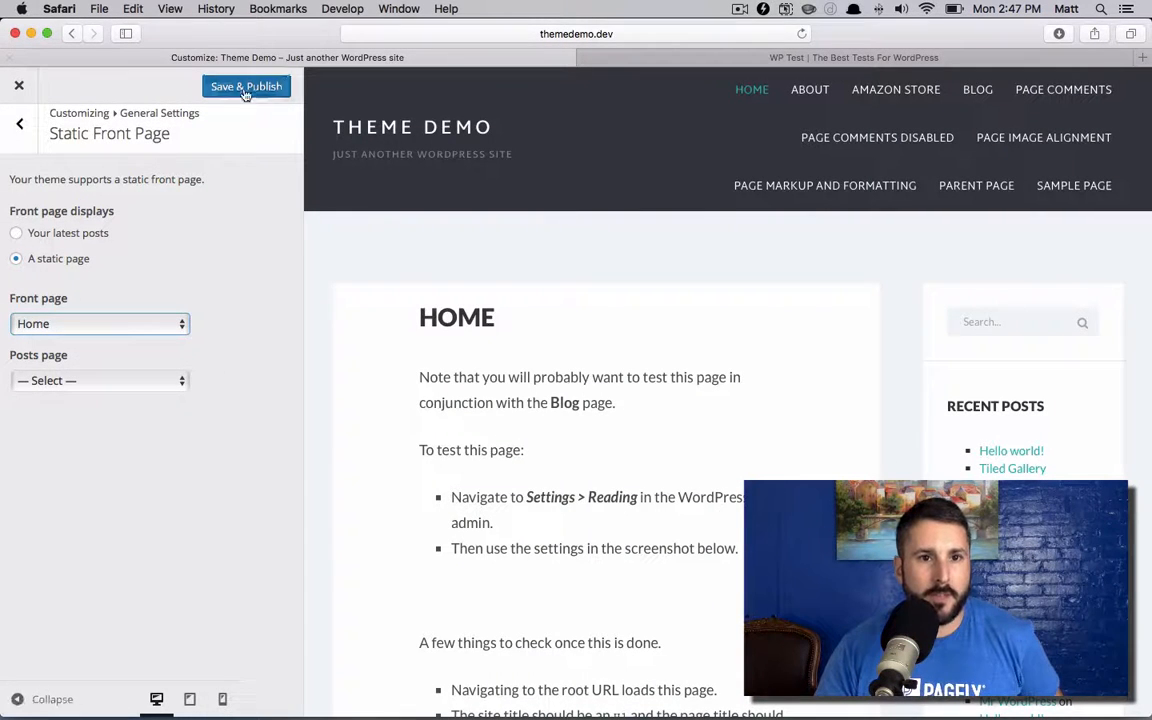
{"action": "left_click", "coordinate": [246, 86]}
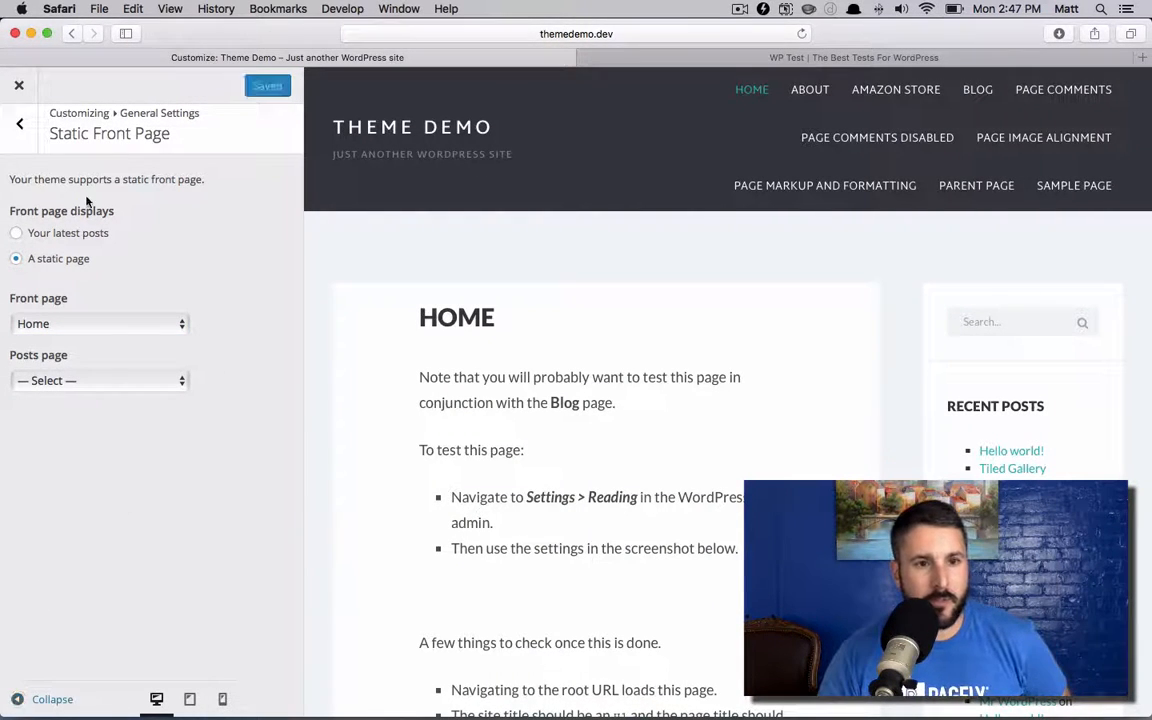
{"action": "left_click", "coordinate": [19, 123]}
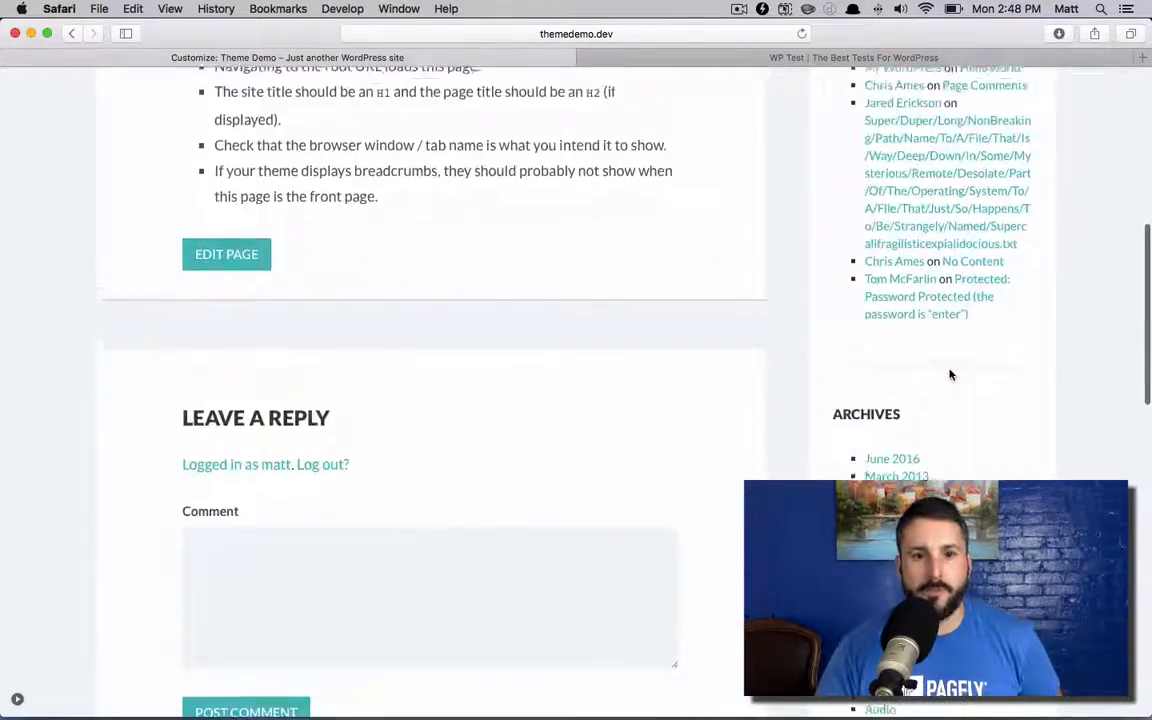
{"action": "scroll", "scroll_direction": "up", "scroll_amount": 3}
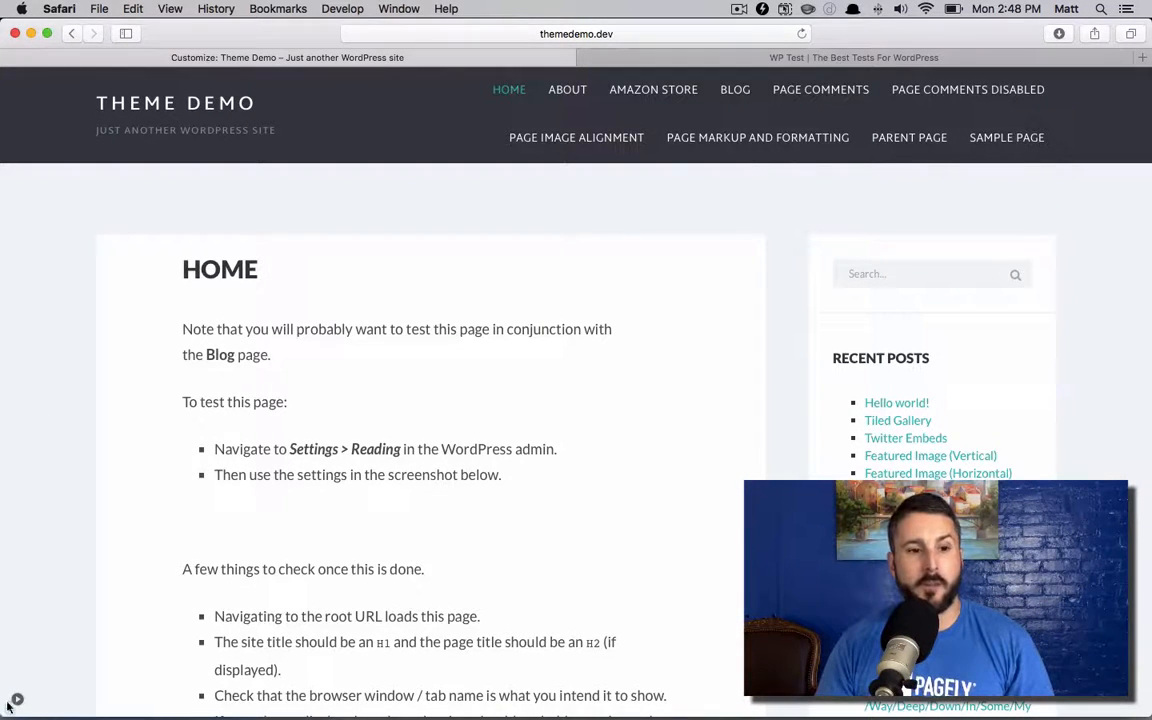
Step: Search 'note' in the Front Page widget area and add a Note Widget
{"action": "left_click", "coordinate": [16, 698]}
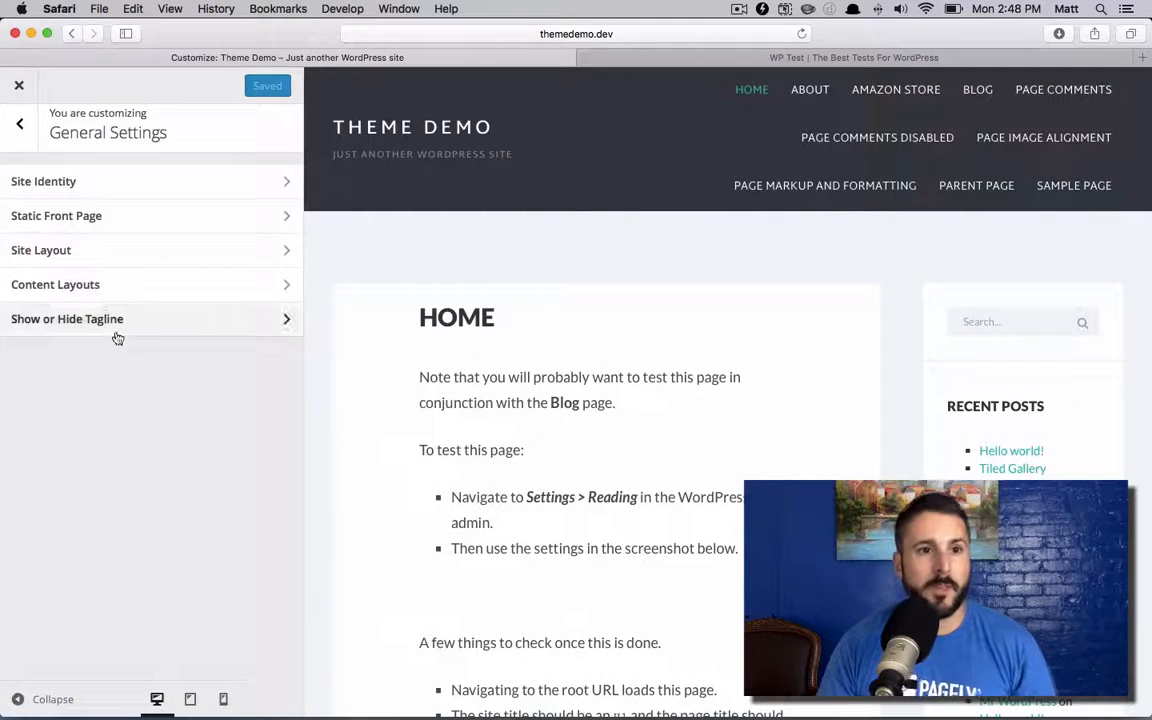
{"action": "left_click", "coordinate": [19, 123]}
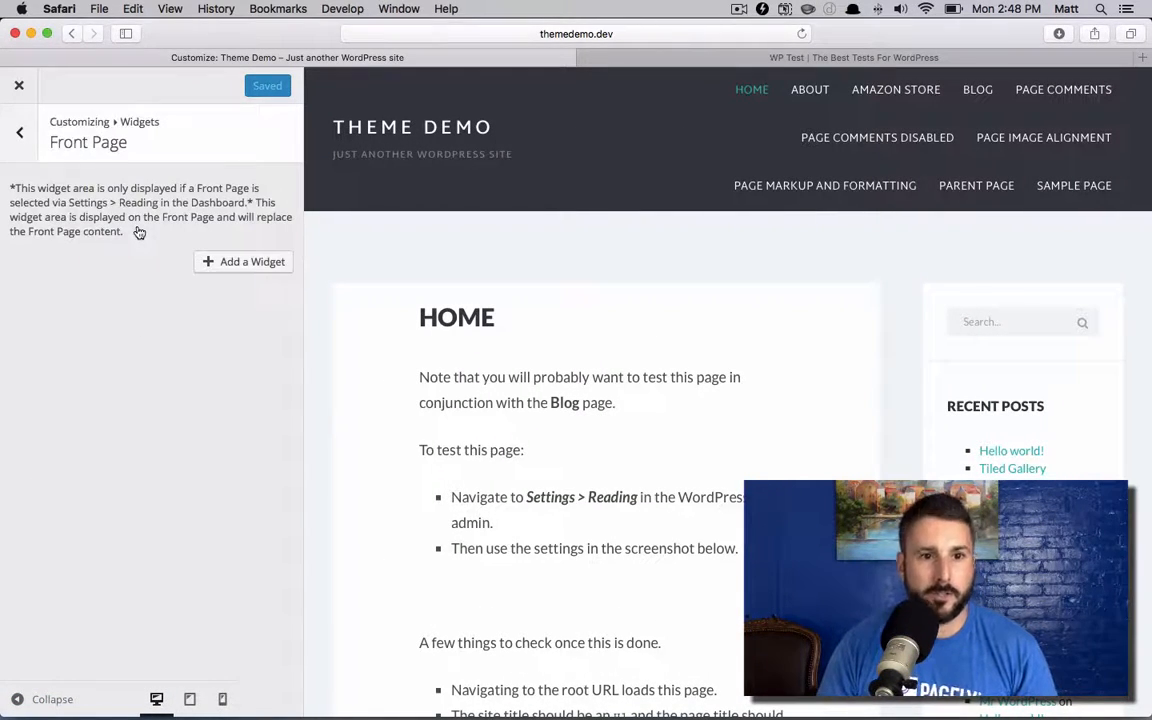
{"action": "left_click", "coordinate": [19, 131]}
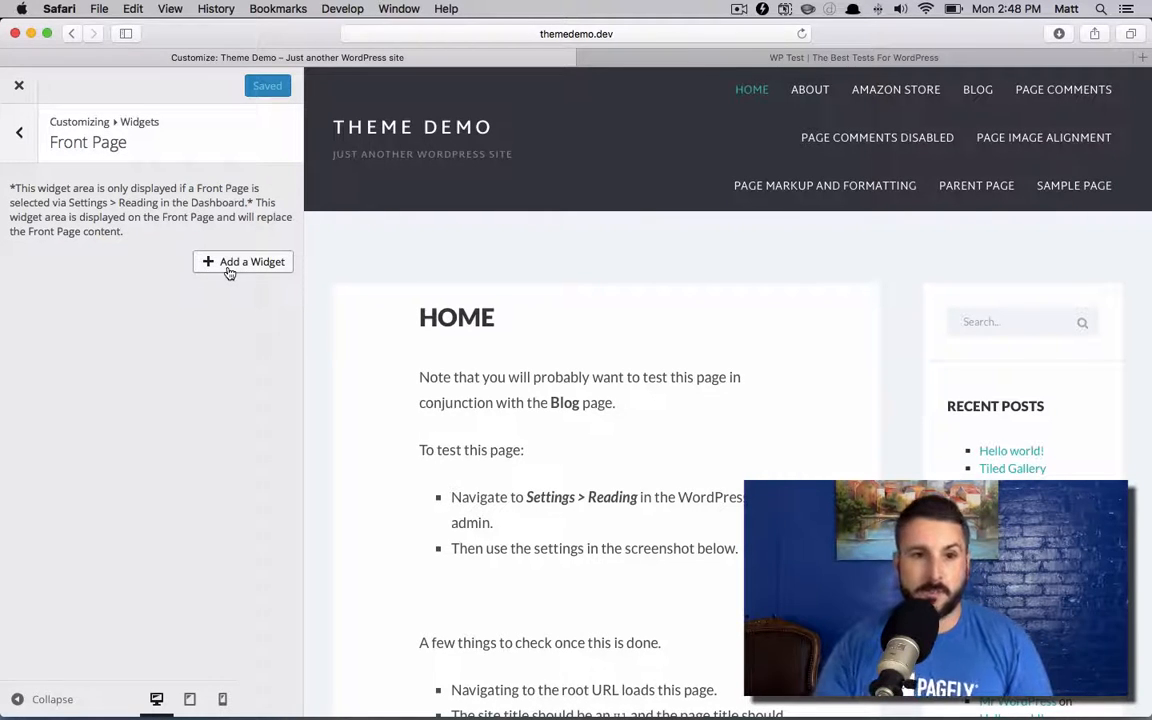
{"action": "left_click", "coordinate": [243, 261]}
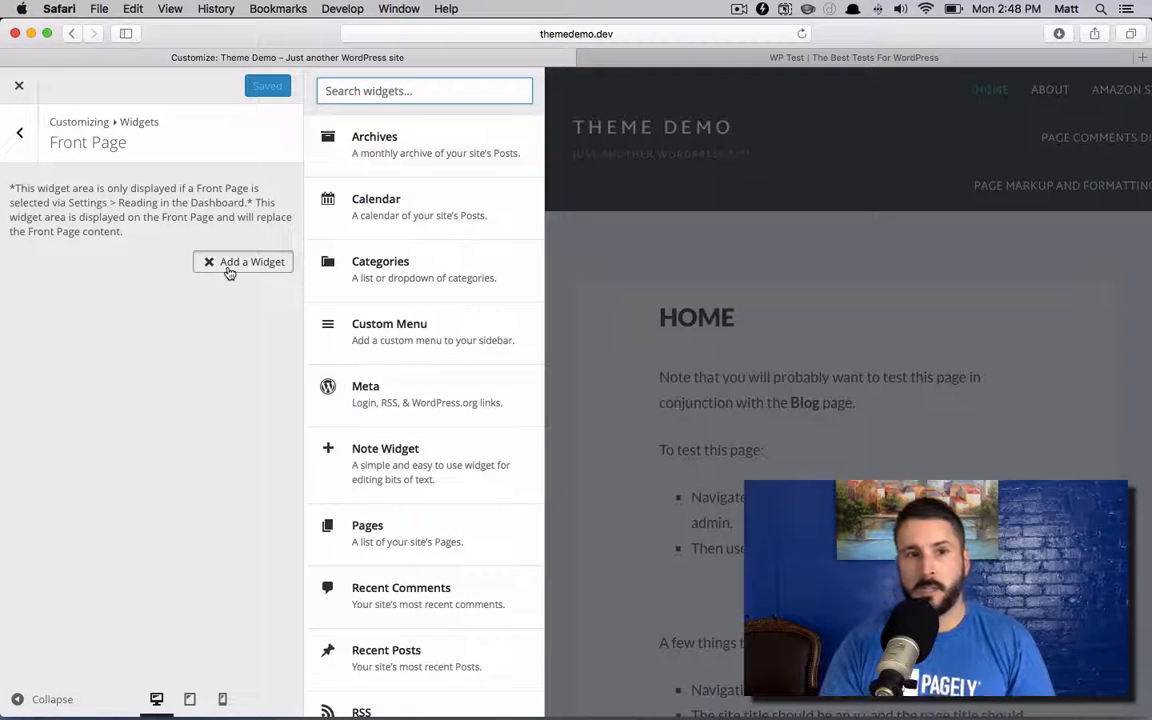
{"action": "type", "text": "note"}
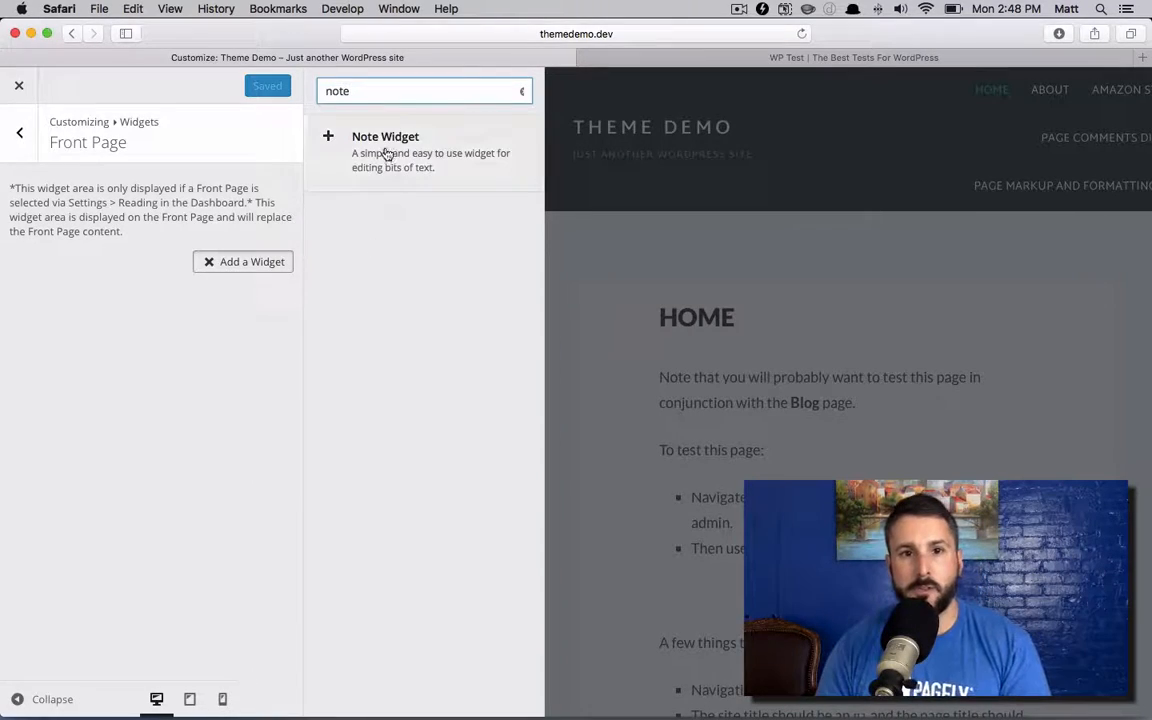
{"action": "left_click", "coordinate": [385, 136]}
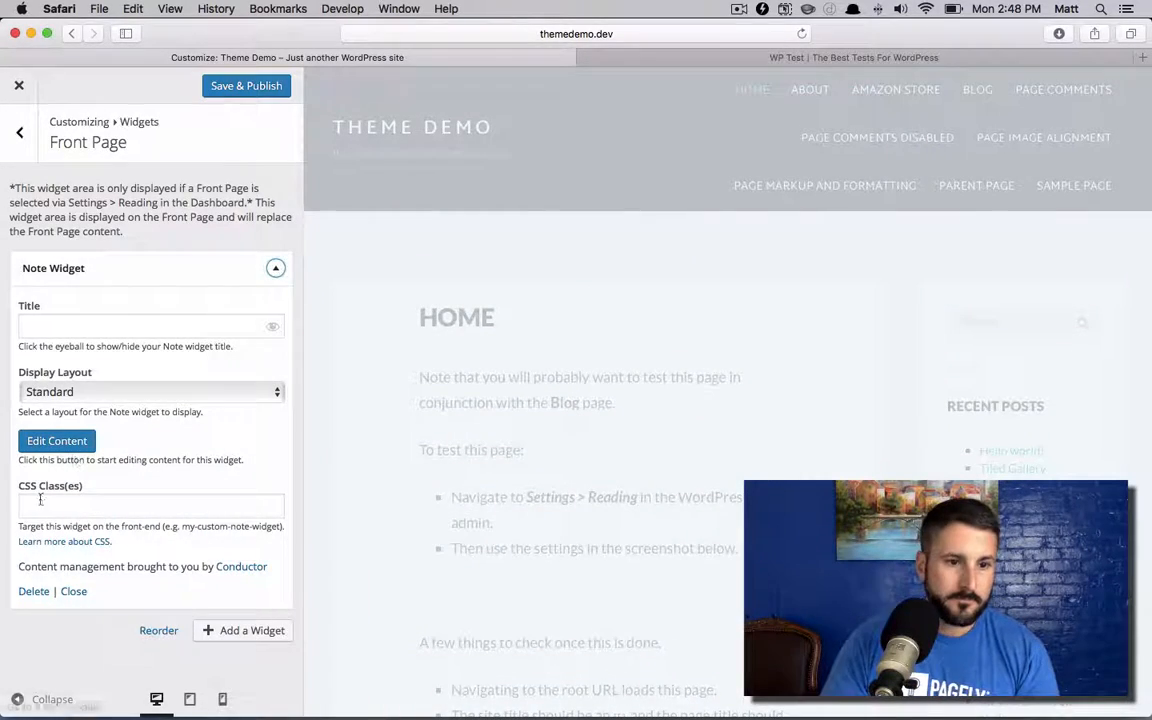
{"action": "left_click", "coordinate": [18, 85]}
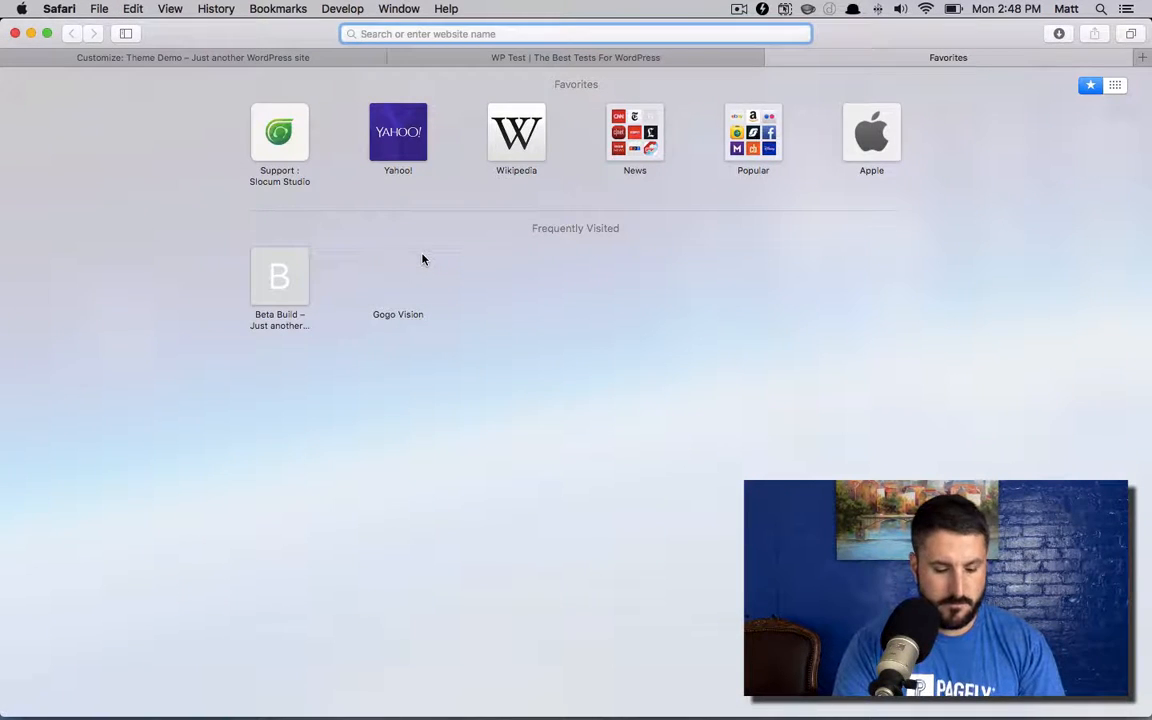
Step: Go to wordpress.org and scroll through the Baton theme's live demo preview
{"action": "type", "text": "wordpress.org"}
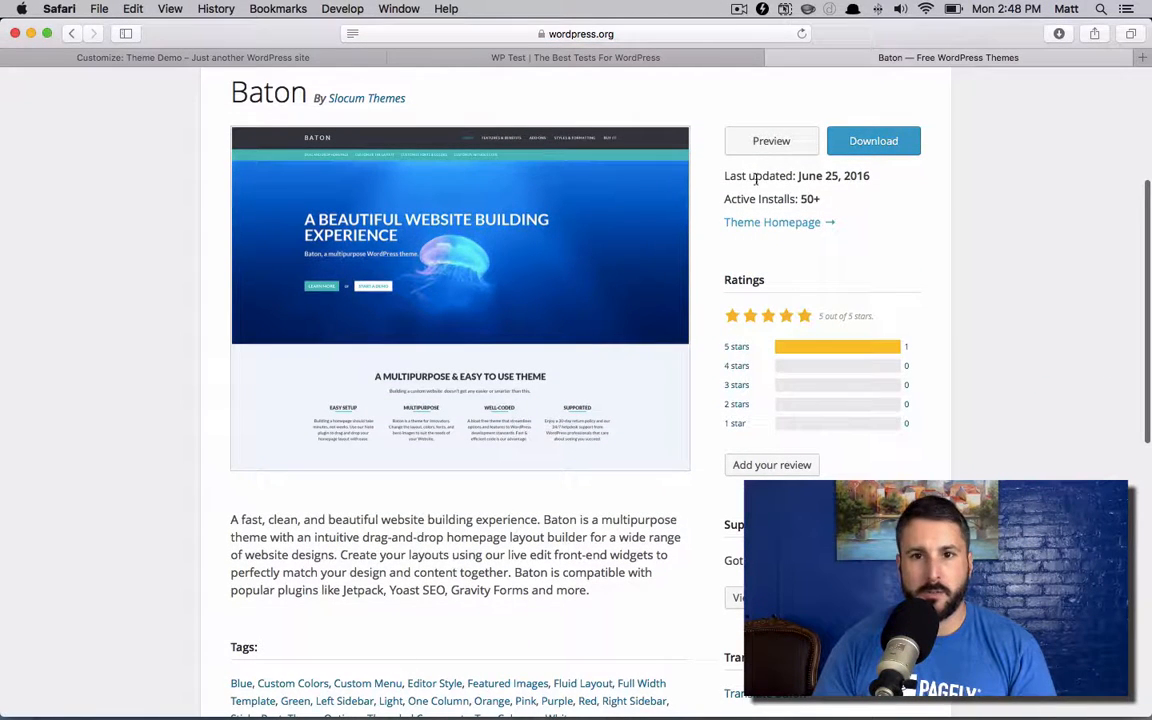
{"action": "left_click", "coordinate": [771, 140]}
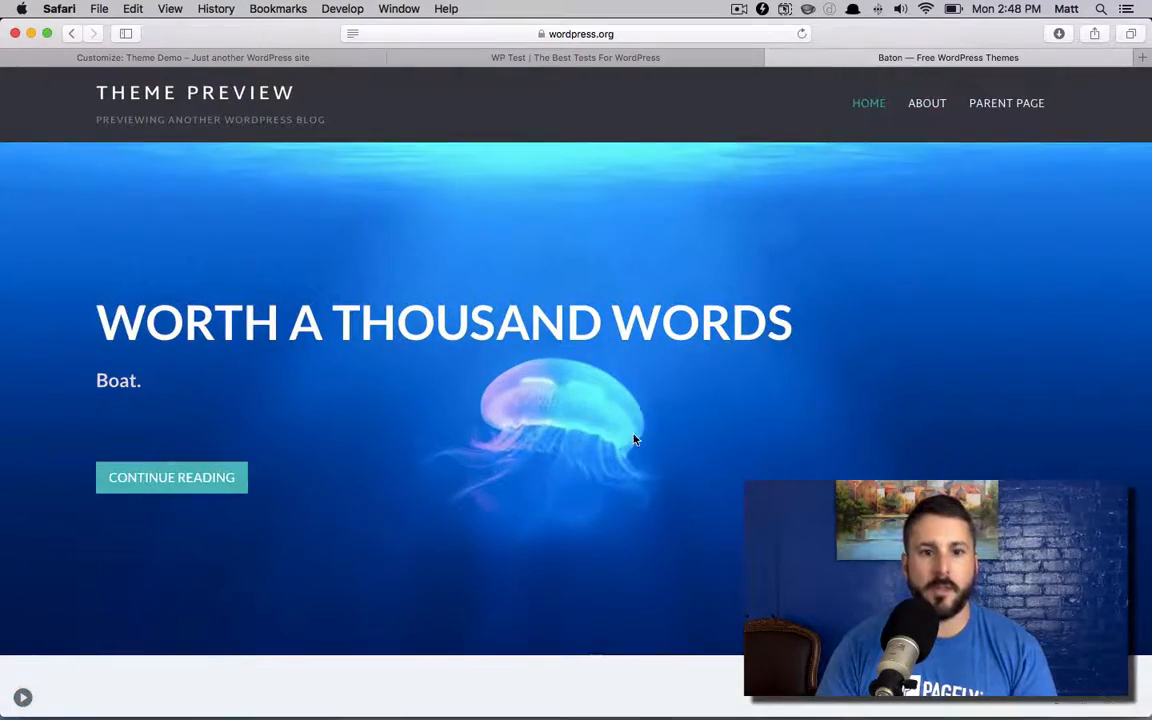
{"action": "scroll", "scroll_direction": "down", "scroll_amount": 3}
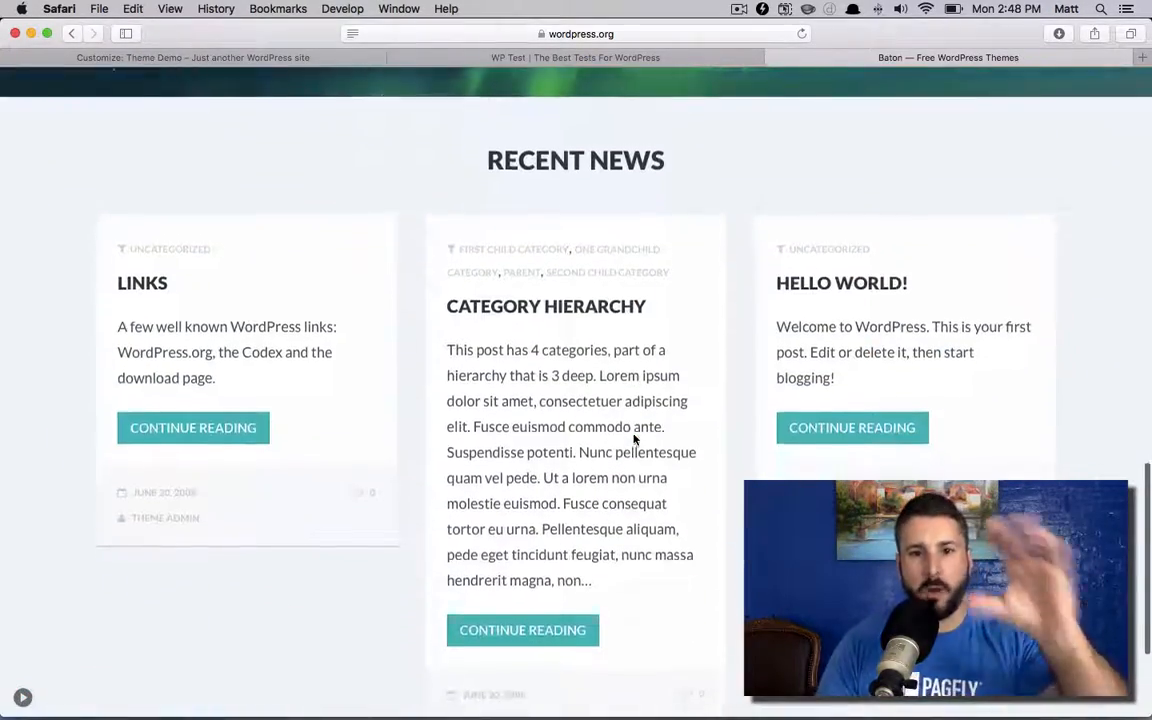
{"action": "scroll", "scroll_direction": "up", "scroll_amount": 3}
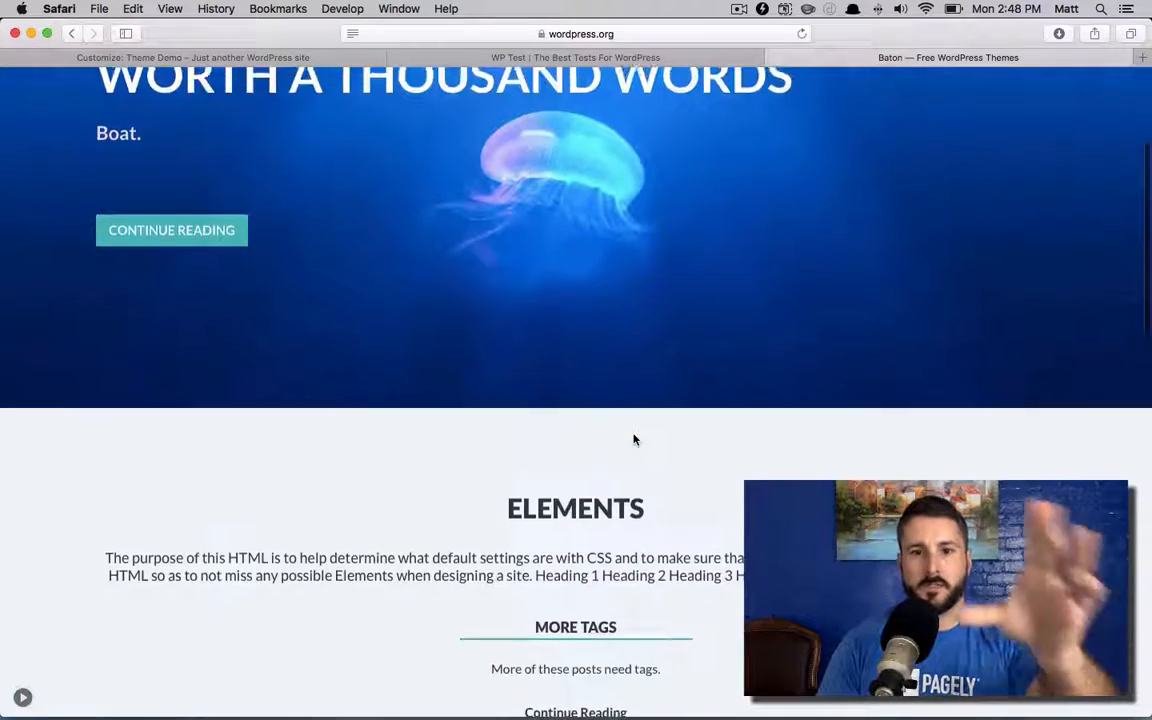
{"action": "scroll", "scroll_direction": "up", "scroll_amount": 3}
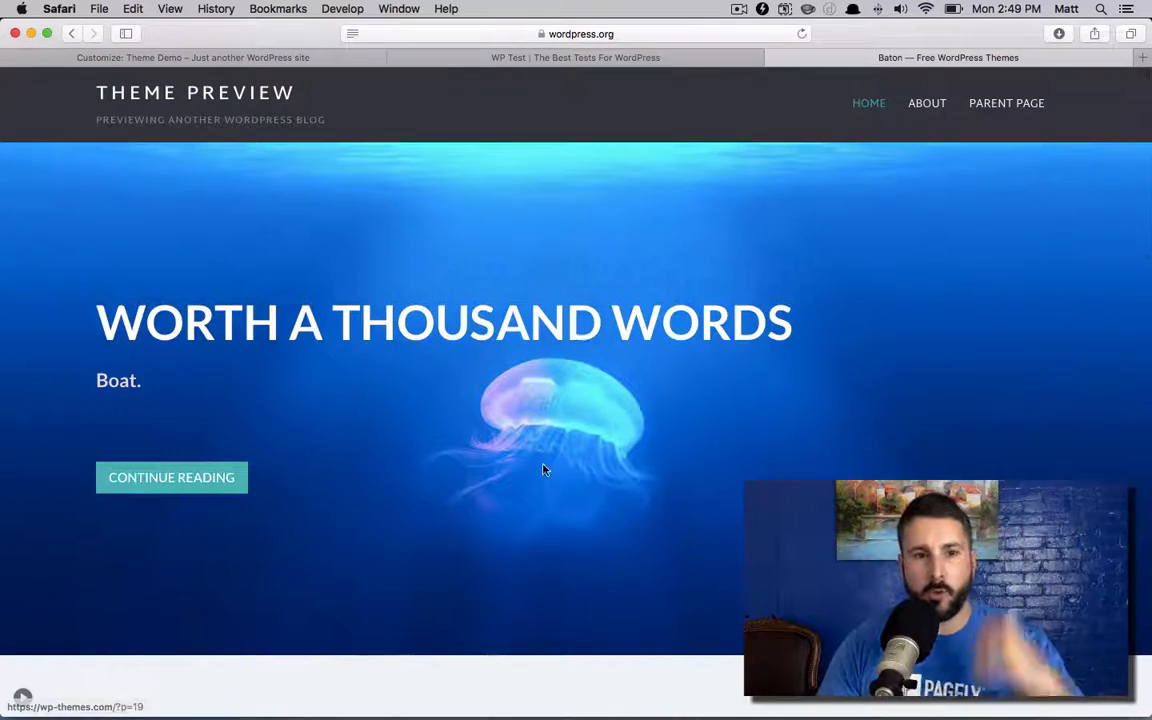
{"action": "mouse_move", "coordinate": [278, 47]}
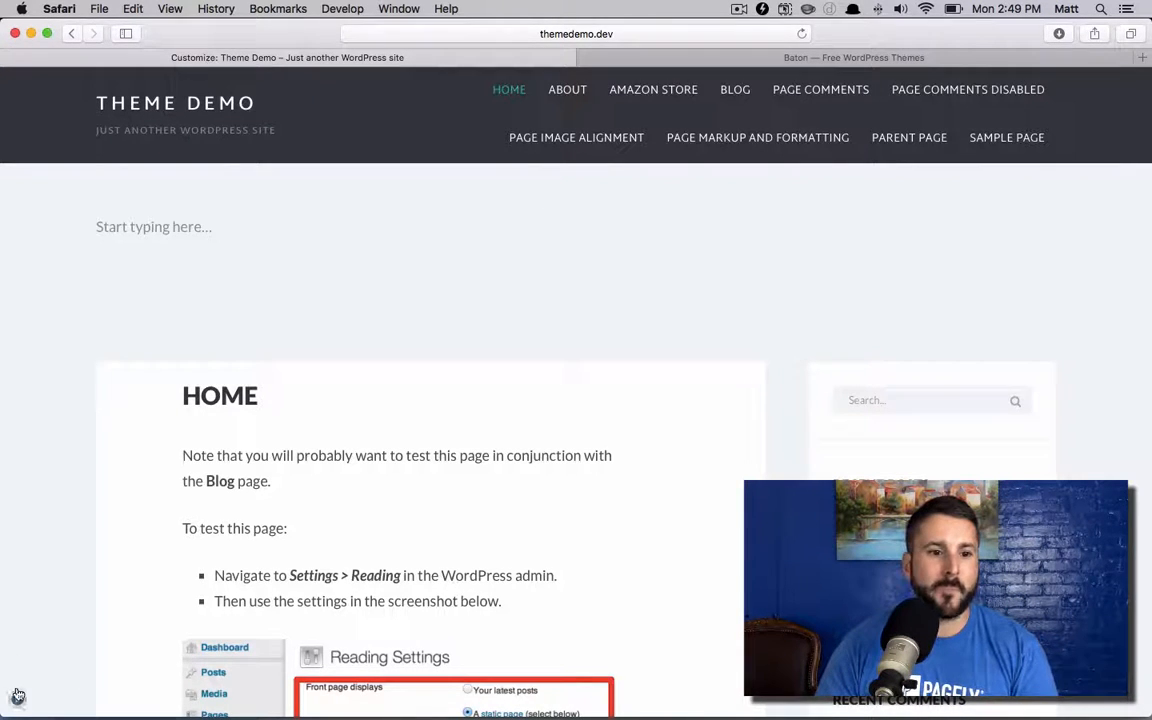
Step: Switch the Note Widget's Display Layout to Baton Hero 1
{"action": "left_click", "coordinate": [17, 695]}
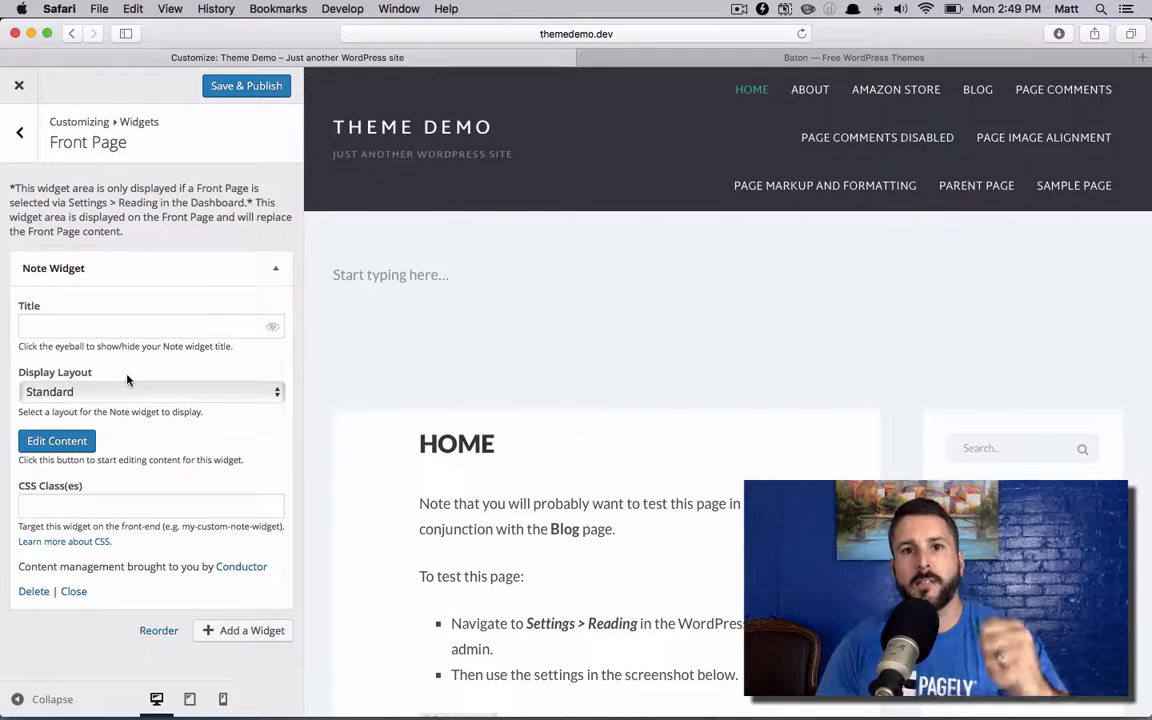
{"action": "left_click", "coordinate": [150, 391]}
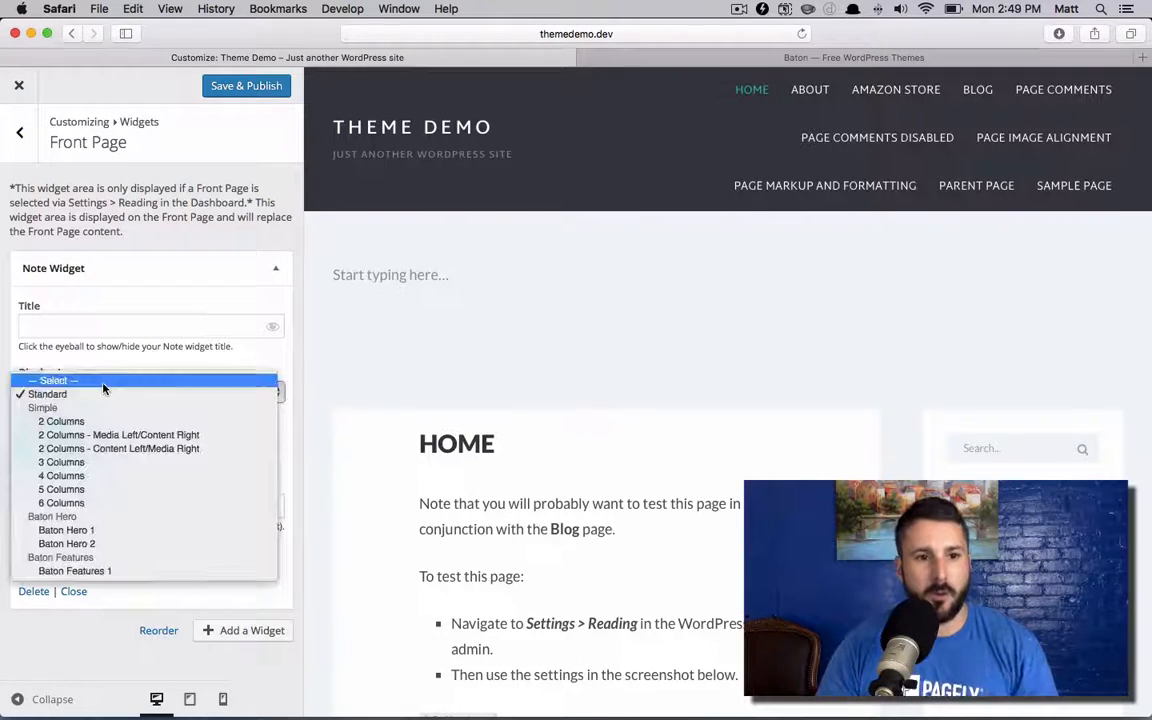
{"action": "mouse_move", "coordinate": [178, 218]}
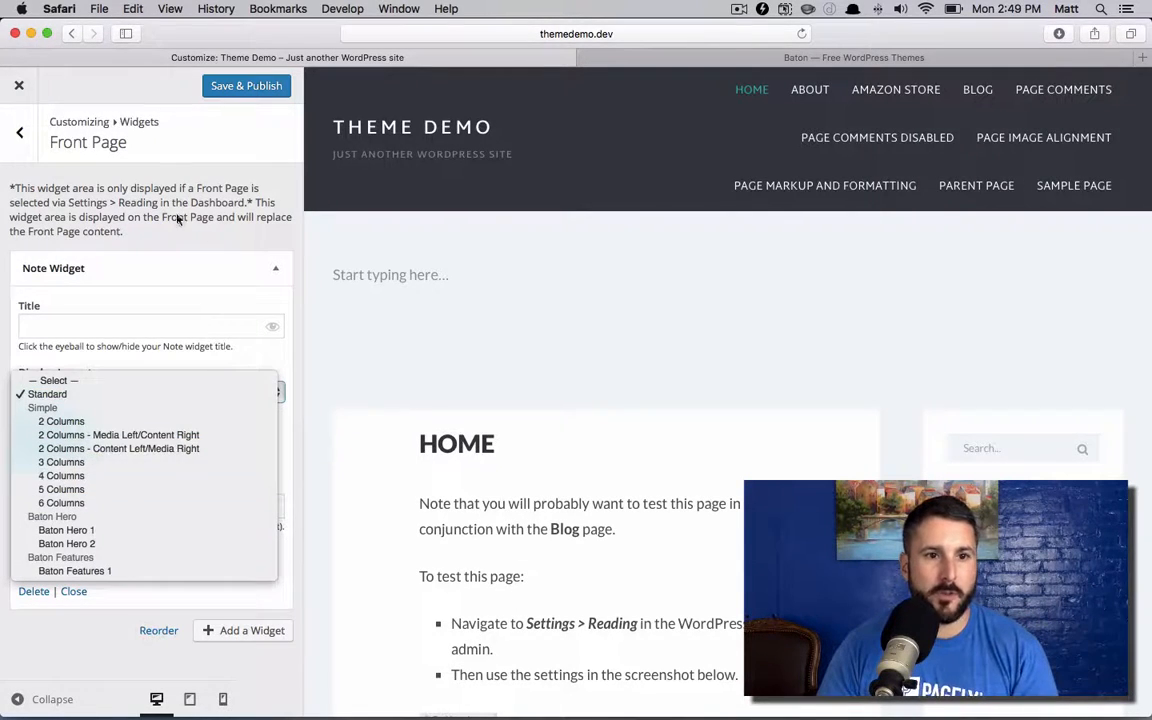
{"action": "mouse_move", "coordinate": [130, 568]}
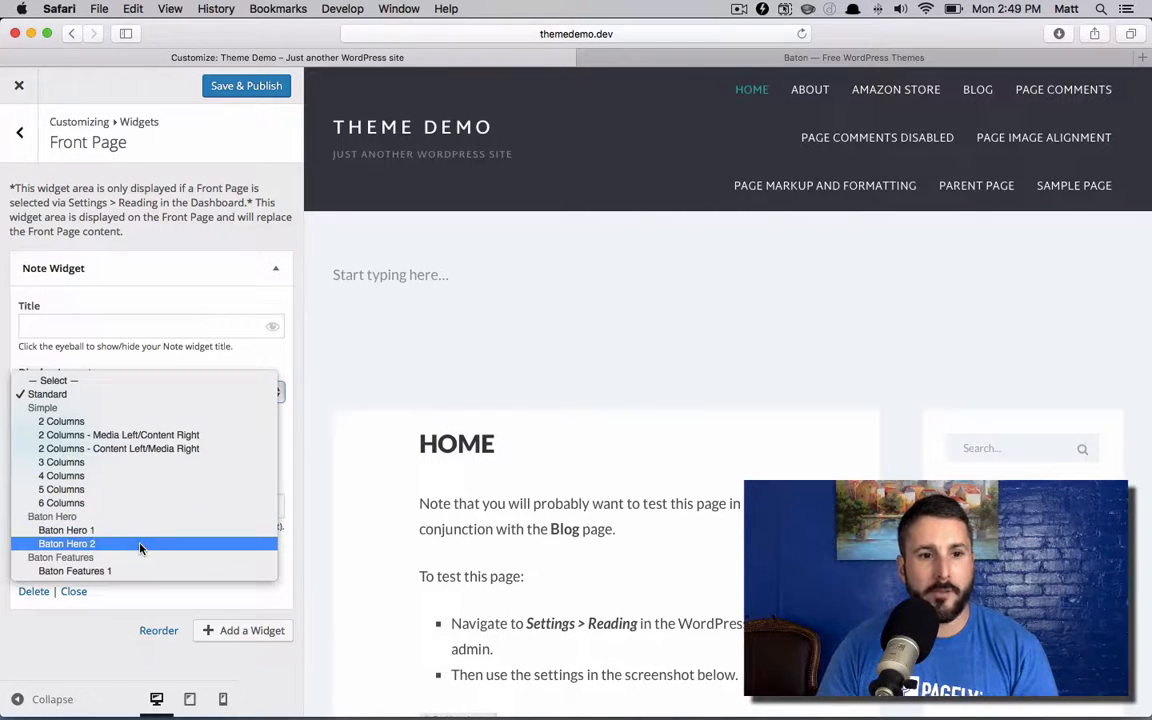
{"action": "left_click", "coordinate": [67, 543]}
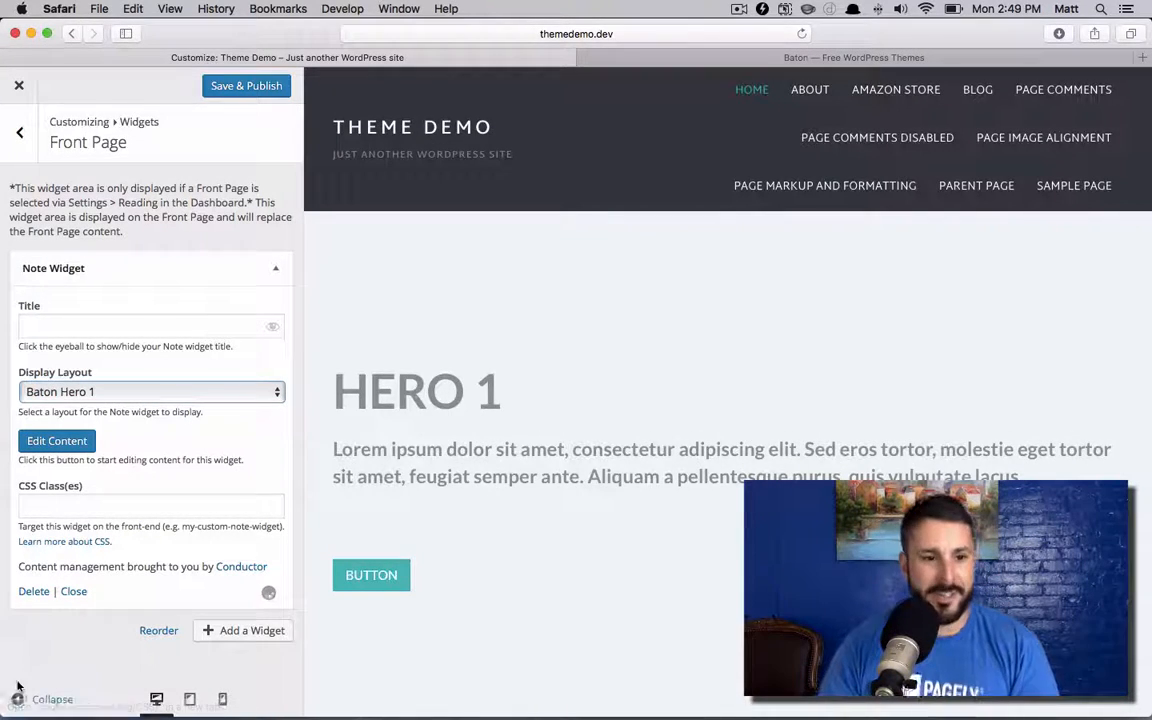
Step: Retitle the hero HERE'S MY CALL TO ACTION with subheading 'Add my cool sub heading here.'
{"action": "left_click", "coordinate": [43, 699]}
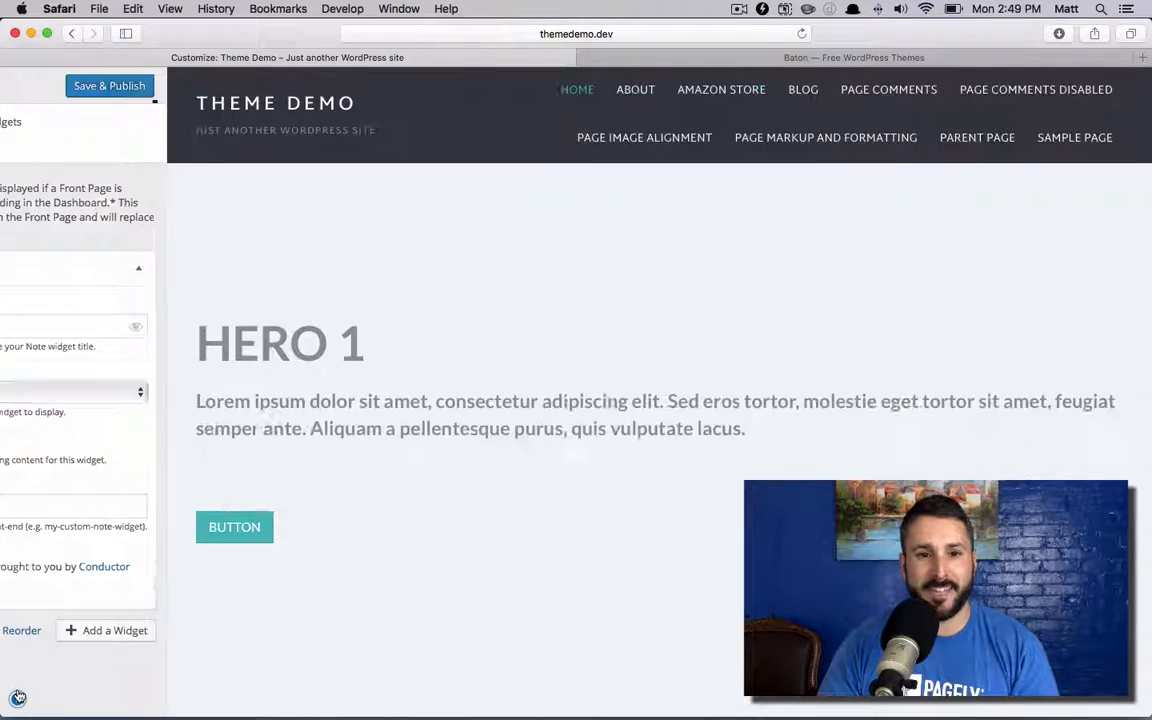
{"action": "left_click", "coordinate": [17, 698]}
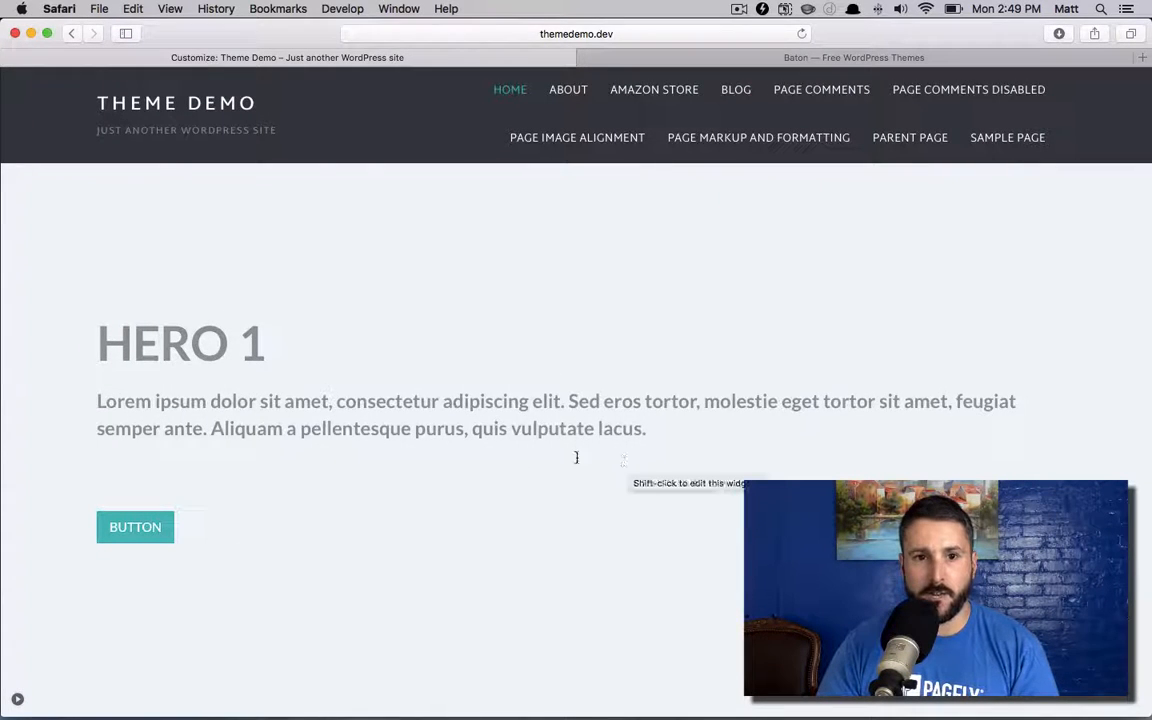
{"action": "left_click", "coordinate": [854, 57]}
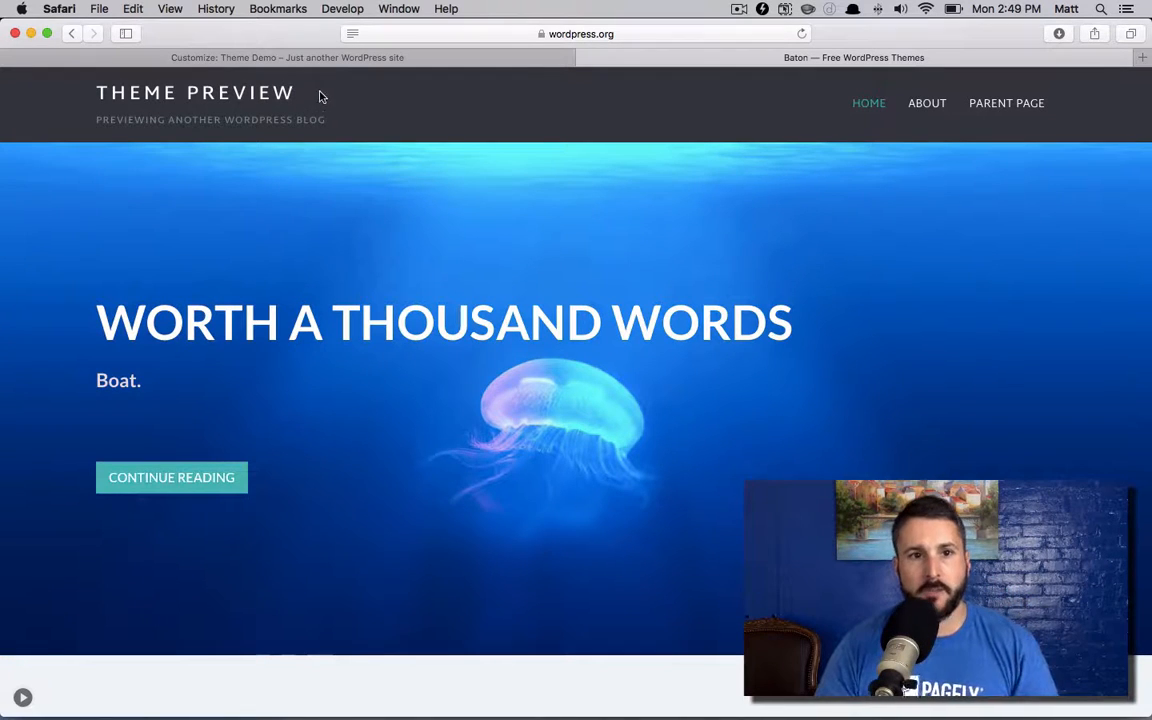
{"action": "mouse_move", "coordinate": [343, 71]}
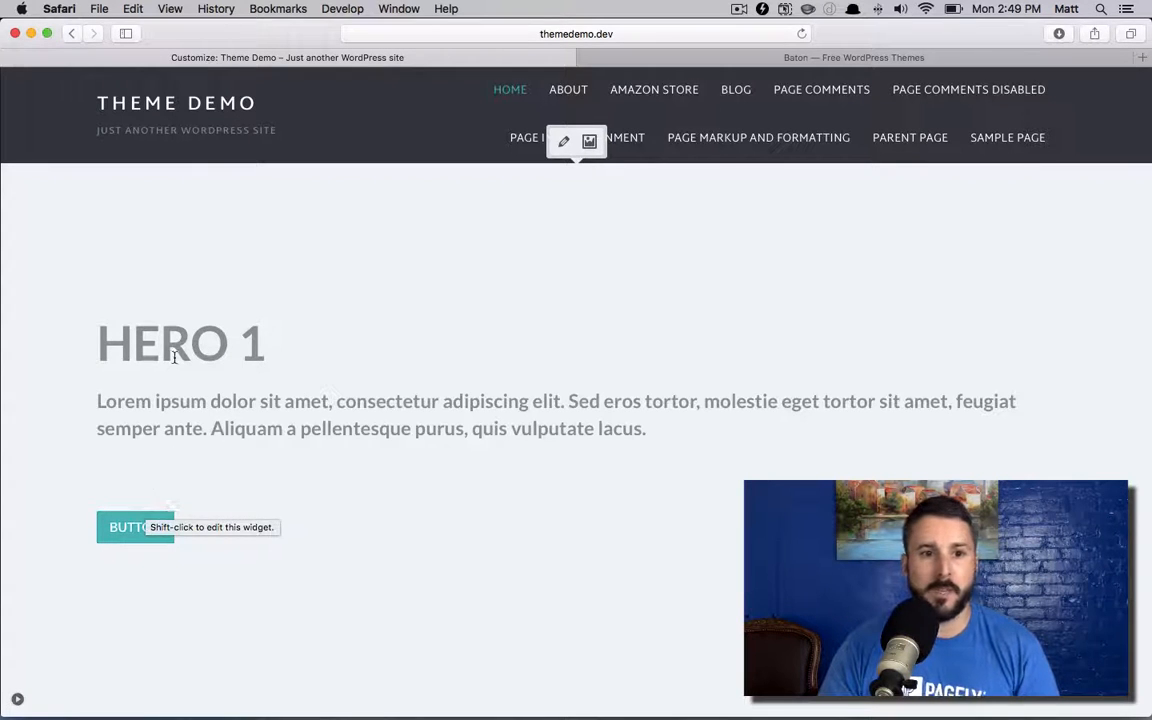
{"action": "left_click", "coordinate": [165, 343]}
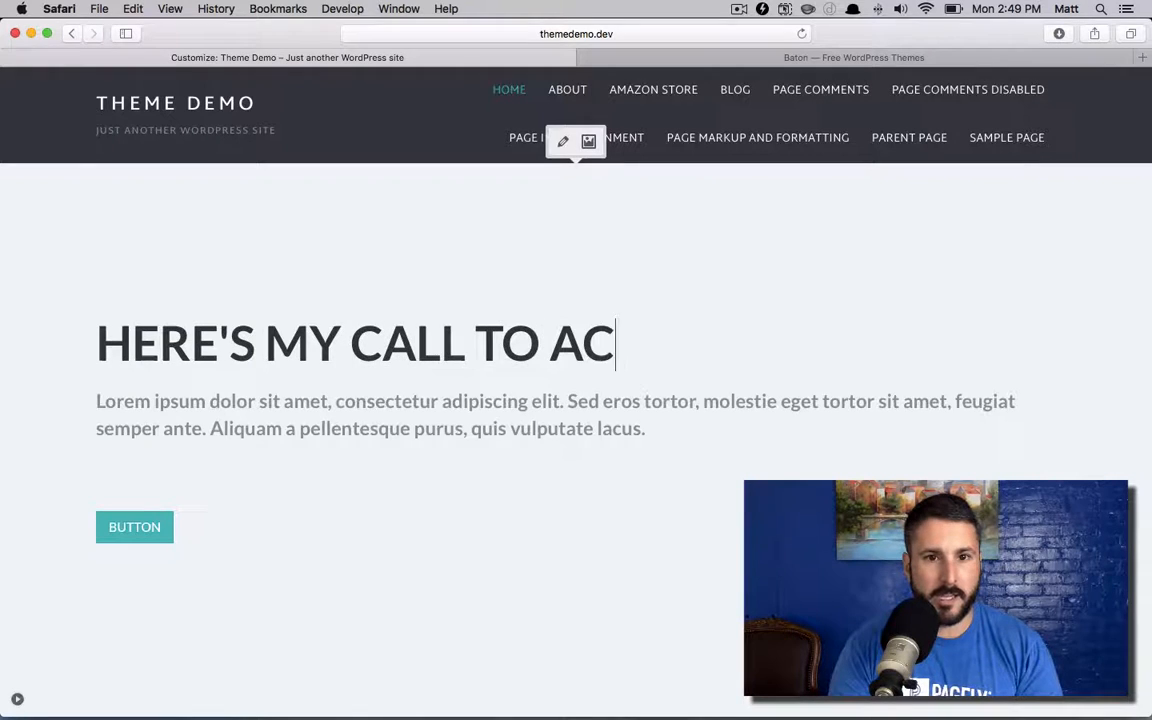
{"action": "type", "text": "TION"}
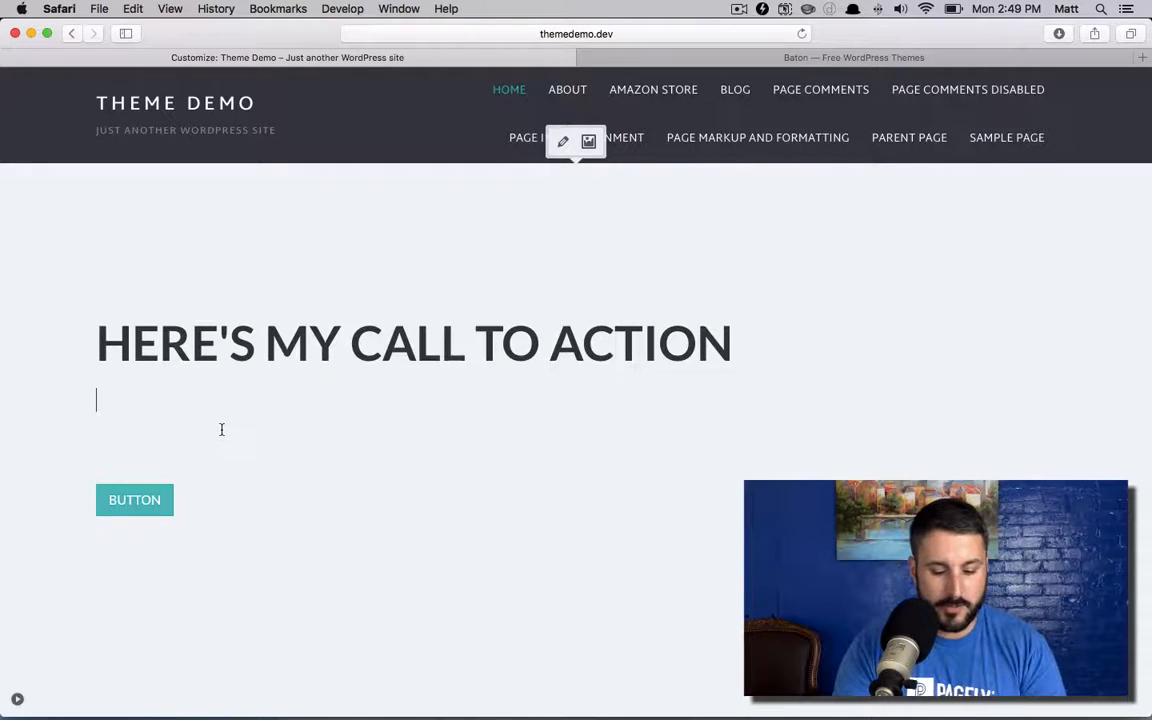
{"action": "type", "text": "Add my cool subli"}
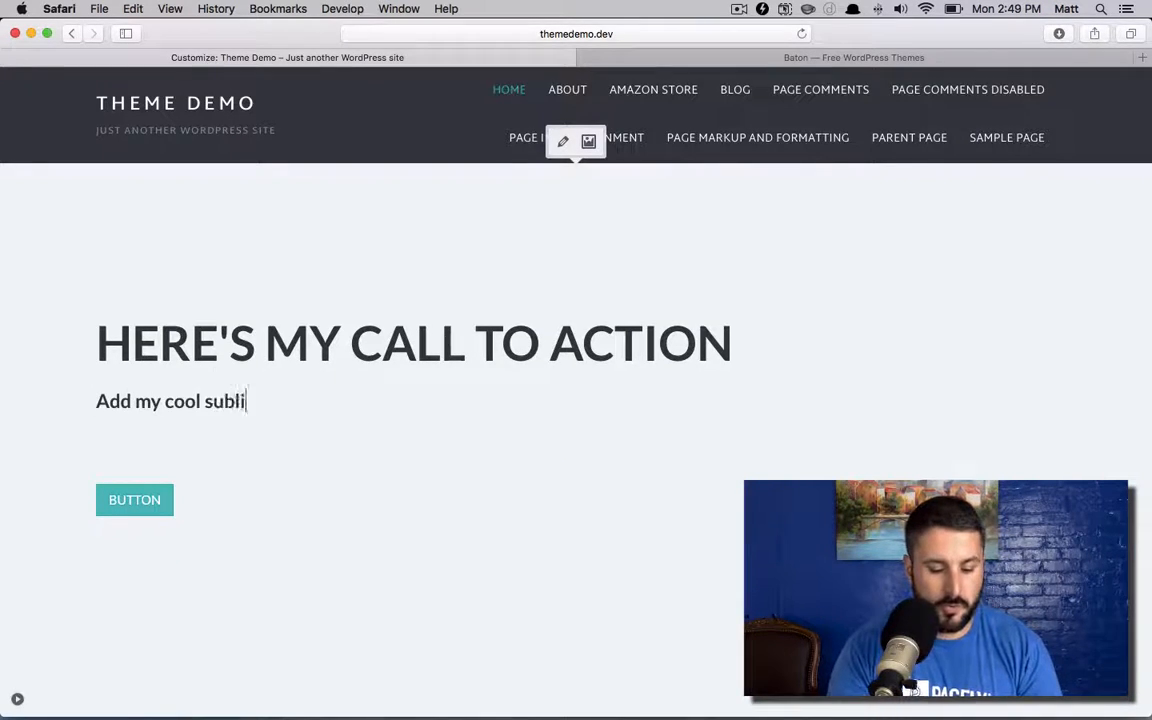
{"action": "type", "text": "me here."}
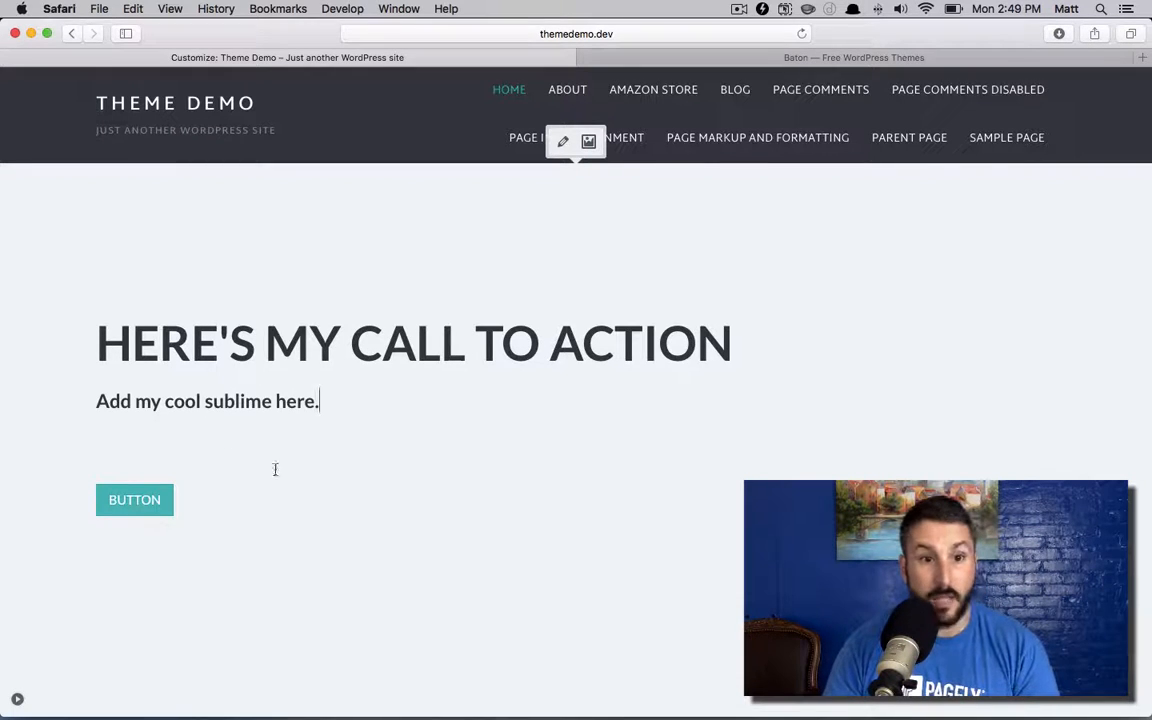
{"action": "double_click", "coordinate": [237, 401]}
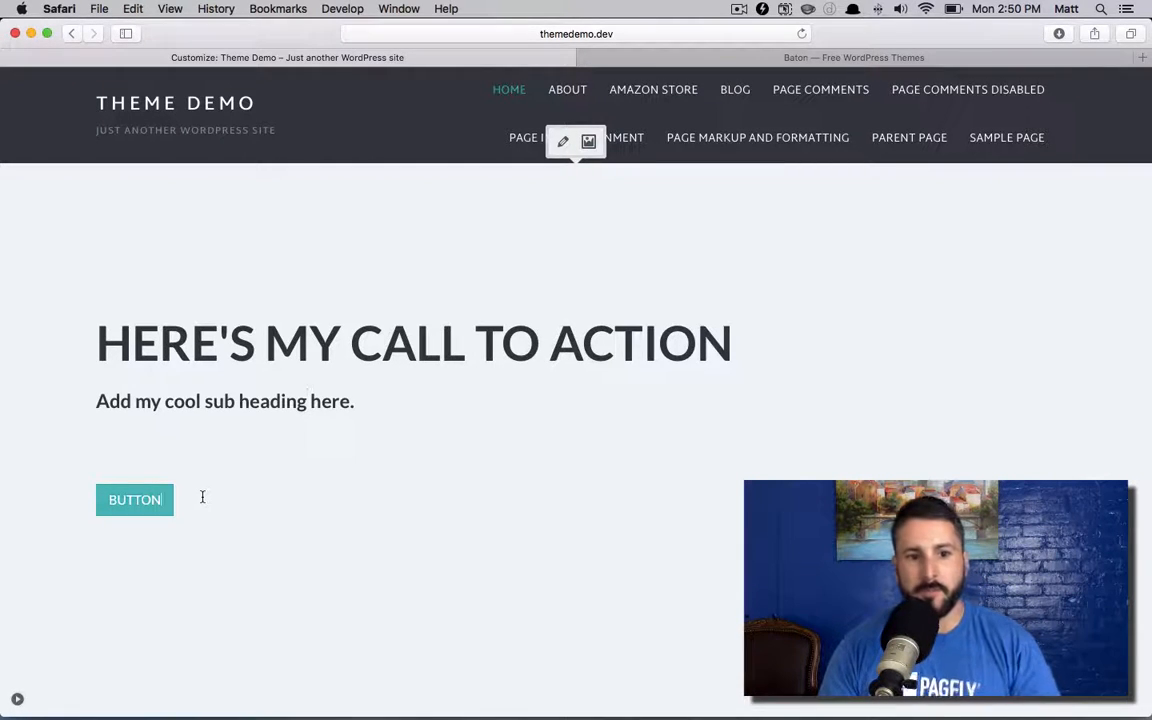
{"action": "mouse_move", "coordinate": [134, 500]}
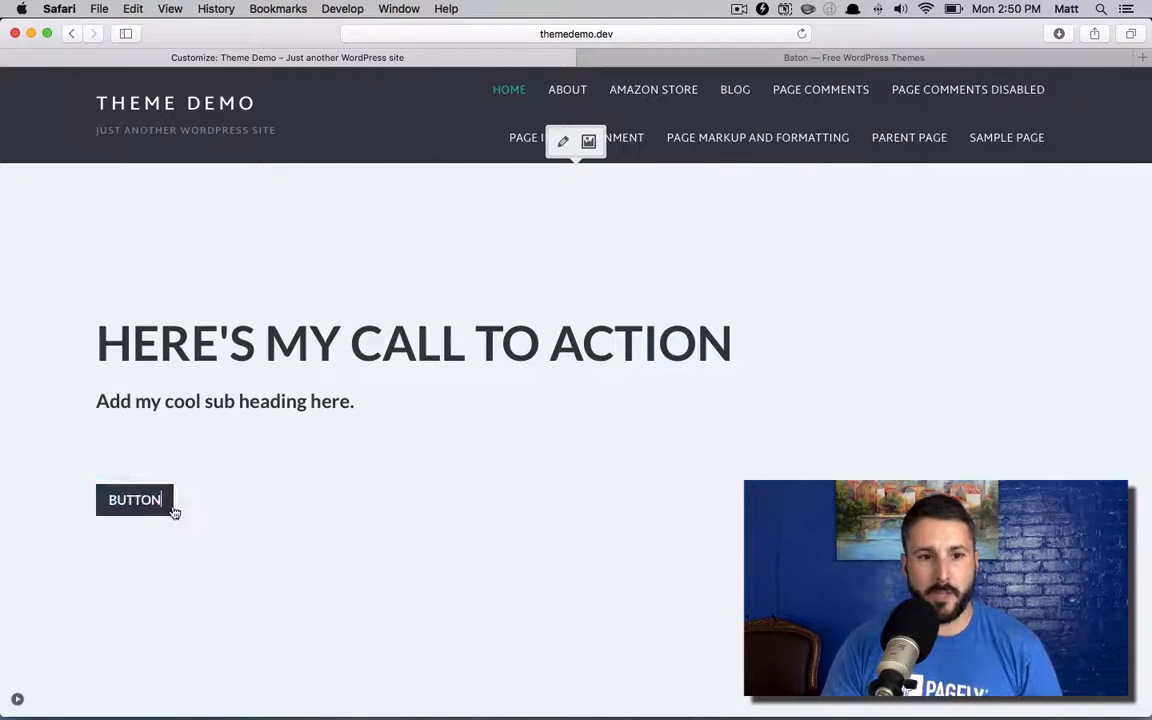
Step: Replace the hero button label with 'Amazing call to action'
{"action": "left_click", "coordinate": [134, 500]}
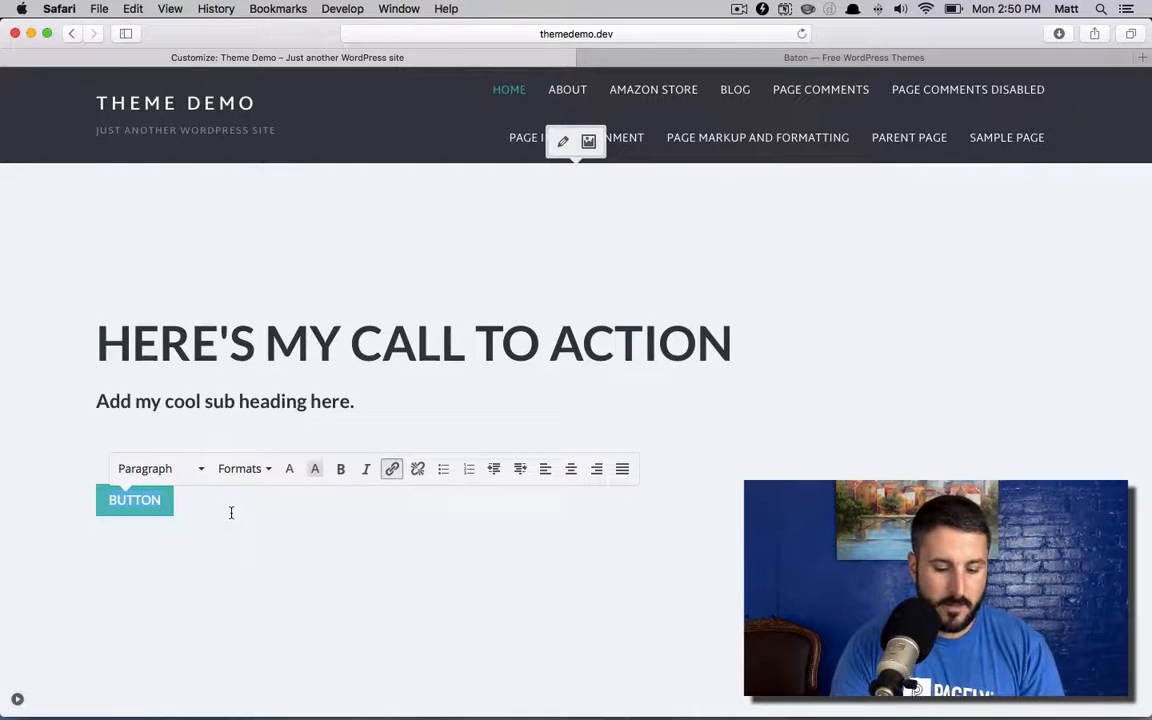
{"action": "type", "text": "Amainz"}
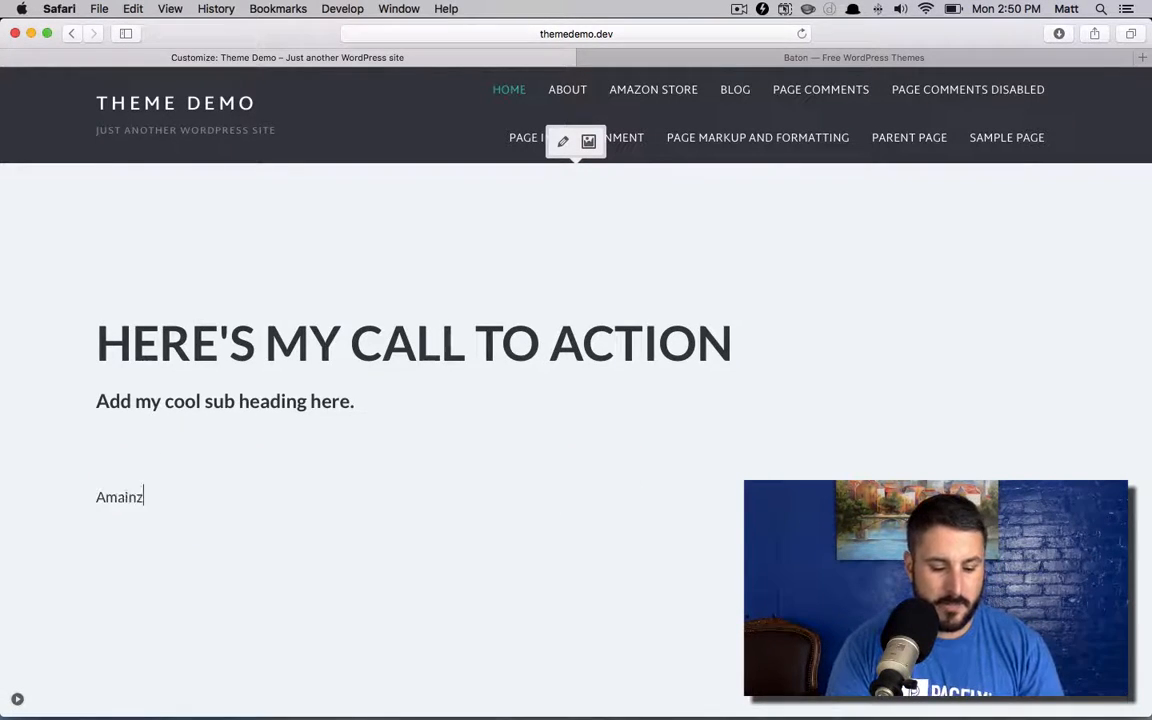
{"action": "key", "text": "backspace"}
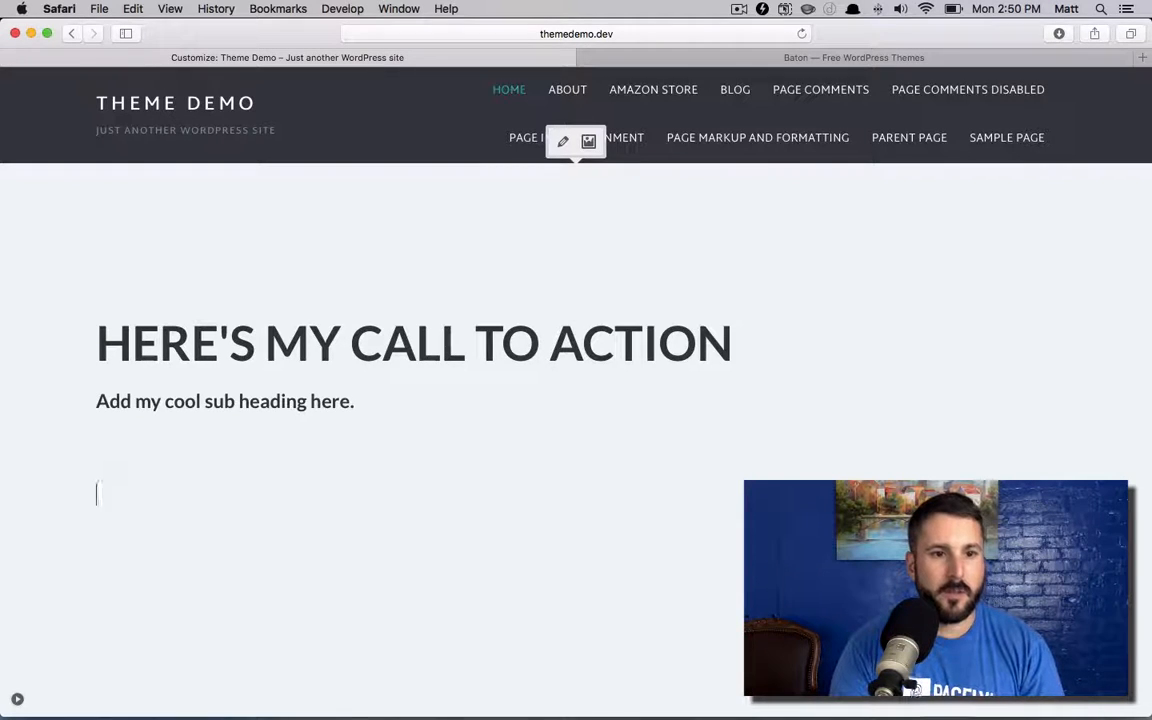
{"action": "type", "text": "Amaa"}
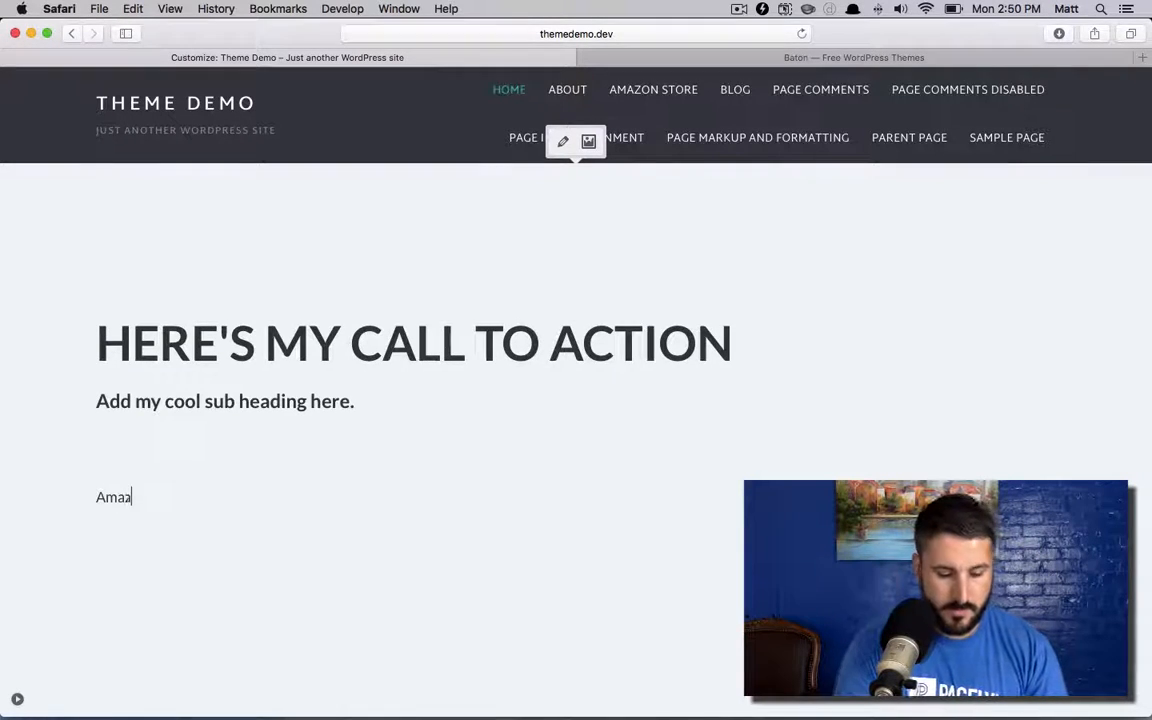
{"action": "type", "text": "zing call to action"}
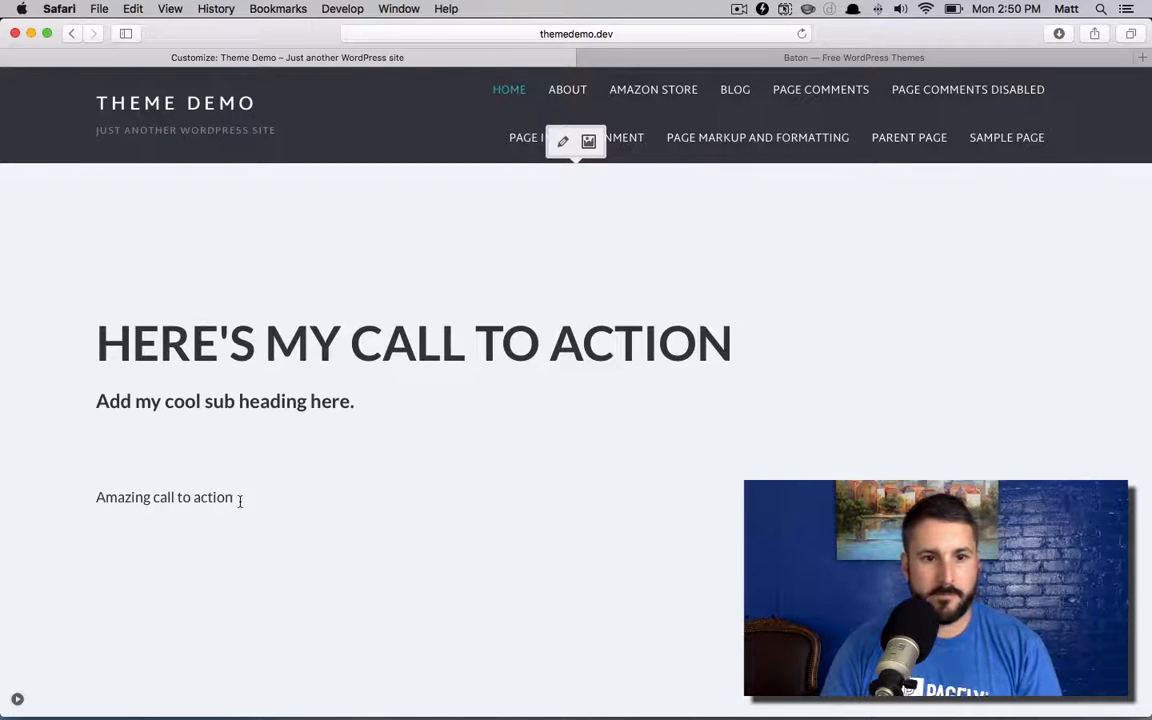
Step: Link the 'Amazing call to action' text to the About page
{"action": "double_click", "coordinate": [164, 497]}
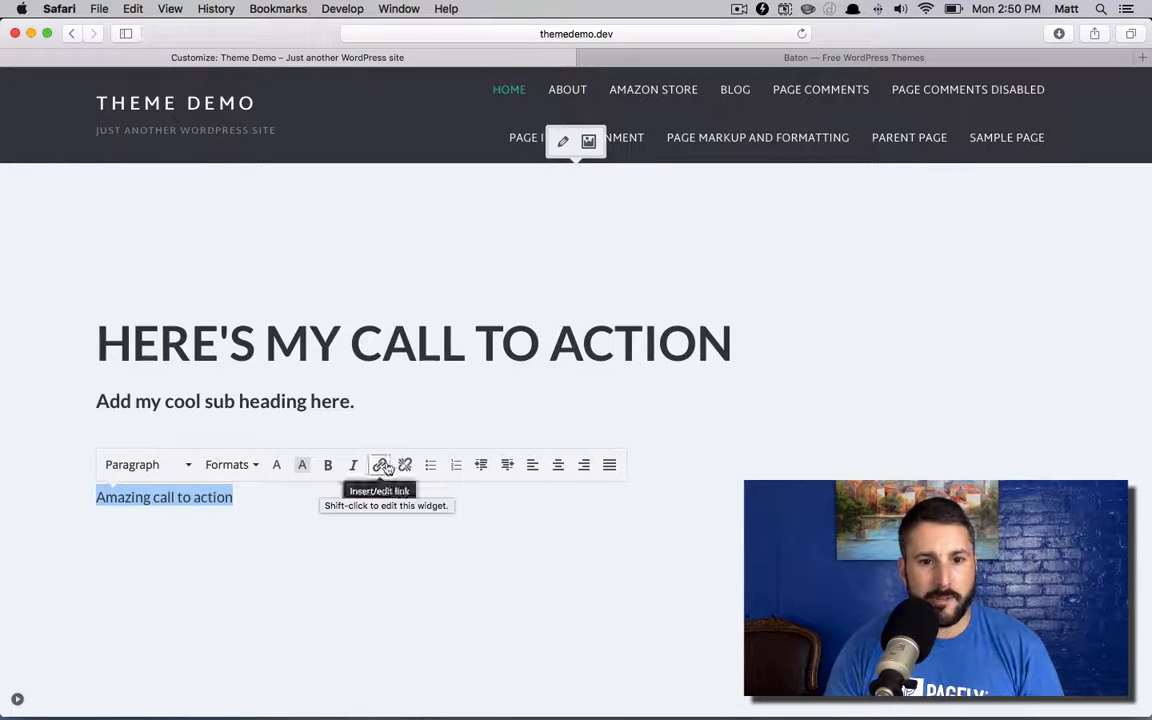
{"action": "left_click", "coordinate": [379, 464]}
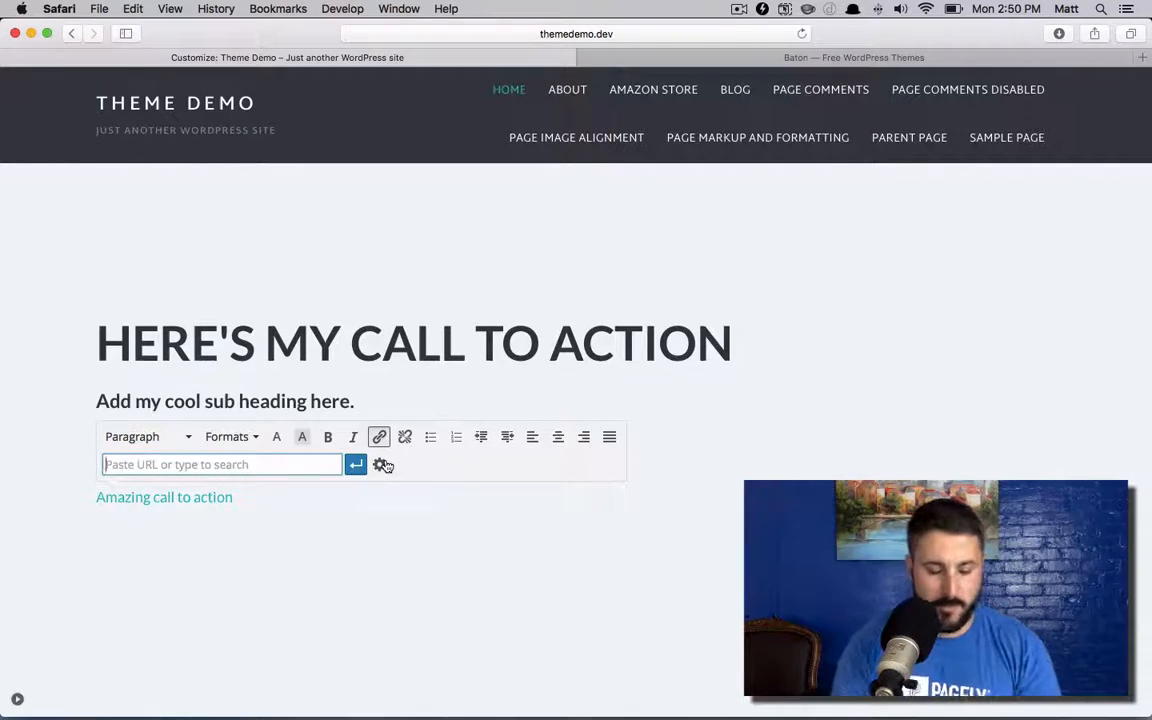
{"action": "type", "text": "about"}
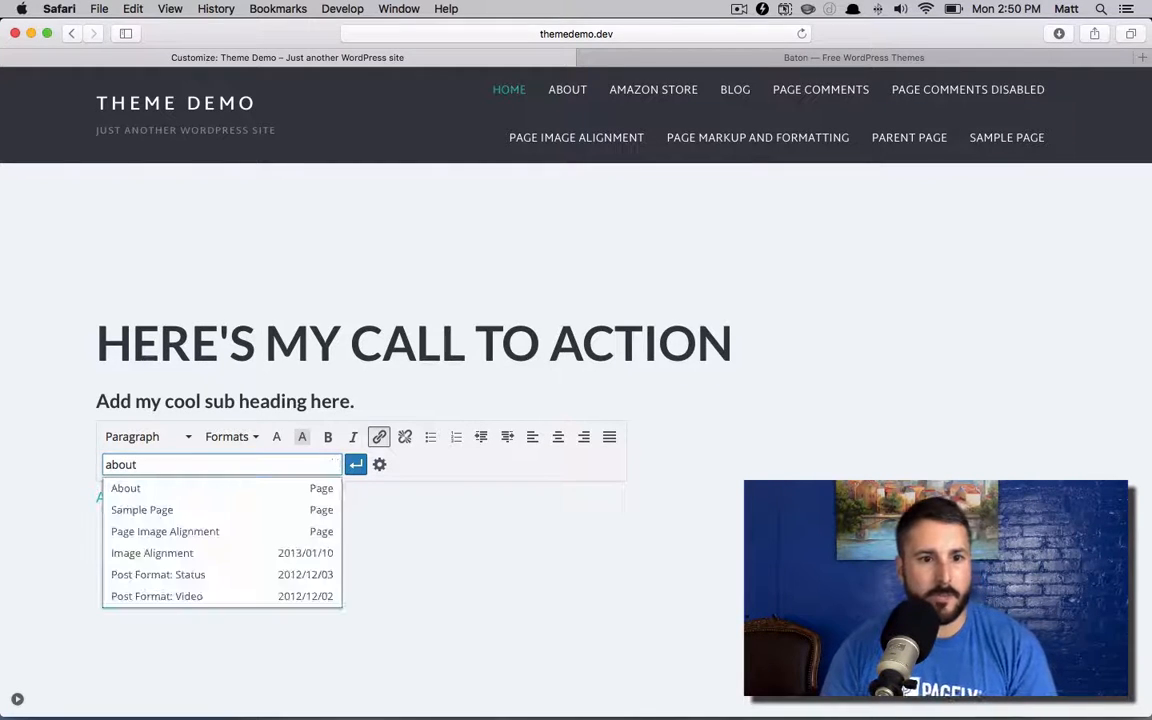
{"action": "left_click", "coordinate": [125, 488]}
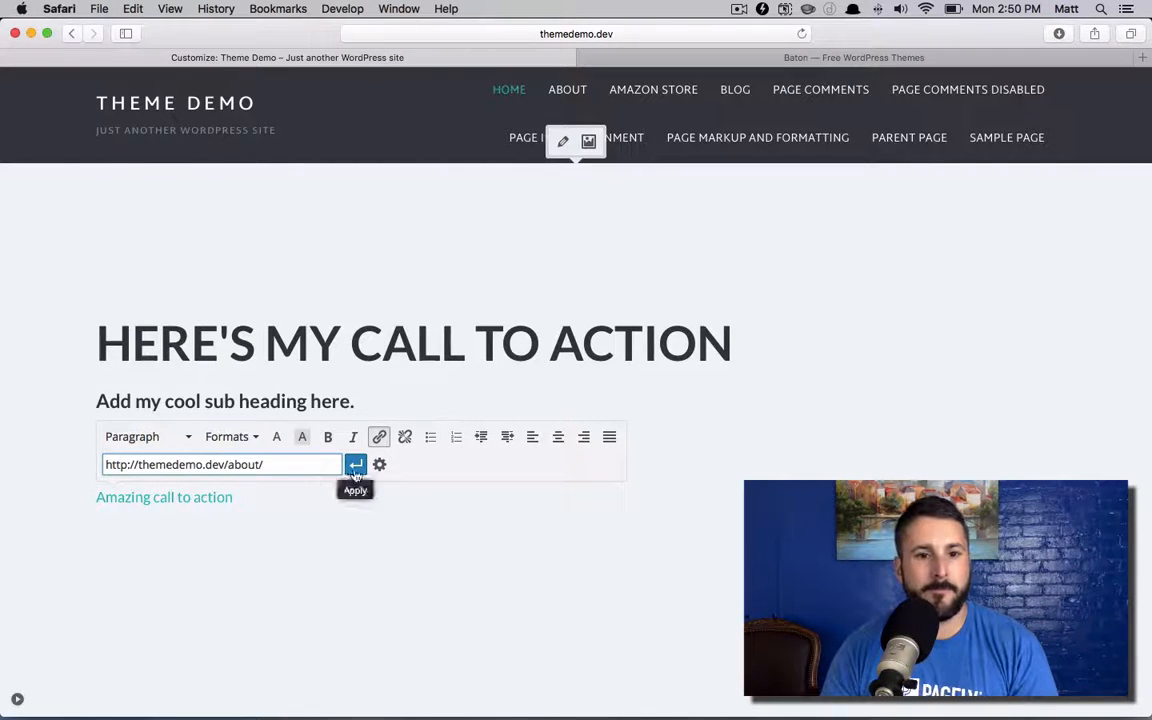
{"action": "left_click", "coordinate": [355, 464]}
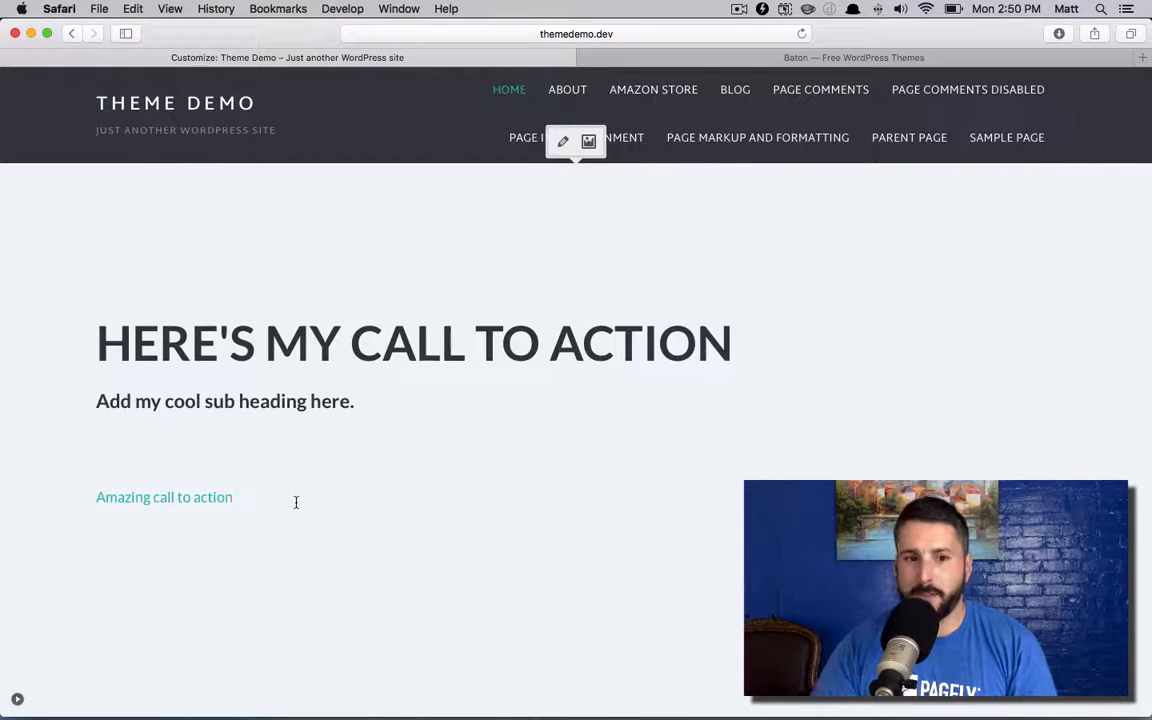
Step: Format the 'Amazing call to action' link as a button
{"action": "double_click", "coordinate": [164, 497]}
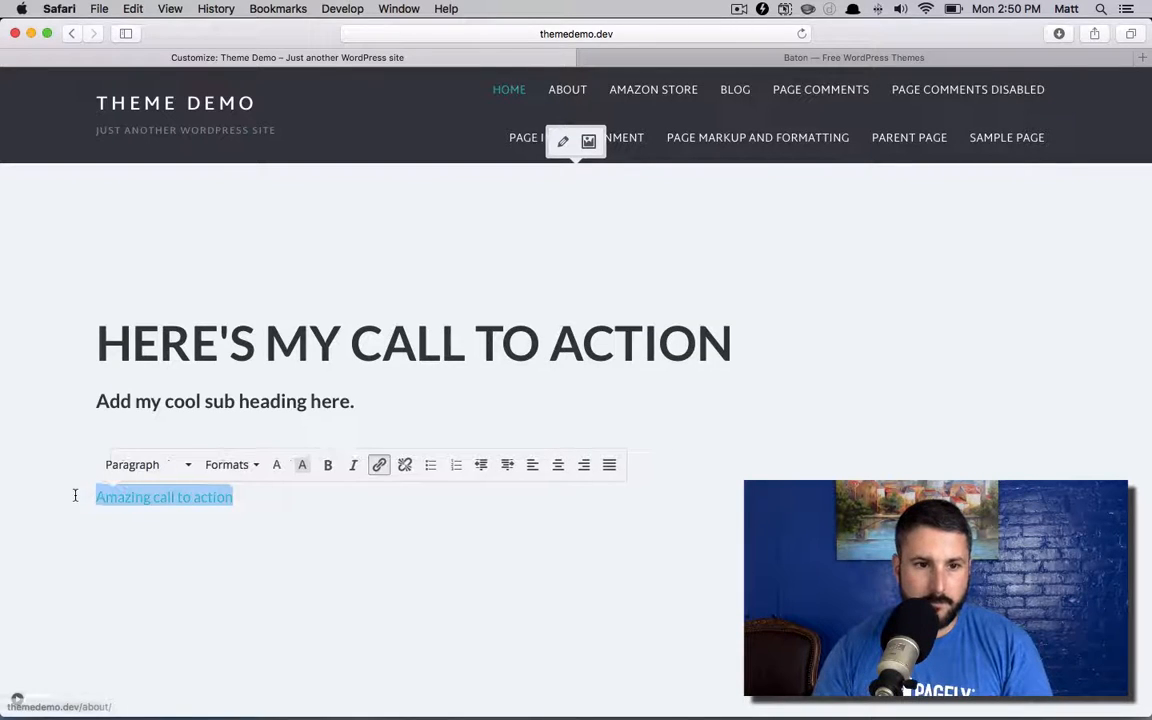
{"action": "left_click", "coordinate": [302, 464]}
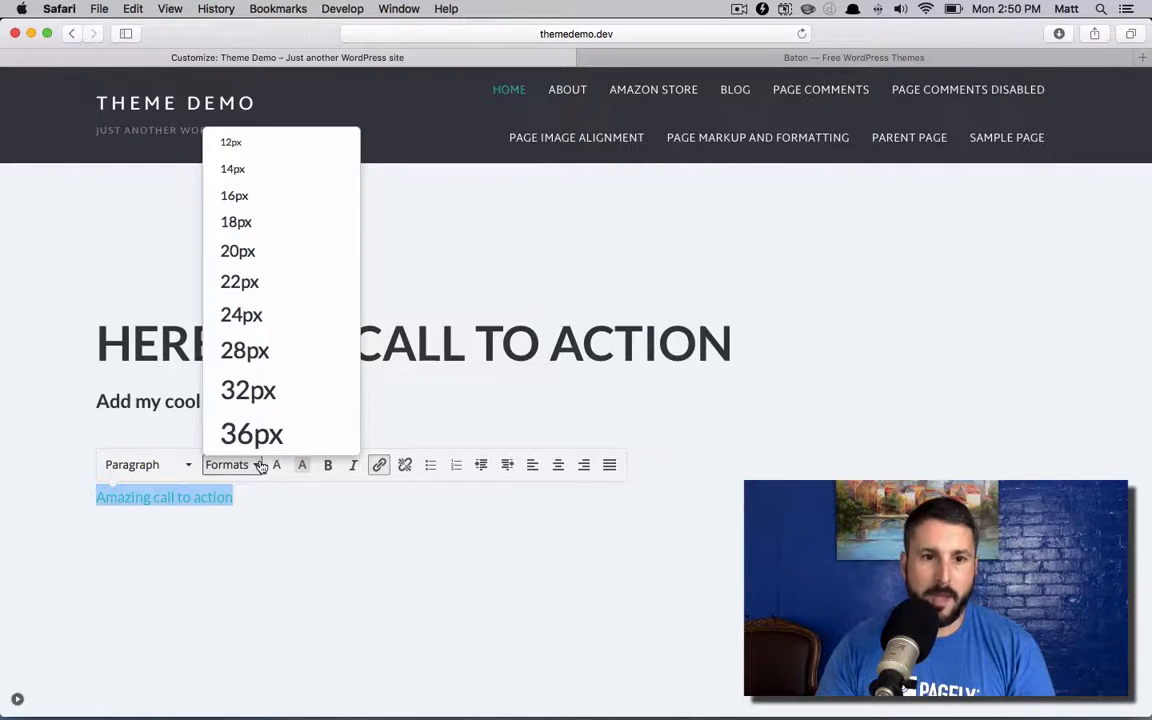
{"action": "scroll", "scroll_direction": "down", "scroll_amount": 3}
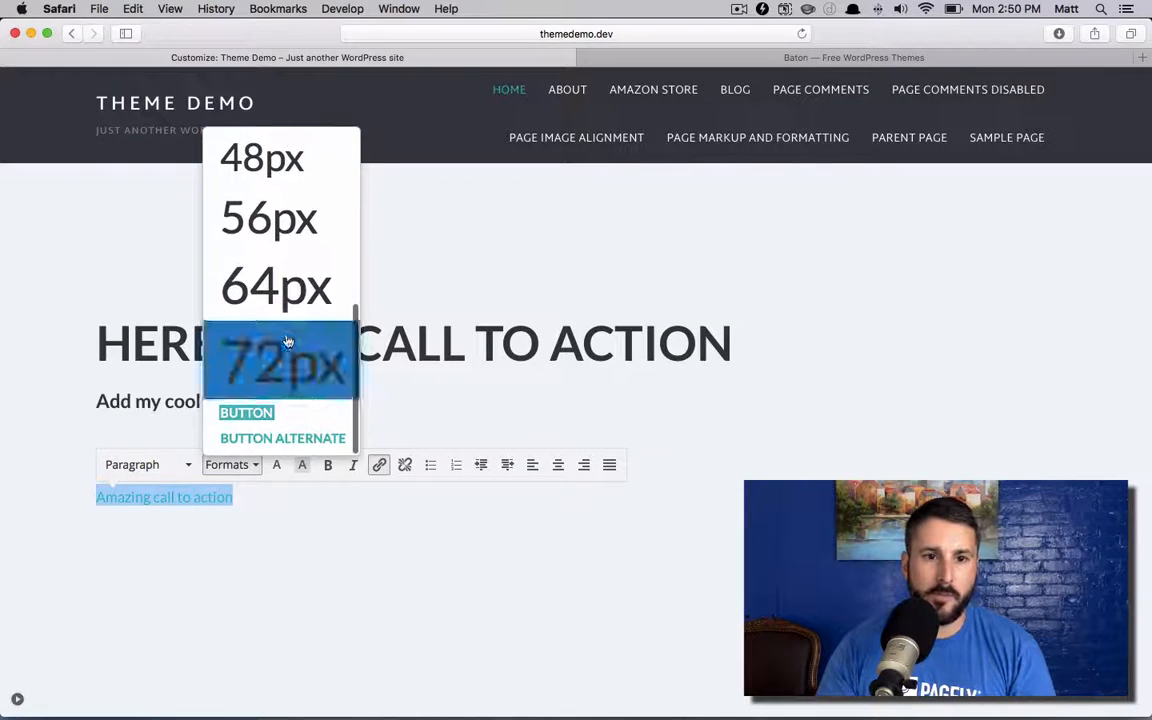
{"action": "mouse_move", "coordinate": [283, 438]}
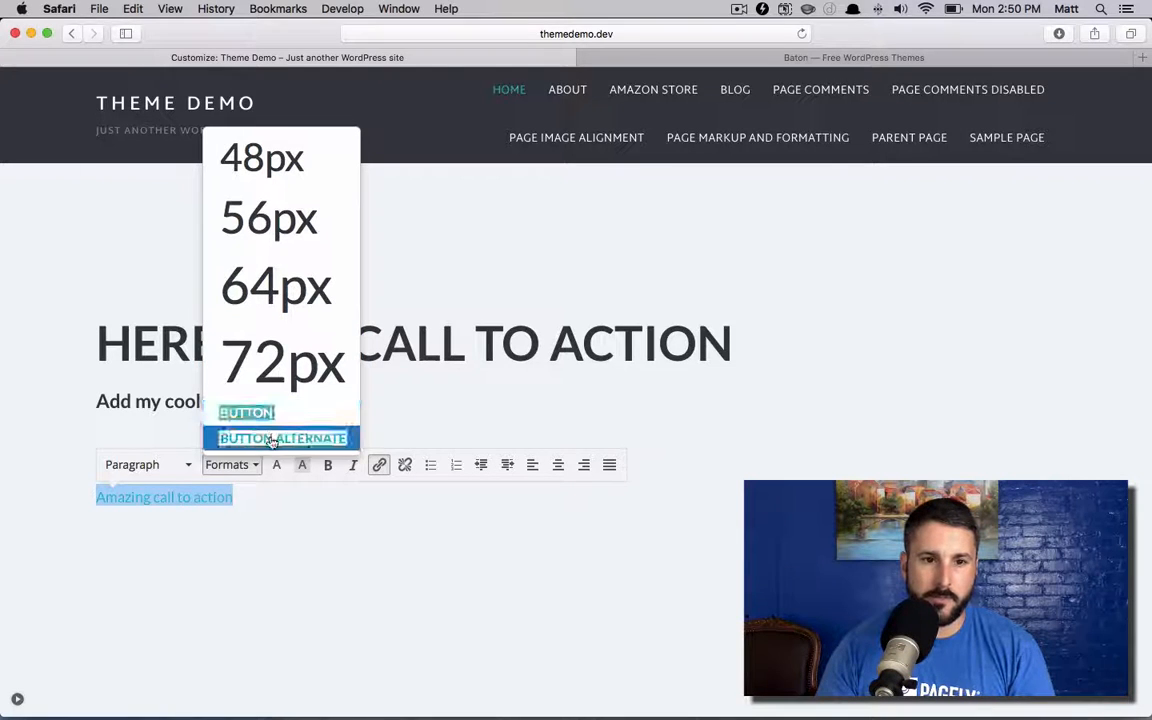
{"action": "left_click", "coordinate": [283, 438]}
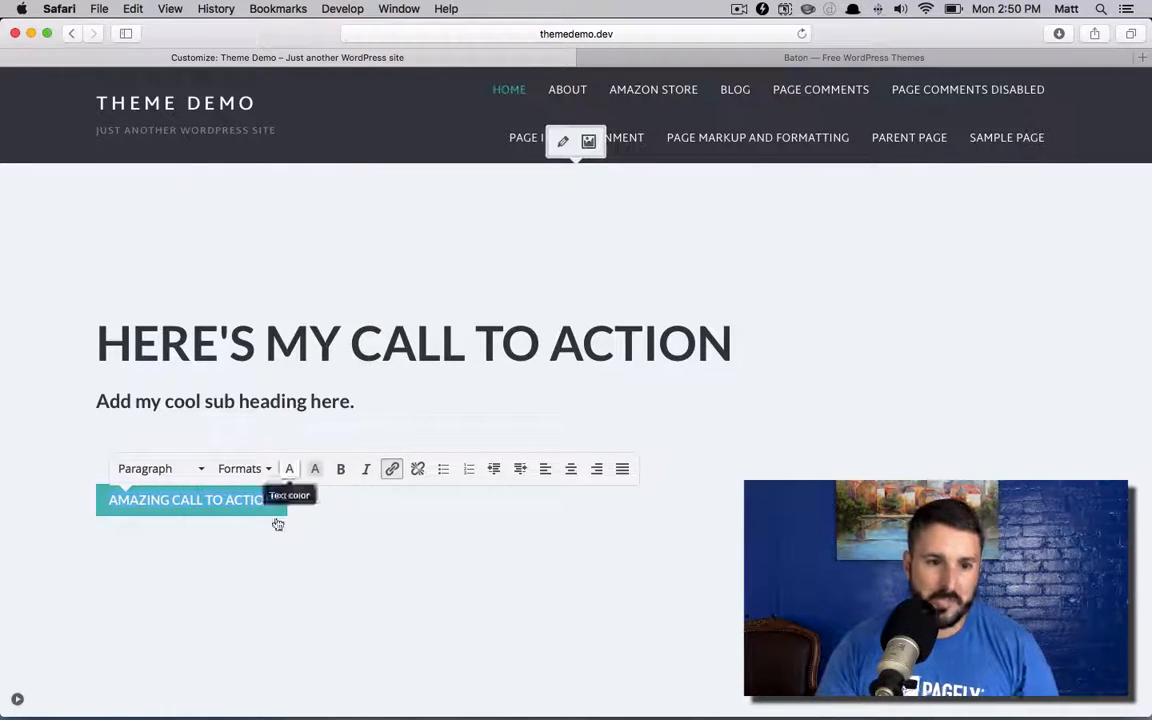
{"action": "left_click", "coordinate": [337, 494]}
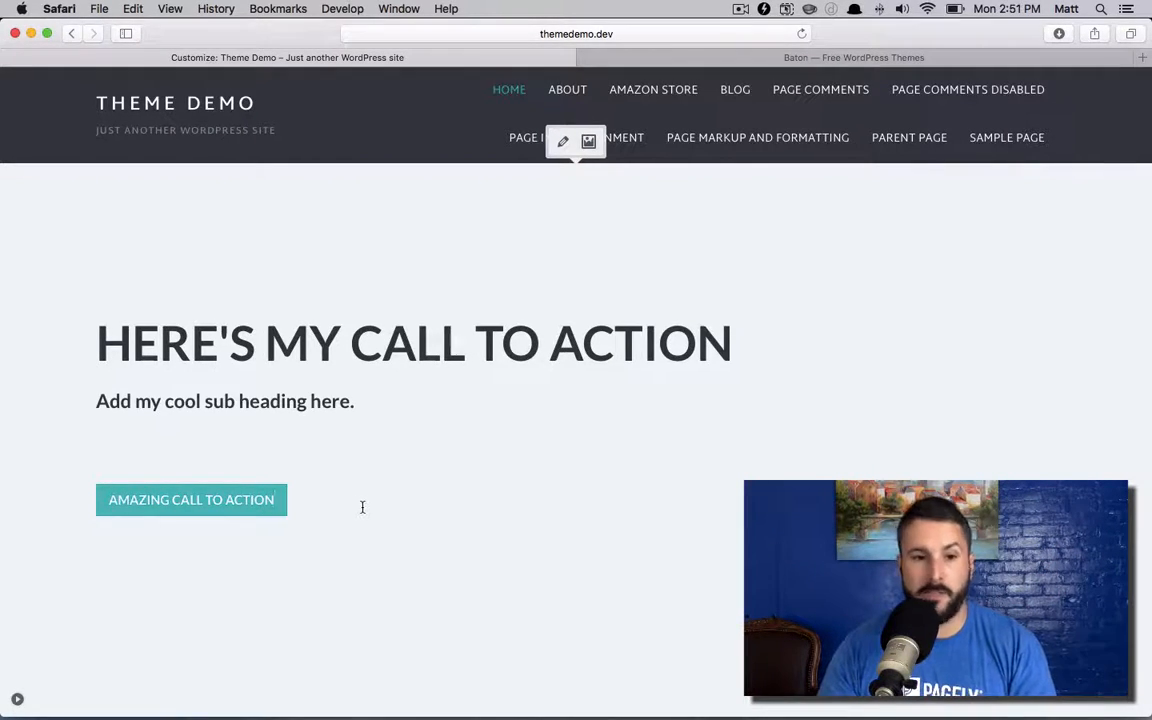
{"action": "left_click", "coordinate": [191, 499]}
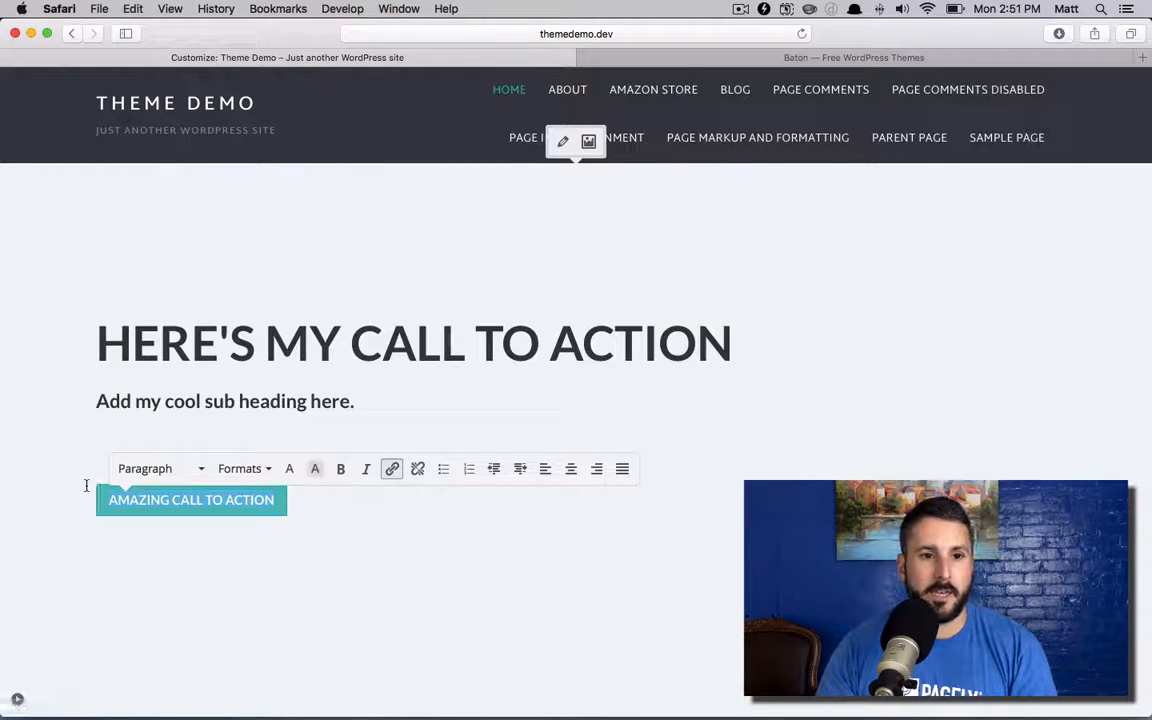
{"action": "left_click", "coordinate": [239, 468]}
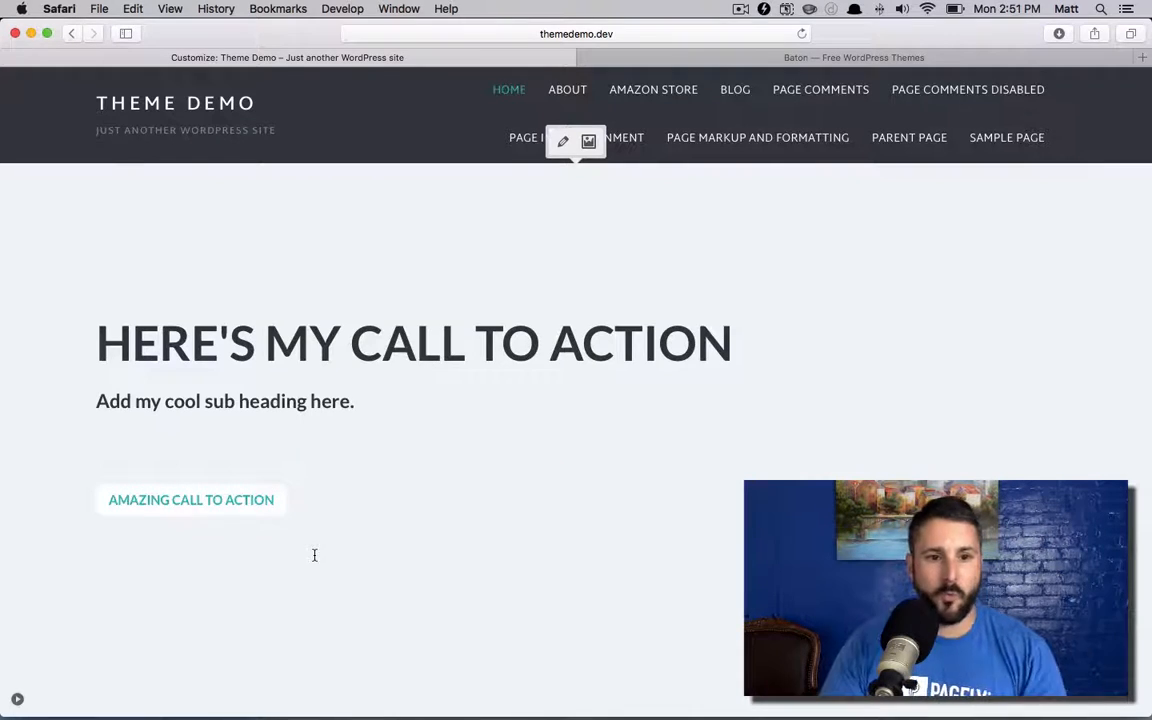
{"action": "mouse_move", "coordinate": [314, 503]}
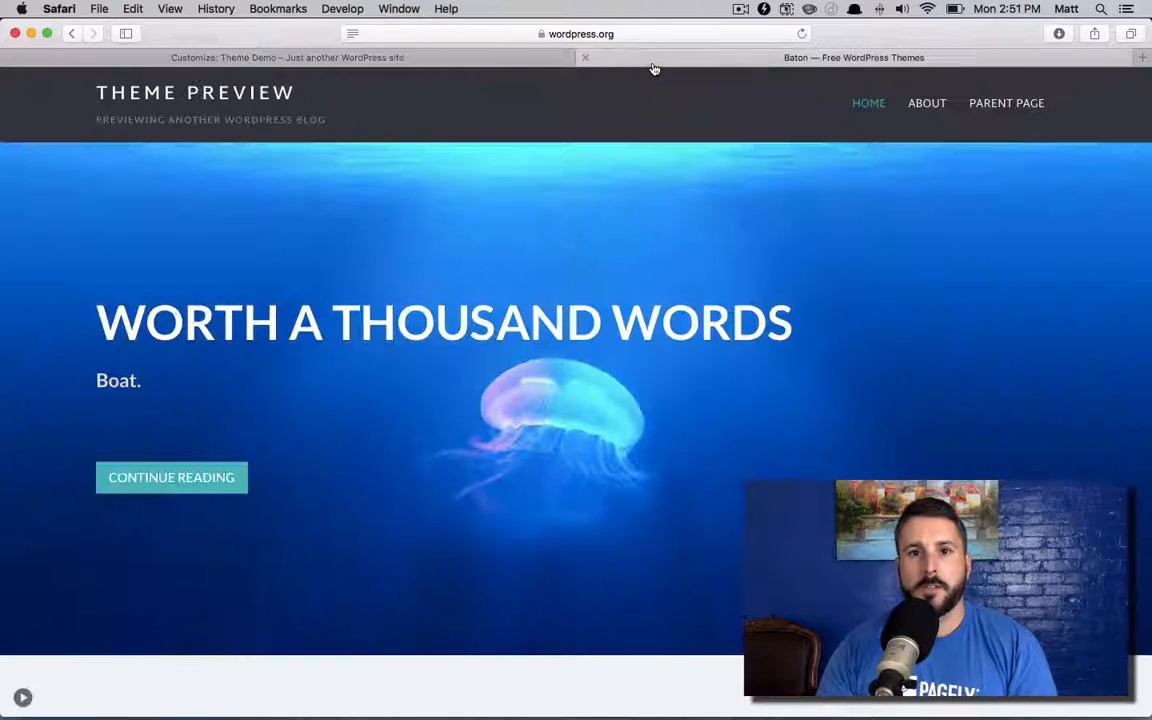
{"action": "mouse_move", "coordinate": [482, 82]}
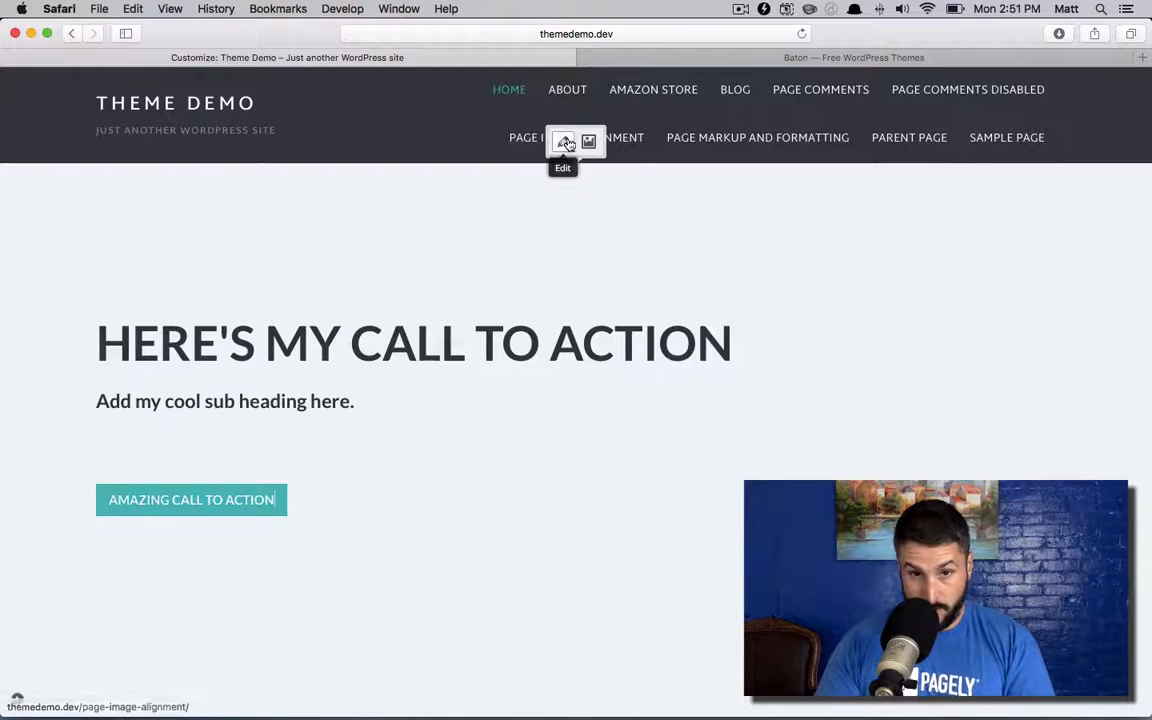
{"action": "mouse_move", "coordinate": [589, 141]}
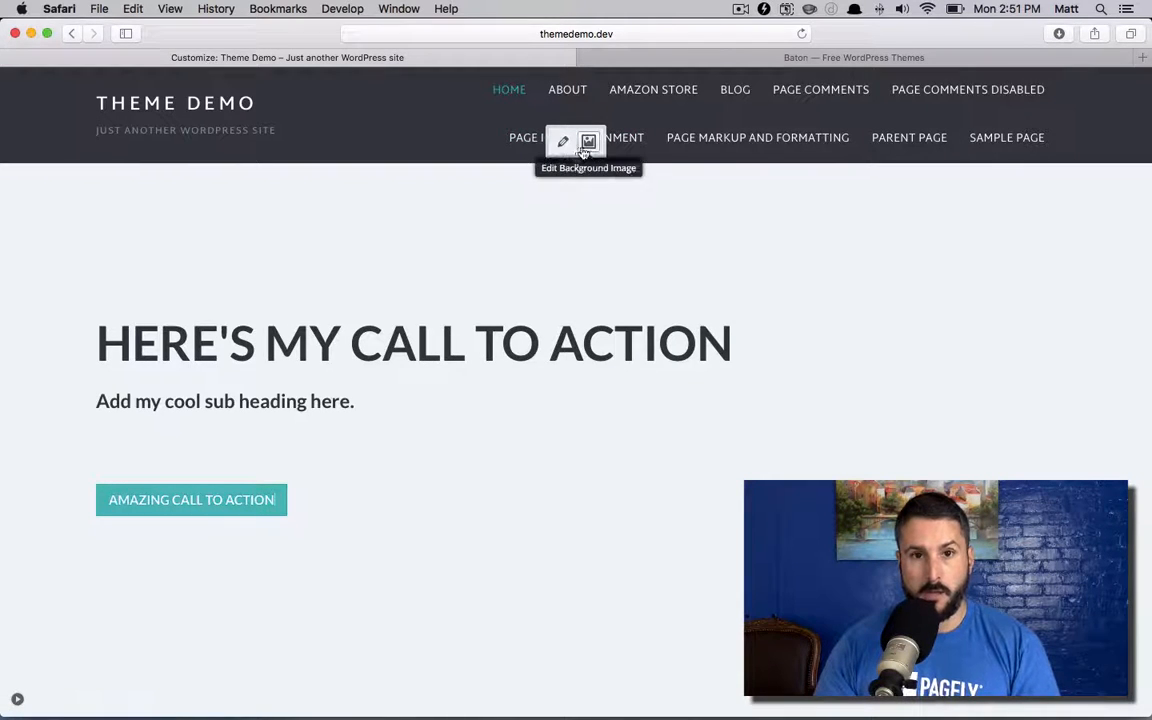
Step: Set the blue-sky coastline photo from the Media Library as the hero background
{"action": "left_click", "coordinate": [588, 141]}
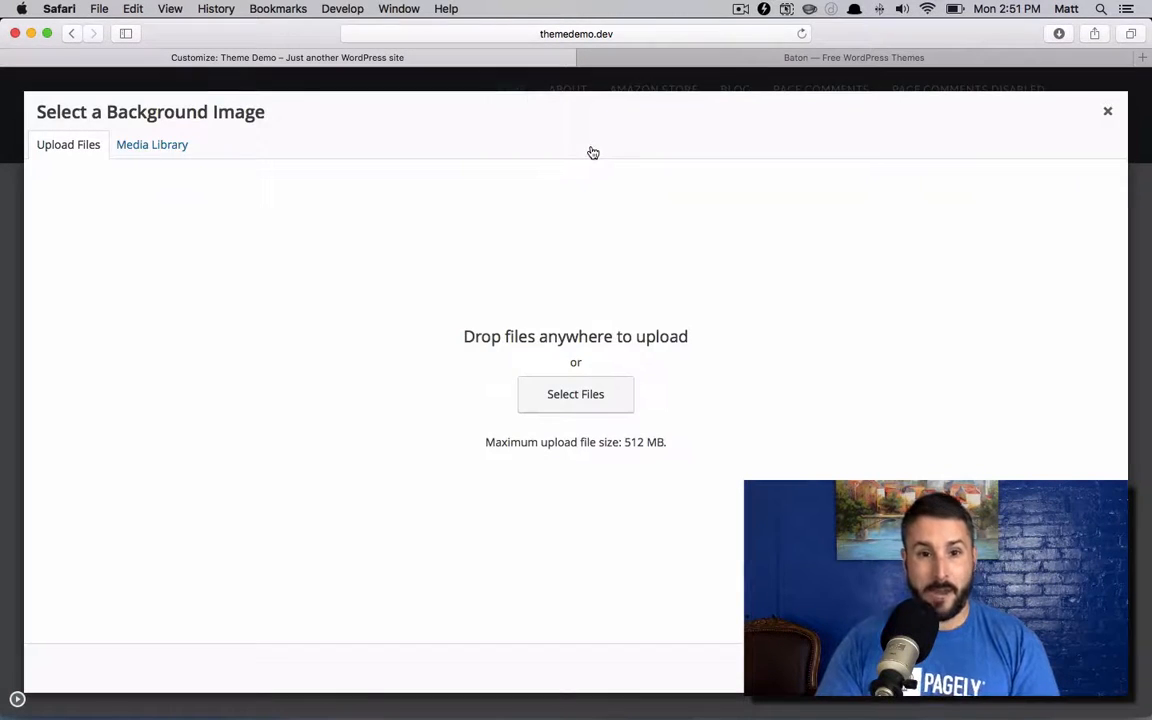
{"action": "left_click", "coordinate": [151, 144]}
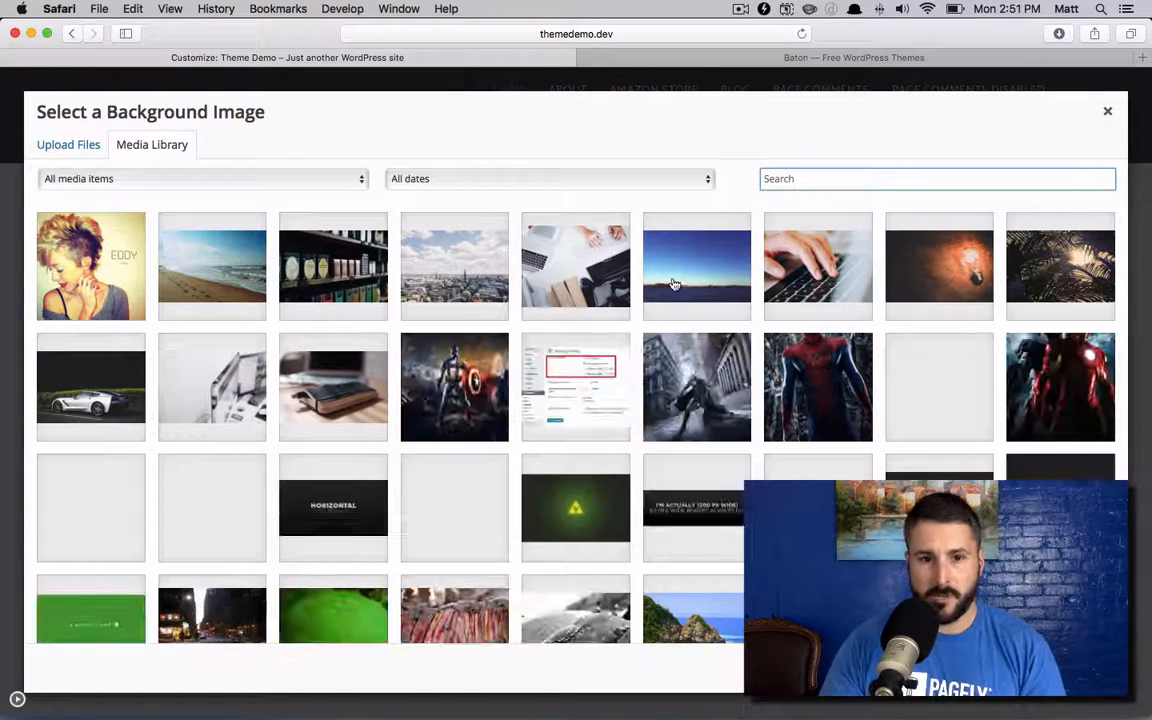
{"action": "left_click", "coordinate": [696, 266]}
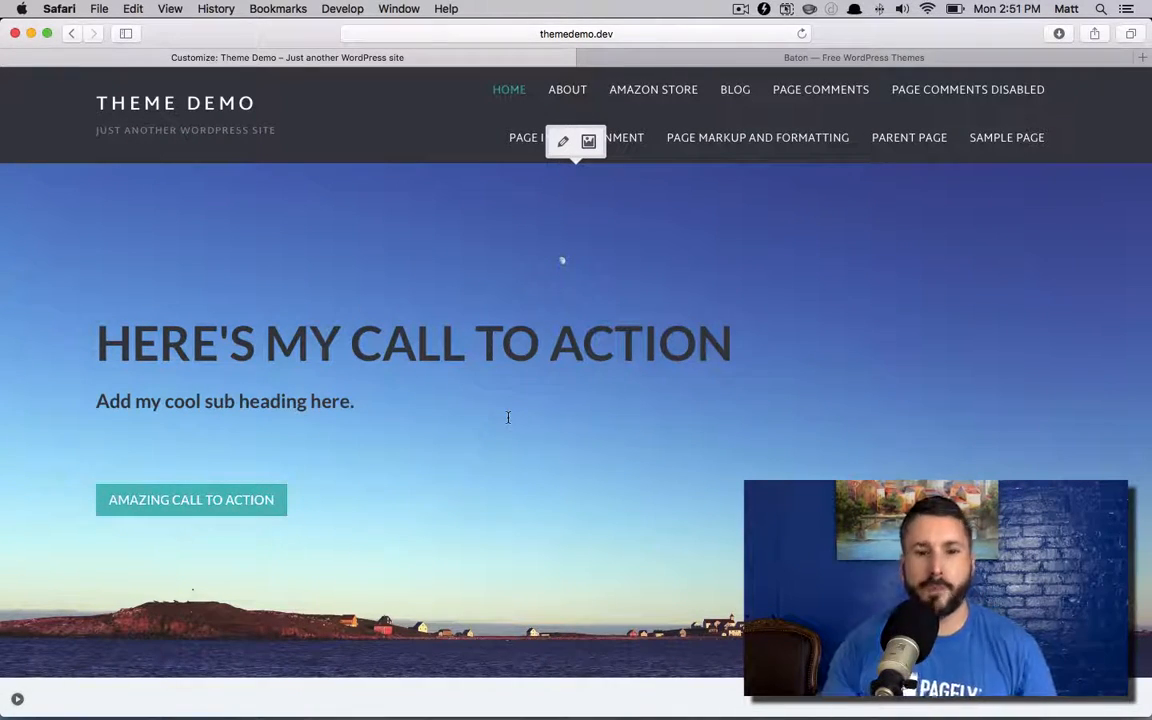
{"action": "mouse_move", "coordinate": [507, 417]}
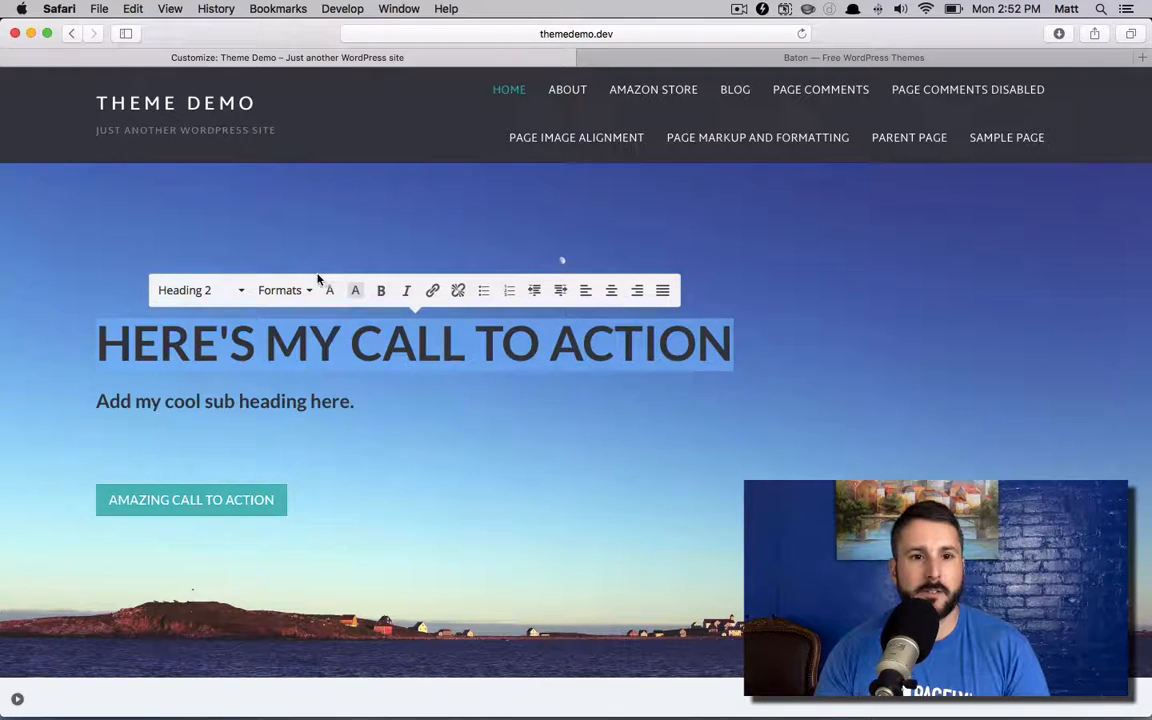
{"action": "left_click", "coordinate": [329, 290]}
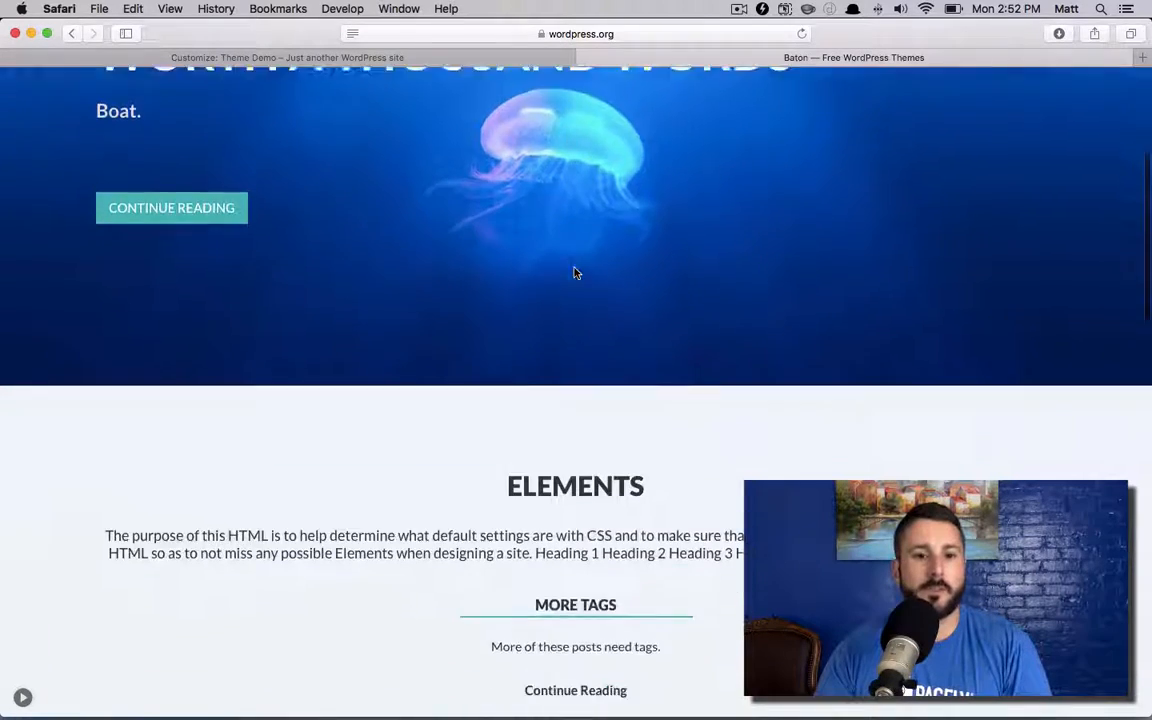
{"action": "scroll", "scroll_direction": "down", "scroll_amount": 3}
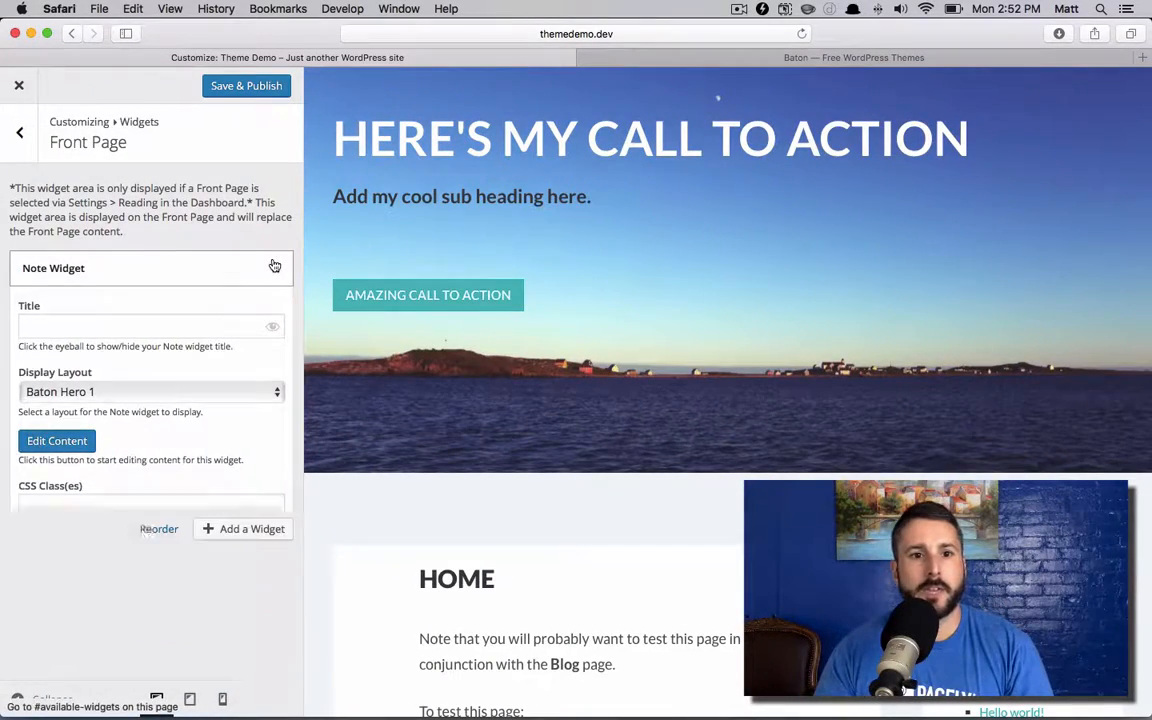
Step: Add another Note Widget using the Baton Features 1 layout
{"action": "left_click", "coordinate": [243, 528]}
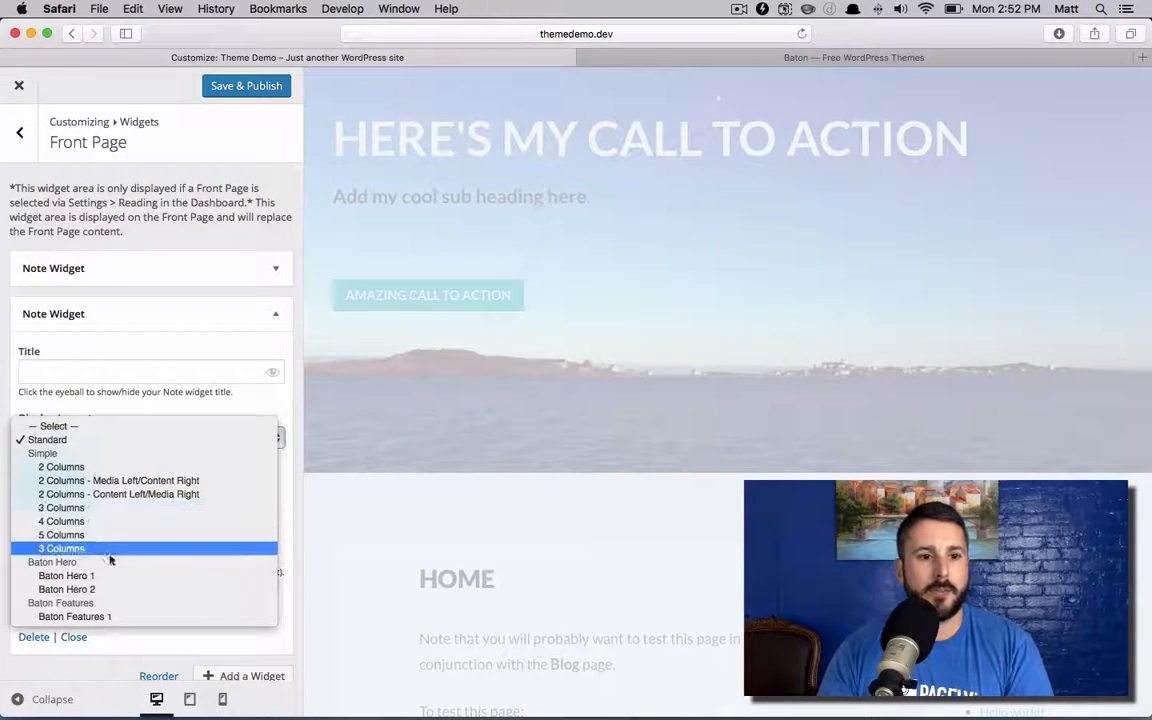
{"action": "left_click", "coordinate": [74, 616]}
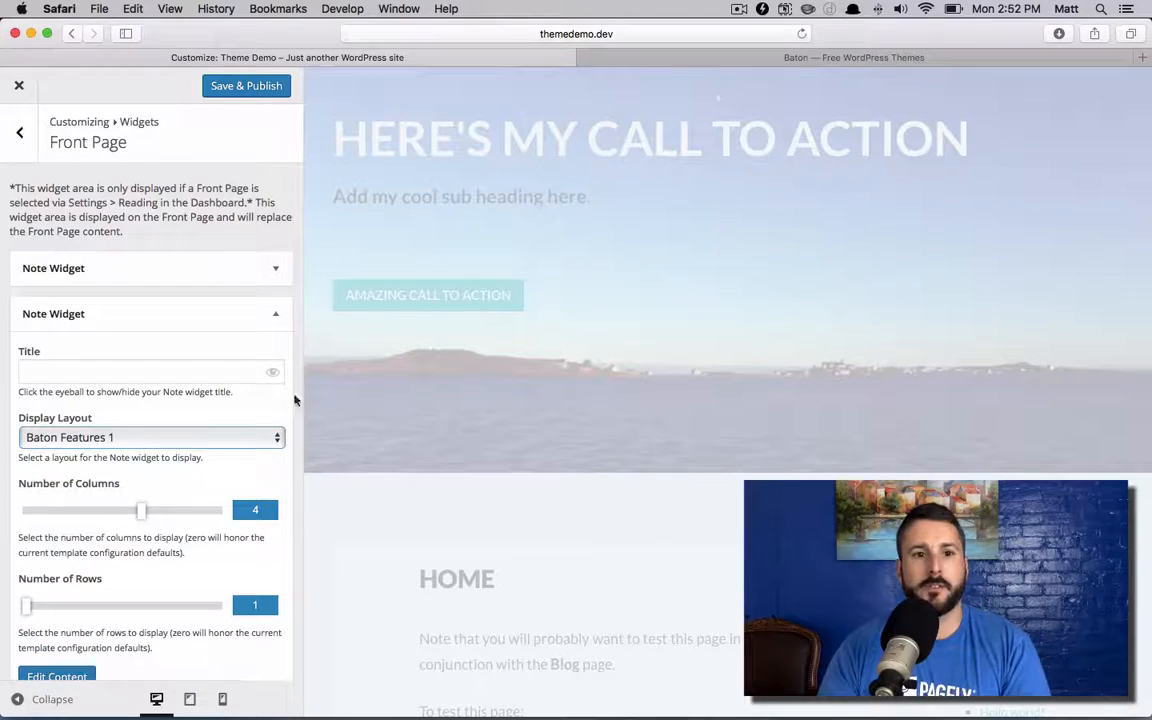
{"action": "scroll", "scroll_direction": "down", "scroll_amount": 3}
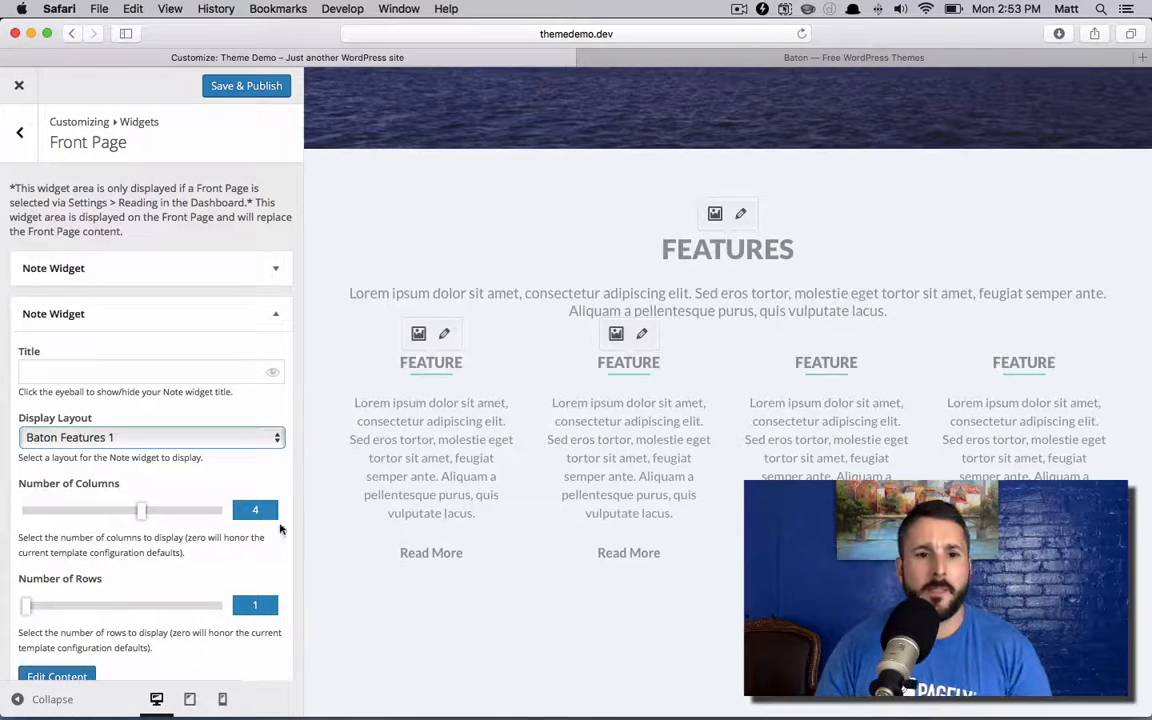
Step: Head the features section CHECK OUT OUR AWESOME FEATURES
{"action": "scroll", "scroll_direction": "down", "scroll_amount": 3}
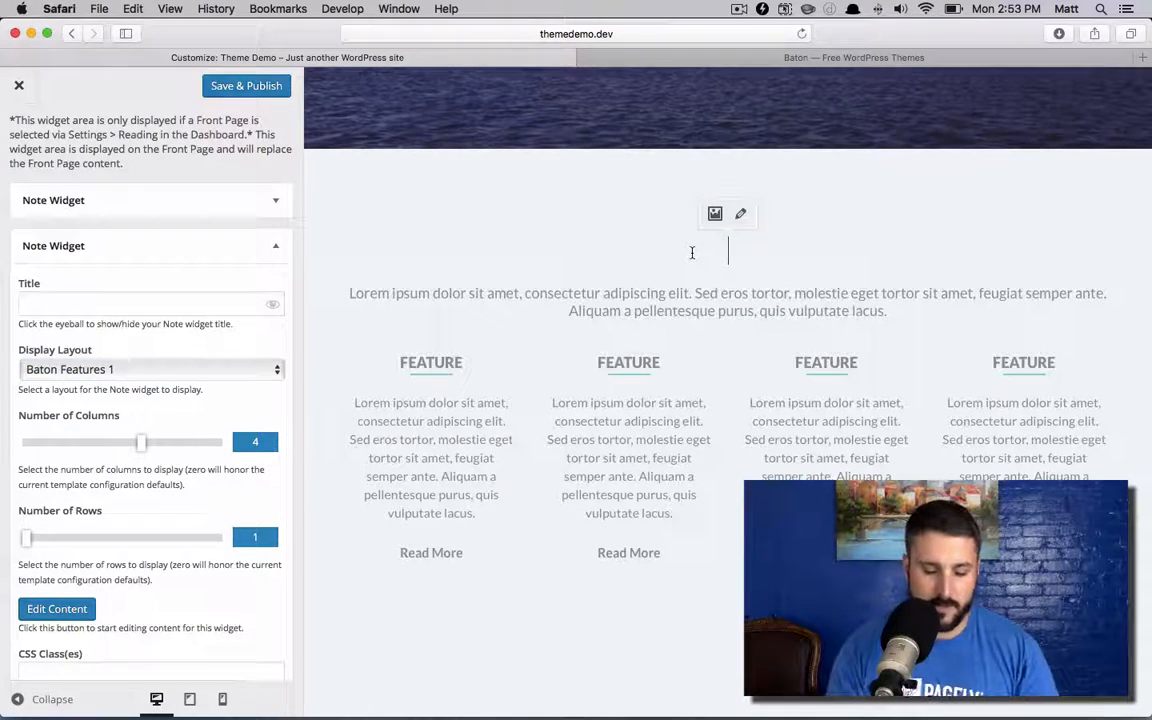
{"action": "type", "text": "CHECK"}
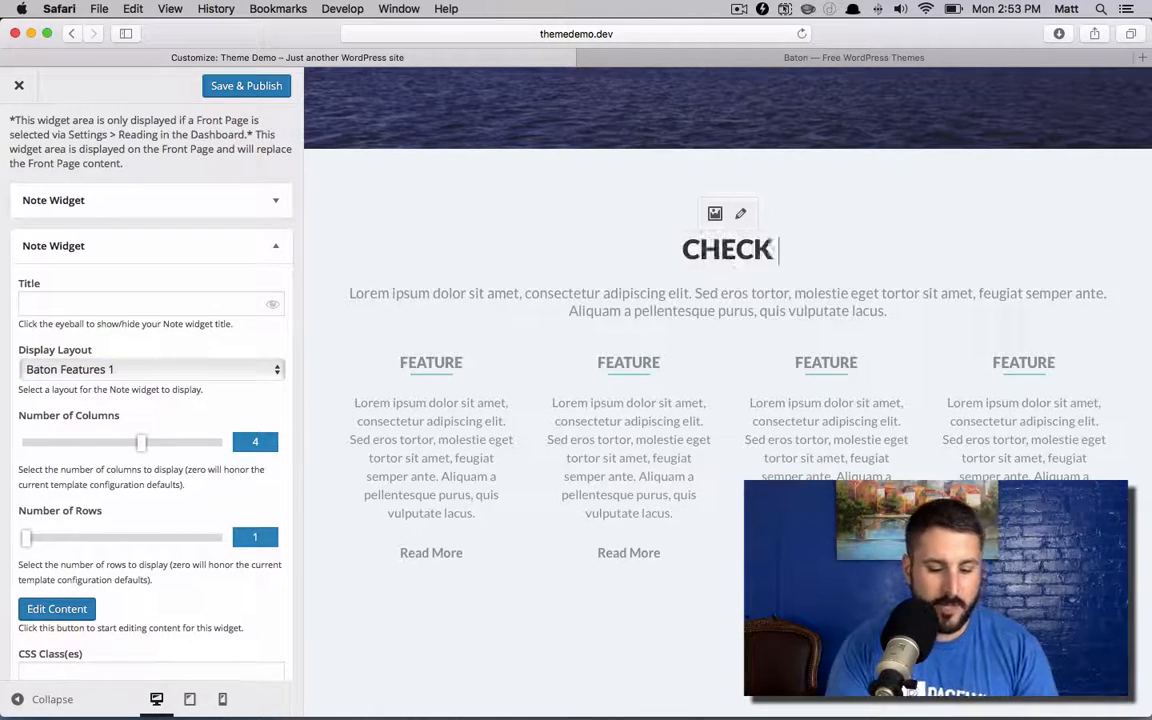
{"action": "type", "text": "OUT OUR AWESOME FE"}
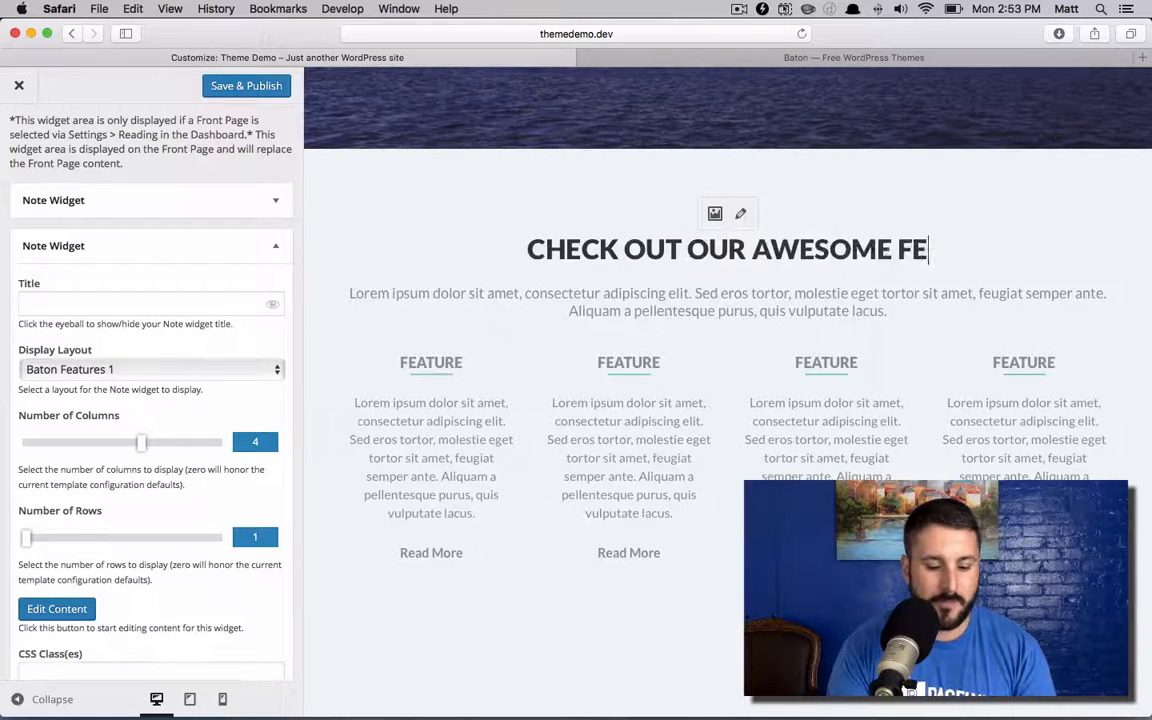
{"action": "type", "text": "ATURES"}
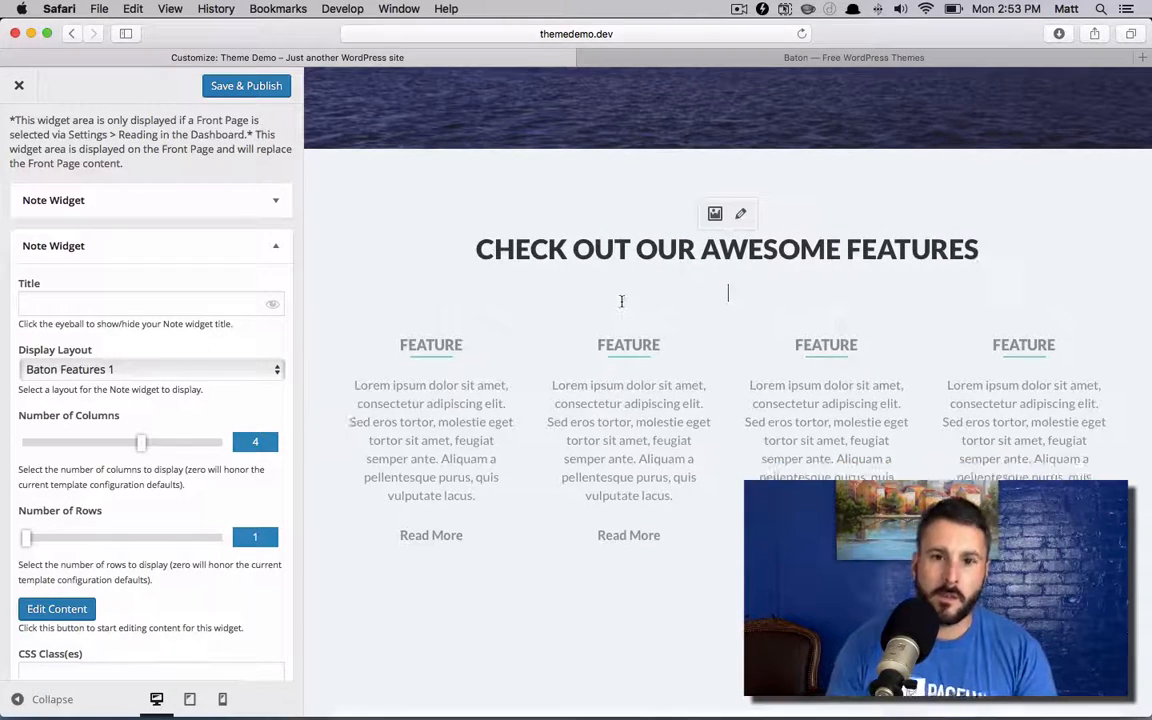
Step: Add the tagline 'Our product blows away the competition' and title columns FEATURE 1–4
{"action": "type", "text": "Our product"}
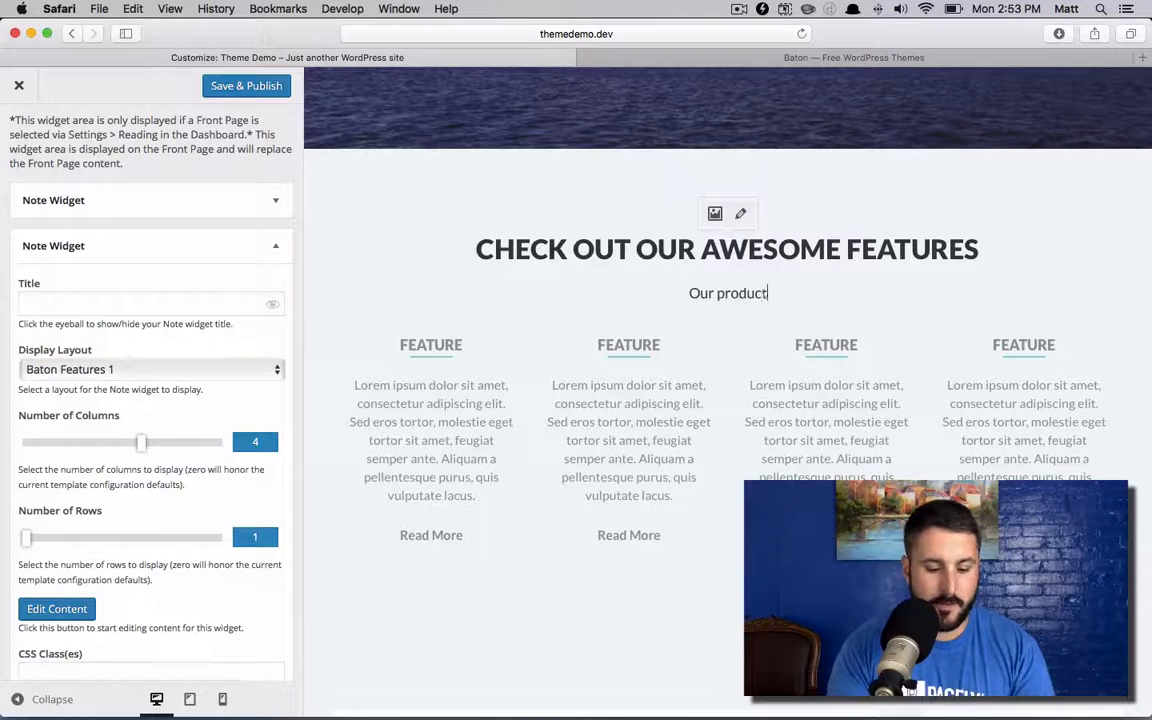
{"action": "type", "text": "blows away"}
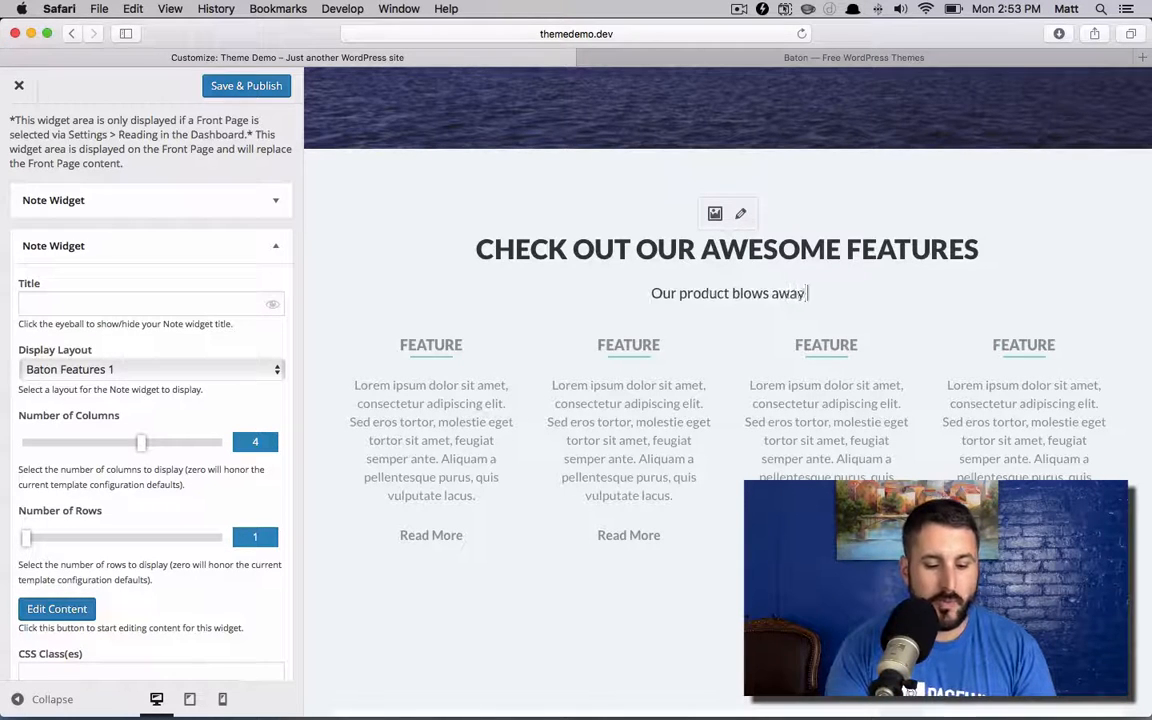
{"action": "type", "text": "the comp"}
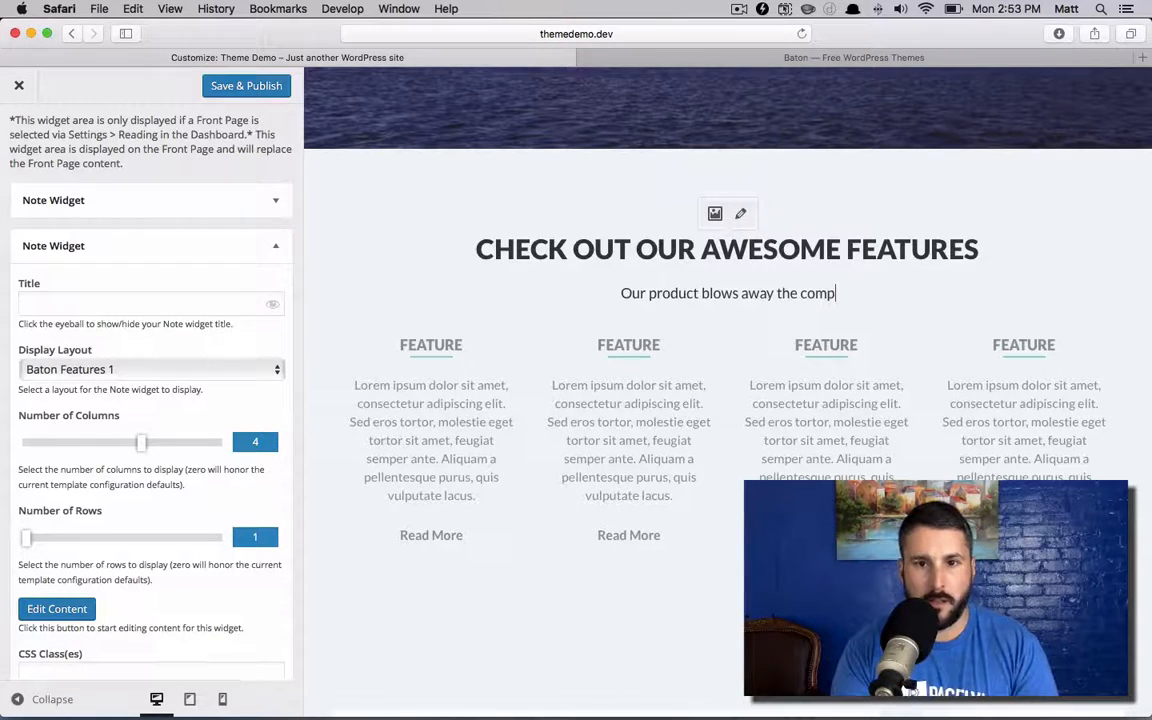
{"action": "type", "text": "etition."}
{"action": "left_click", "coordinate": [431, 345]}
{"action": "type", "text": "F"}
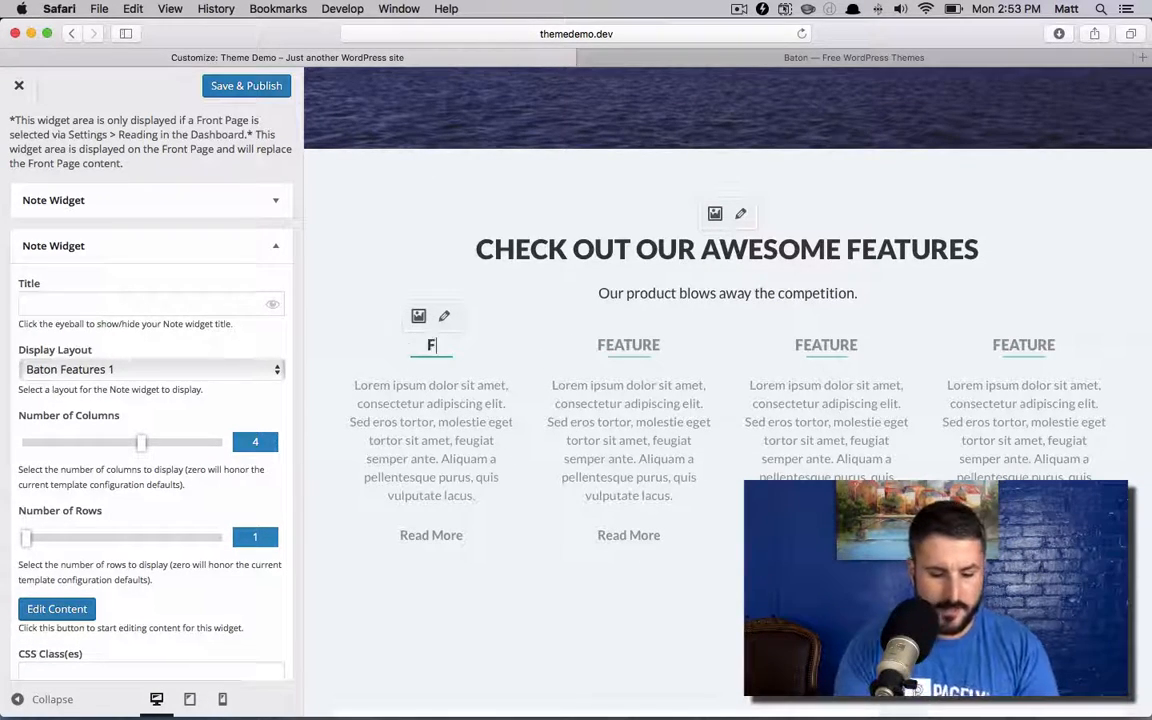
{"action": "type", "text": "EATURE 1"}
{"action": "left_click", "coordinate": [1024, 345]}
{"action": "type", "text": "FE"}
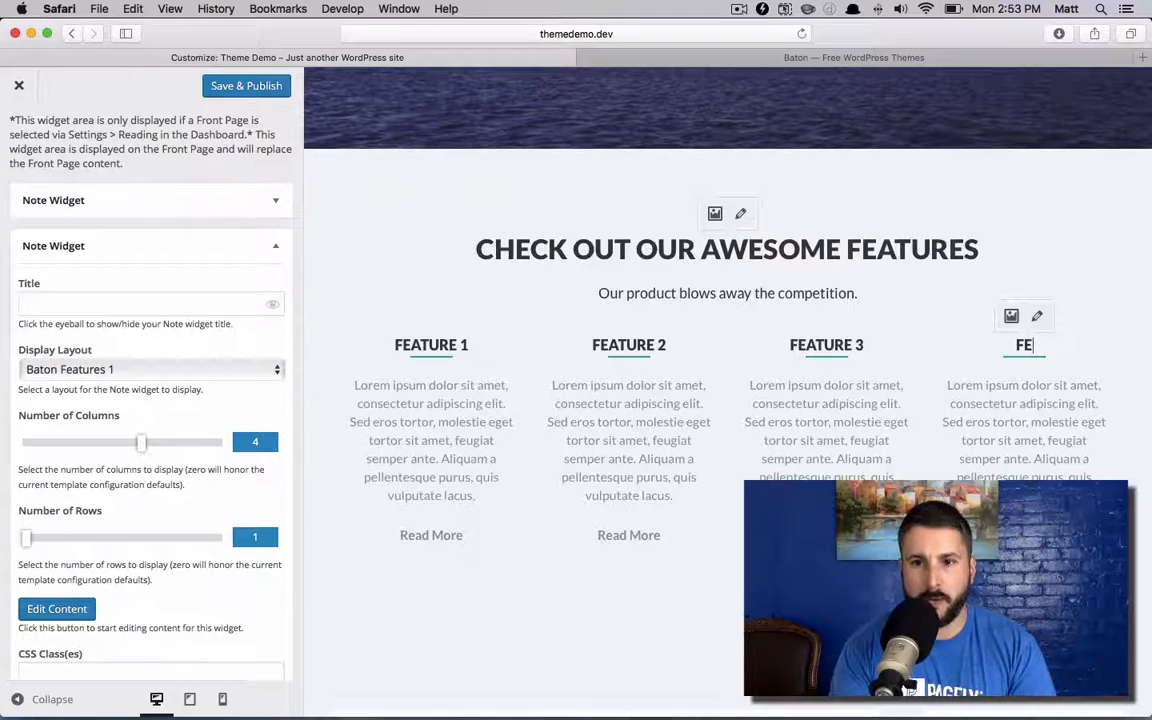
{"action": "type", "text": "ATURE 4"}
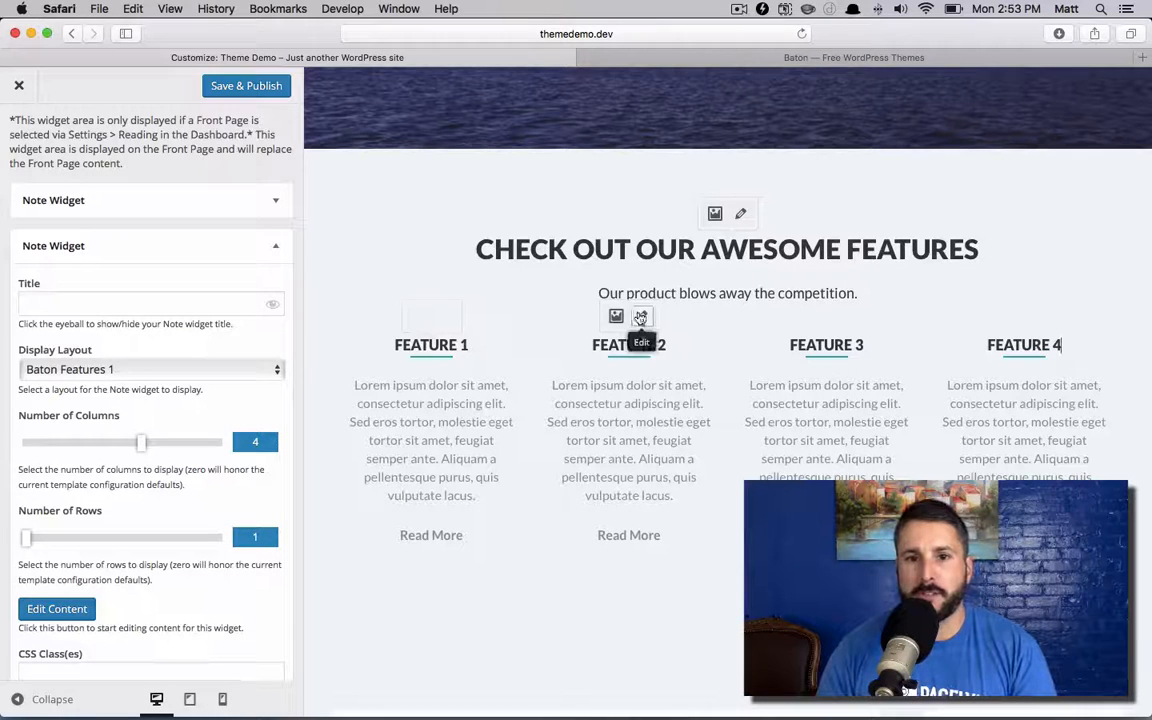
{"action": "mouse_move", "coordinate": [826, 344]}
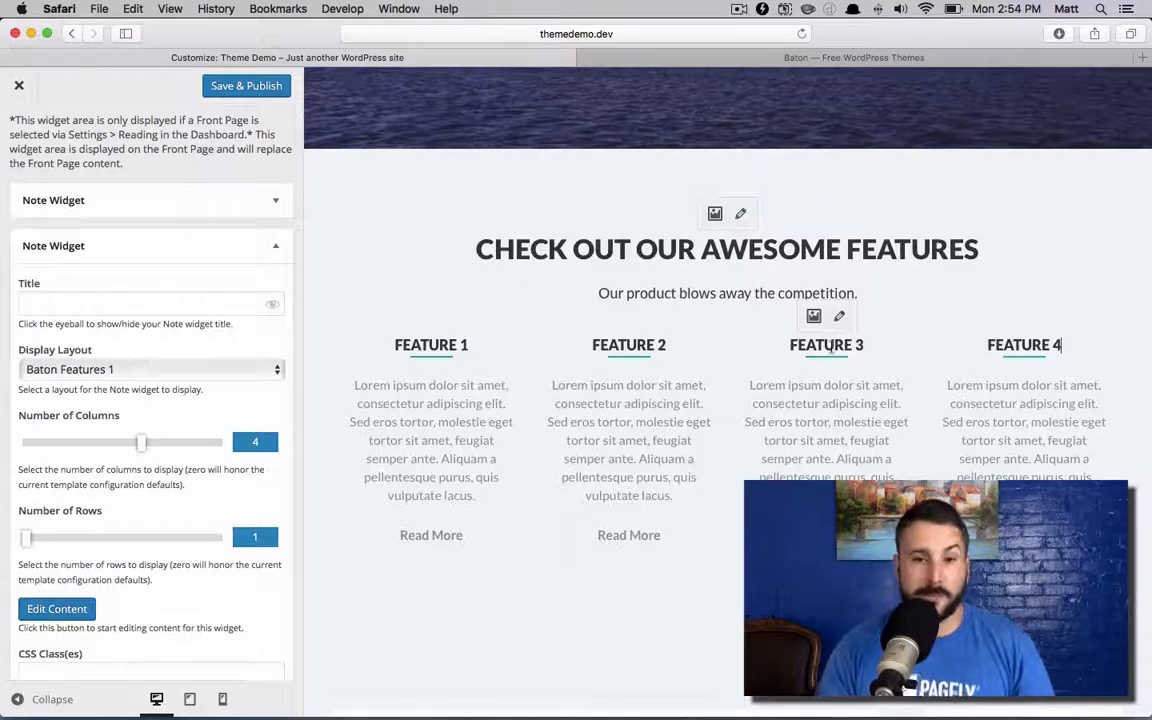
{"action": "mouse_move", "coordinate": [826, 355]}
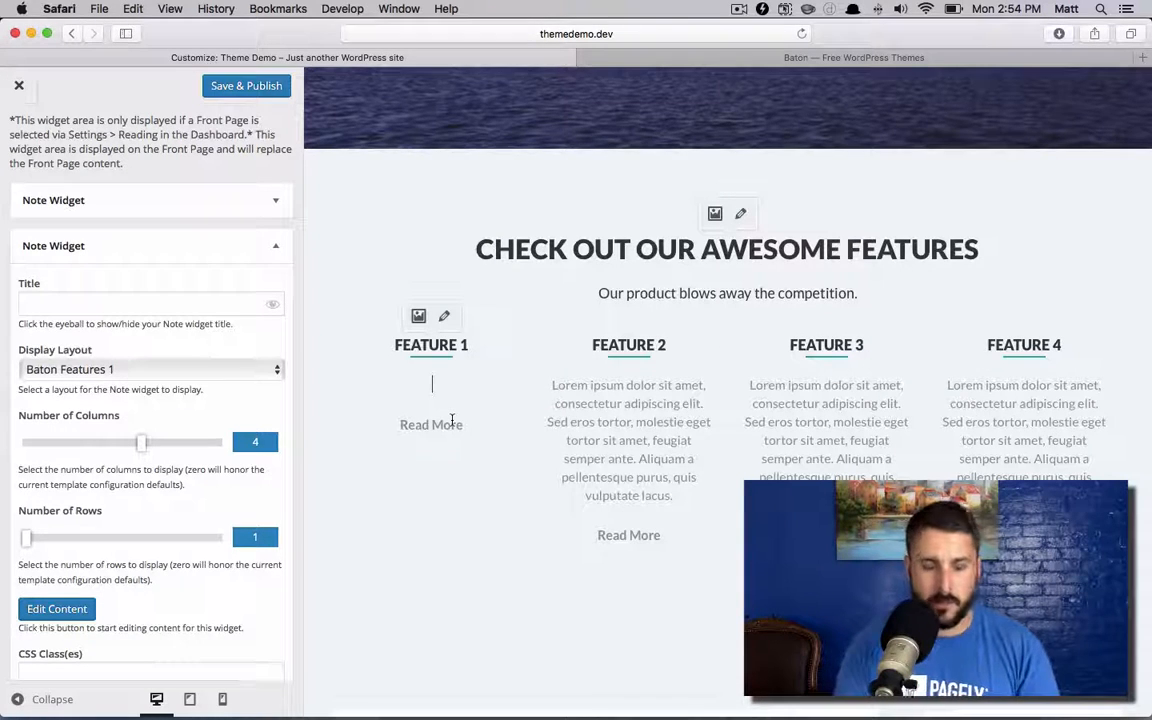
Step: Replace each feature's lorem ipsum description with the word 'text'
{"action": "type", "text": "TEx"}
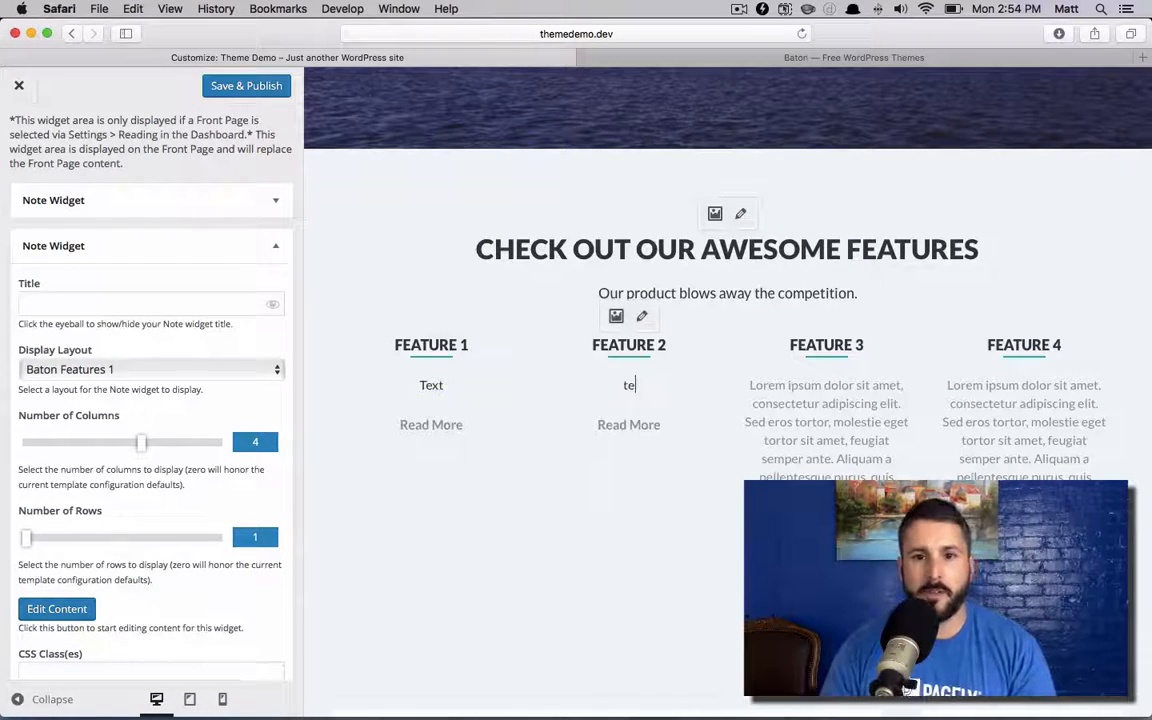
{"action": "type", "text": "text"}
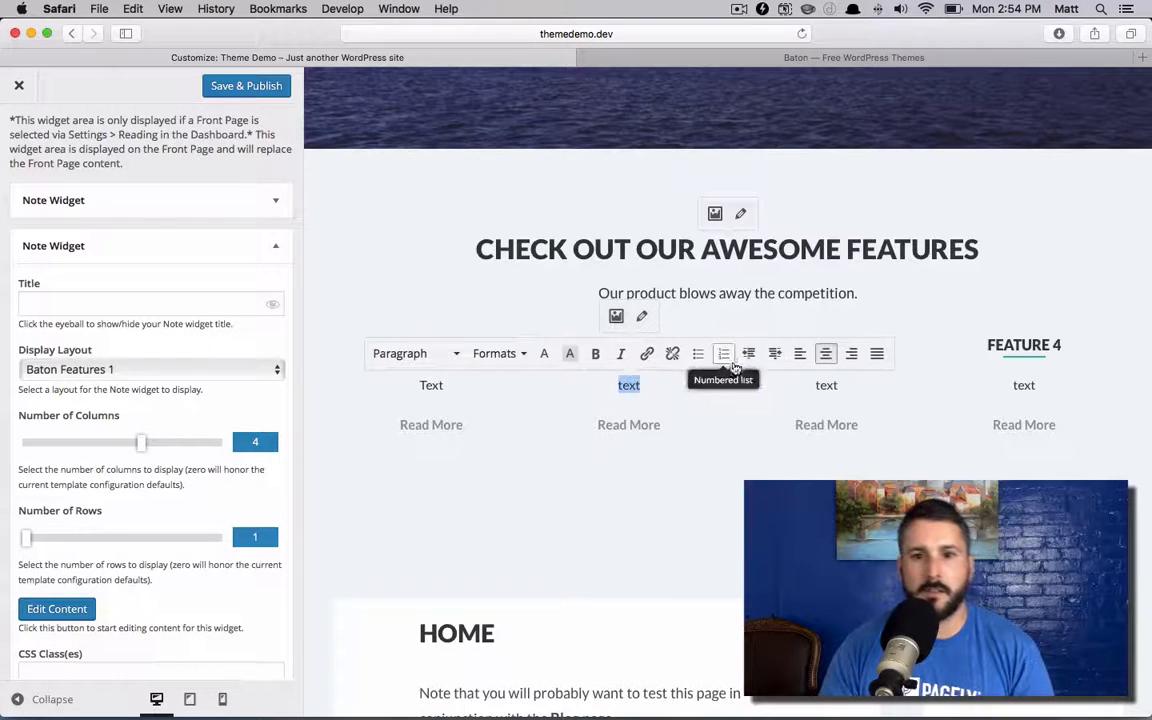
{"action": "left_click", "coordinate": [576, 512]}
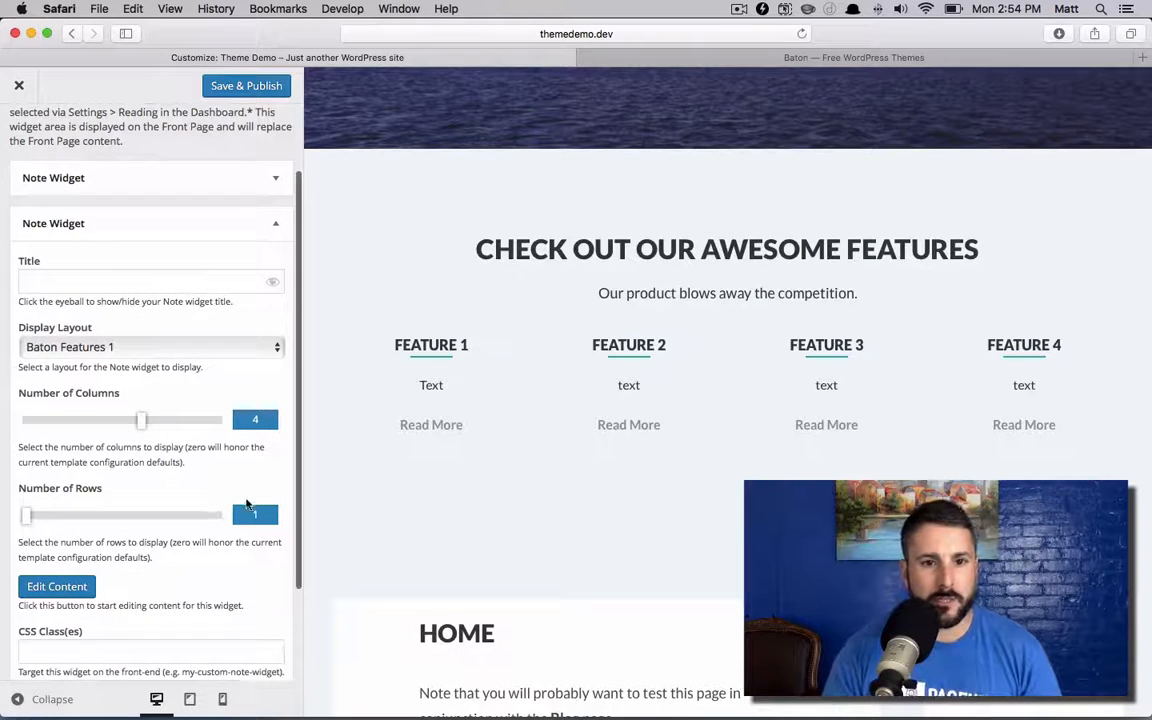
{"action": "mouse_move", "coordinate": [165, 460]}
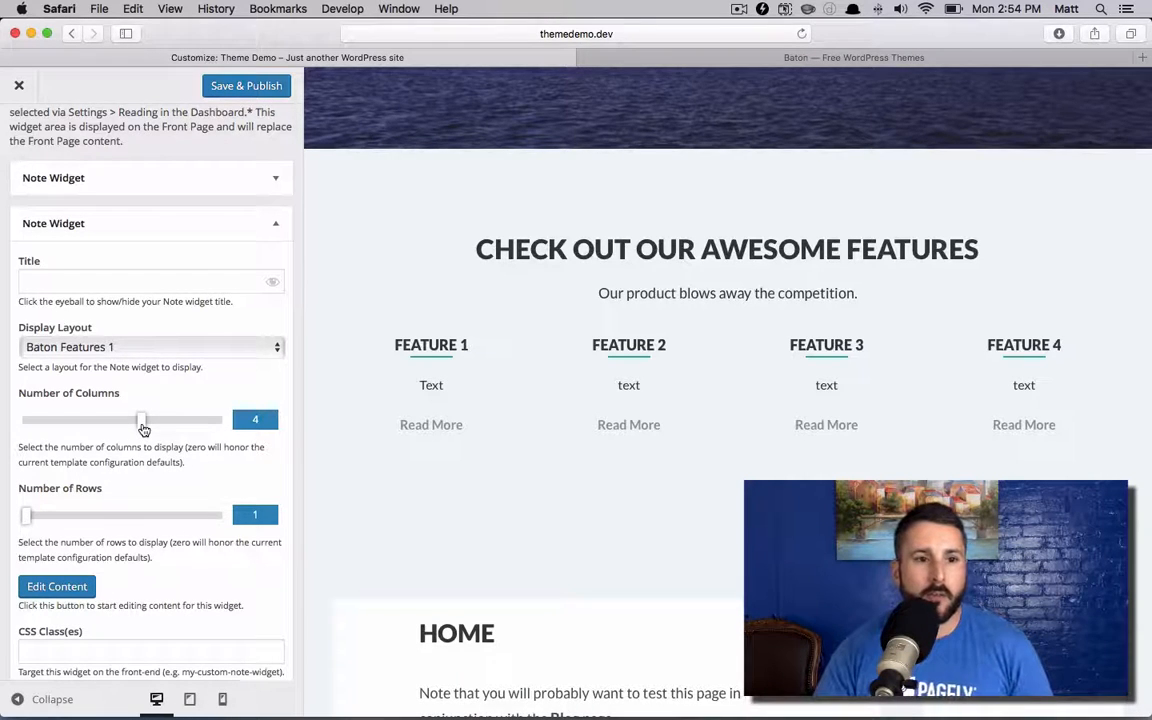
Step: Drag the Number of Columns slider to 3, then back to 4 columns in one row
{"action": "left_click_drag", "start_coordinate": [140, 419], "coordinate": [103, 419]}
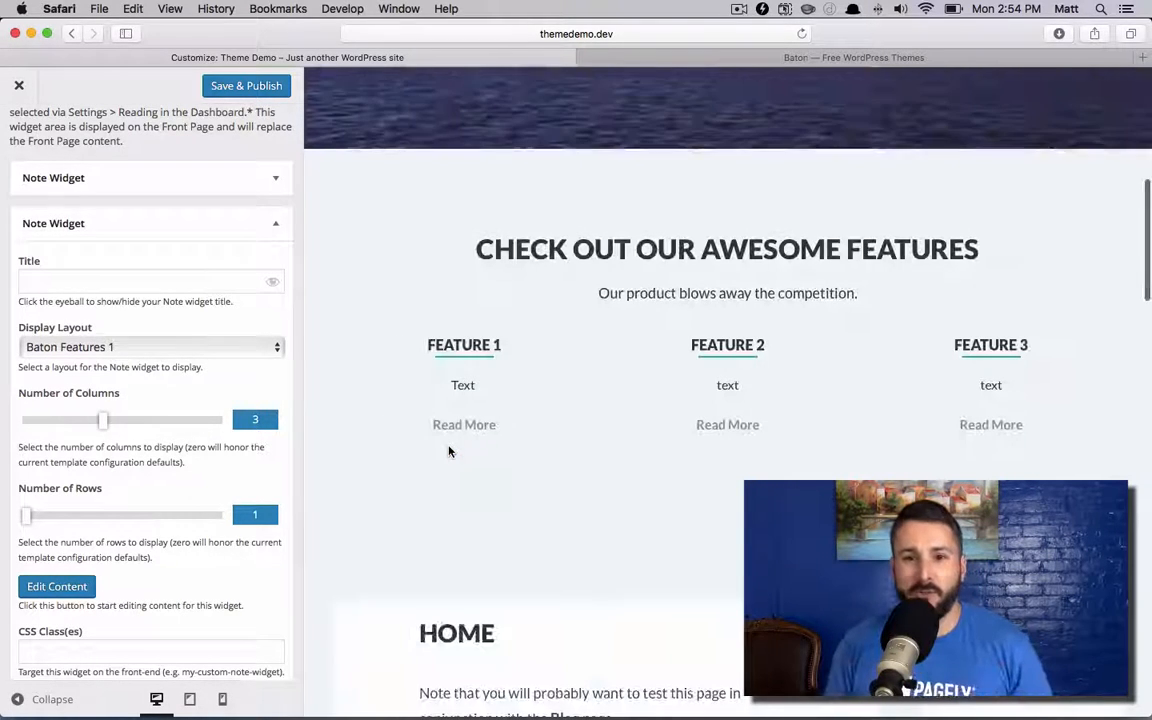
{"action": "mouse_move", "coordinate": [448, 451]}
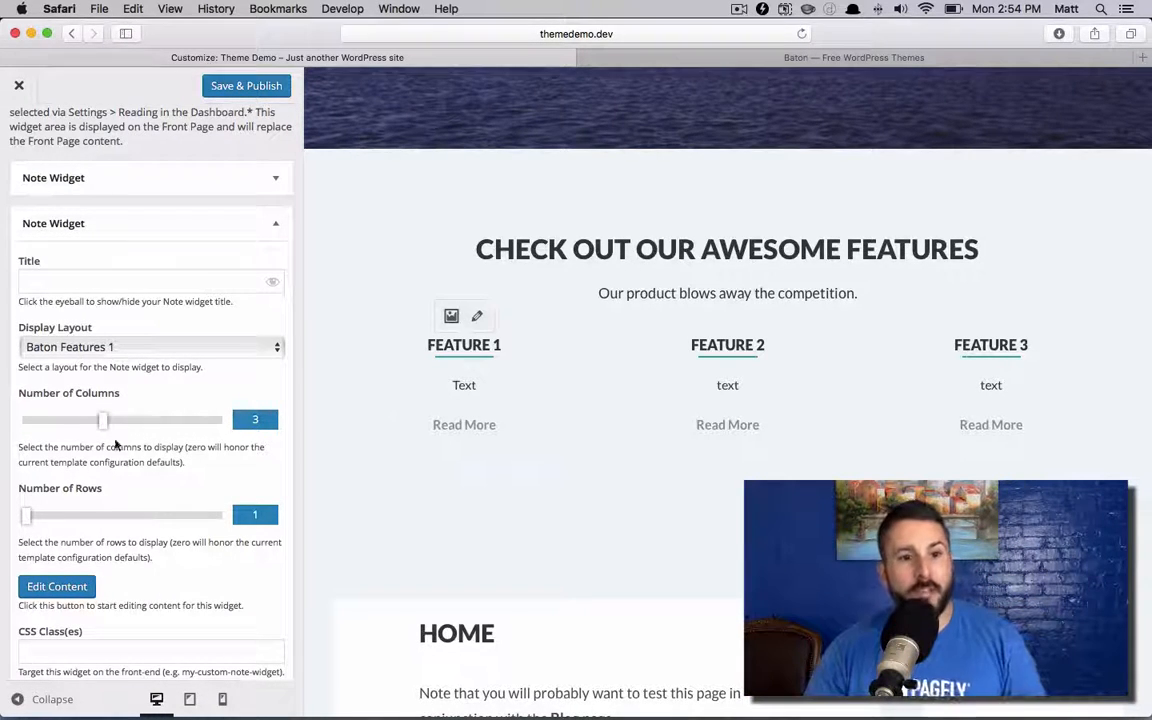
{"action": "left_click_drag", "start_coordinate": [103, 420], "coordinate": [140, 420]}
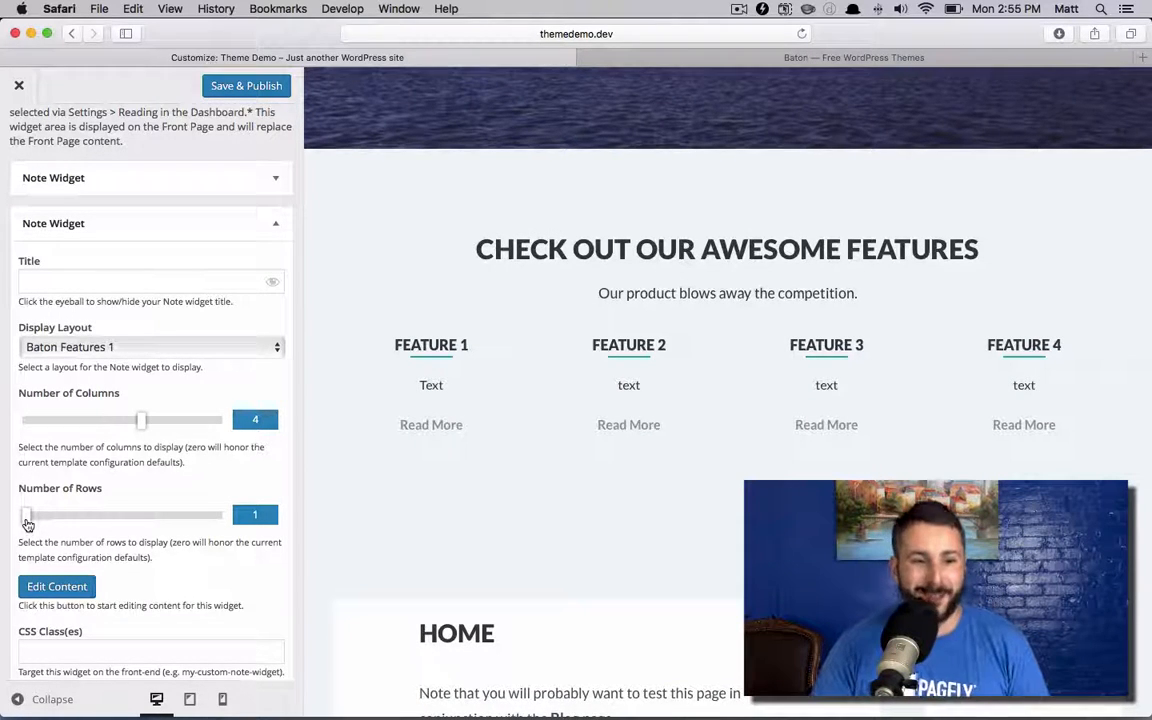
Step: Preview the features section at 3 rows, then set Number of Rows back to 1
{"action": "left_click_drag", "start_coordinate": [27, 515], "coordinate": [67, 515]}
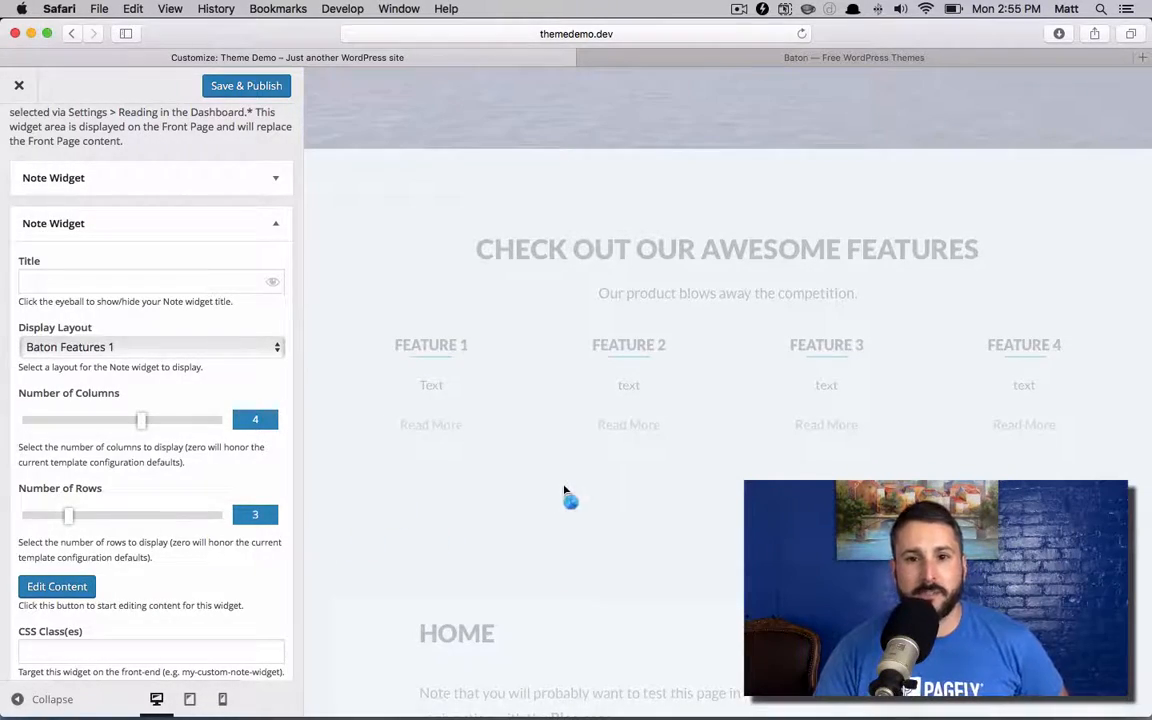
{"action": "scroll", "scroll_direction": "down", "scroll_amount": 3}
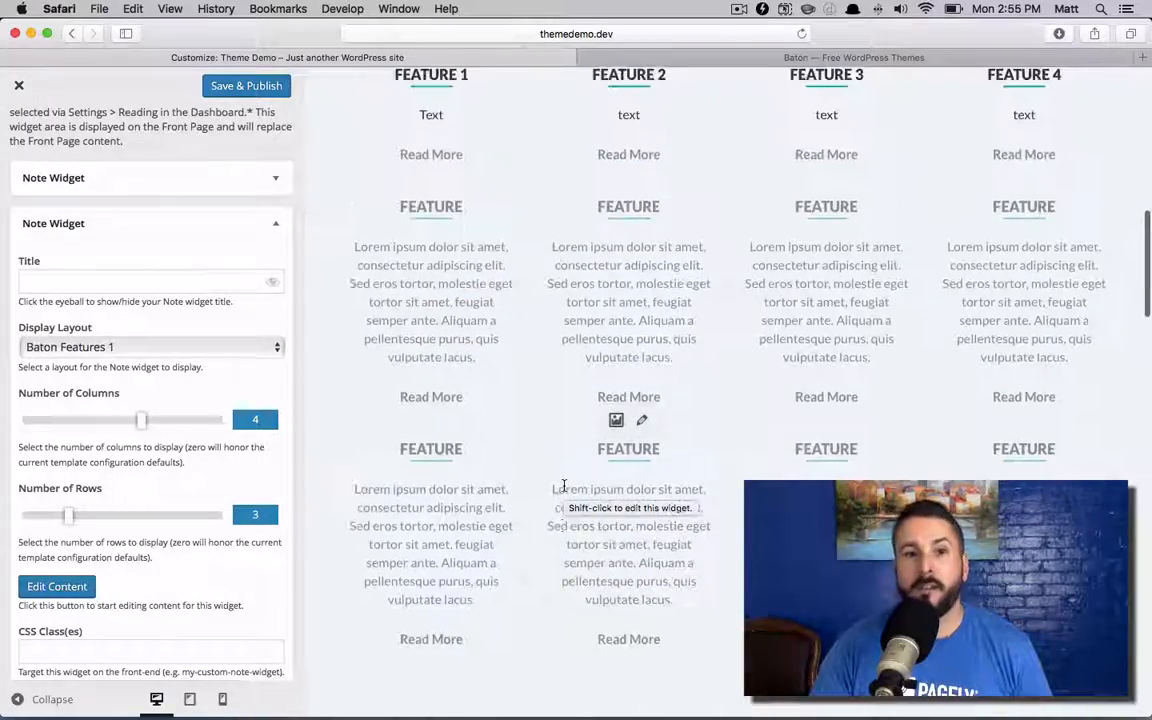
{"action": "scroll", "scroll_direction": "up", "scroll_amount": 3}
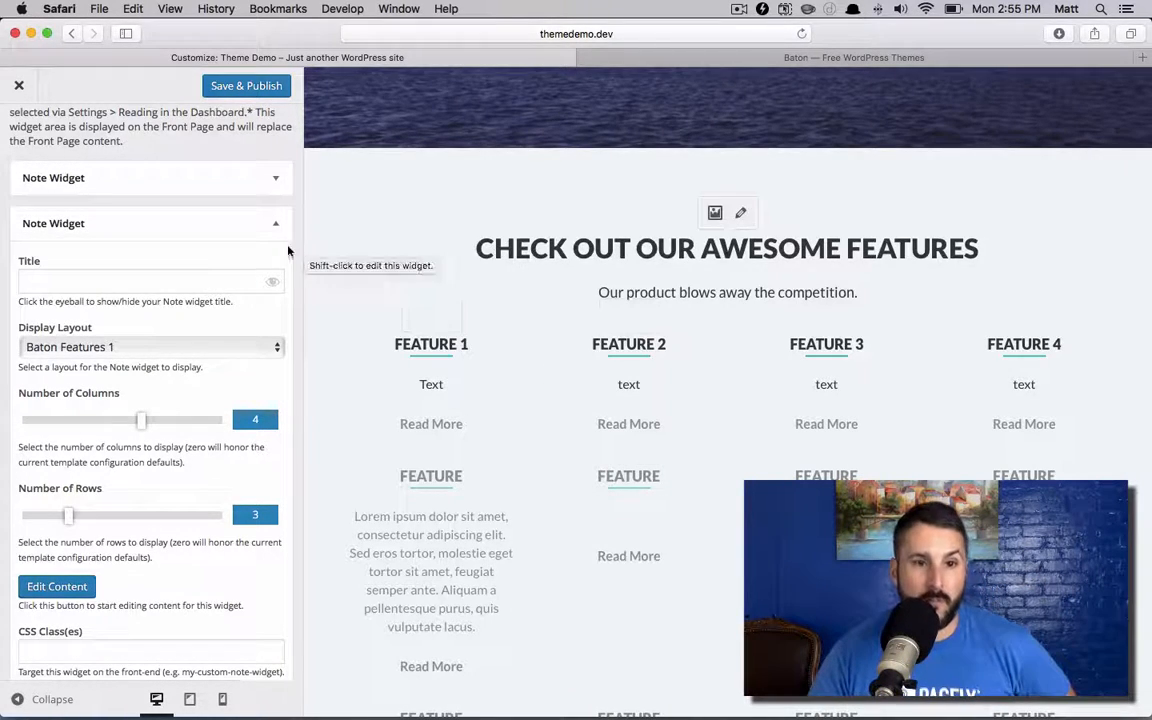
{"action": "left_click_drag", "start_coordinate": [67, 515], "coordinate": [25, 515]}
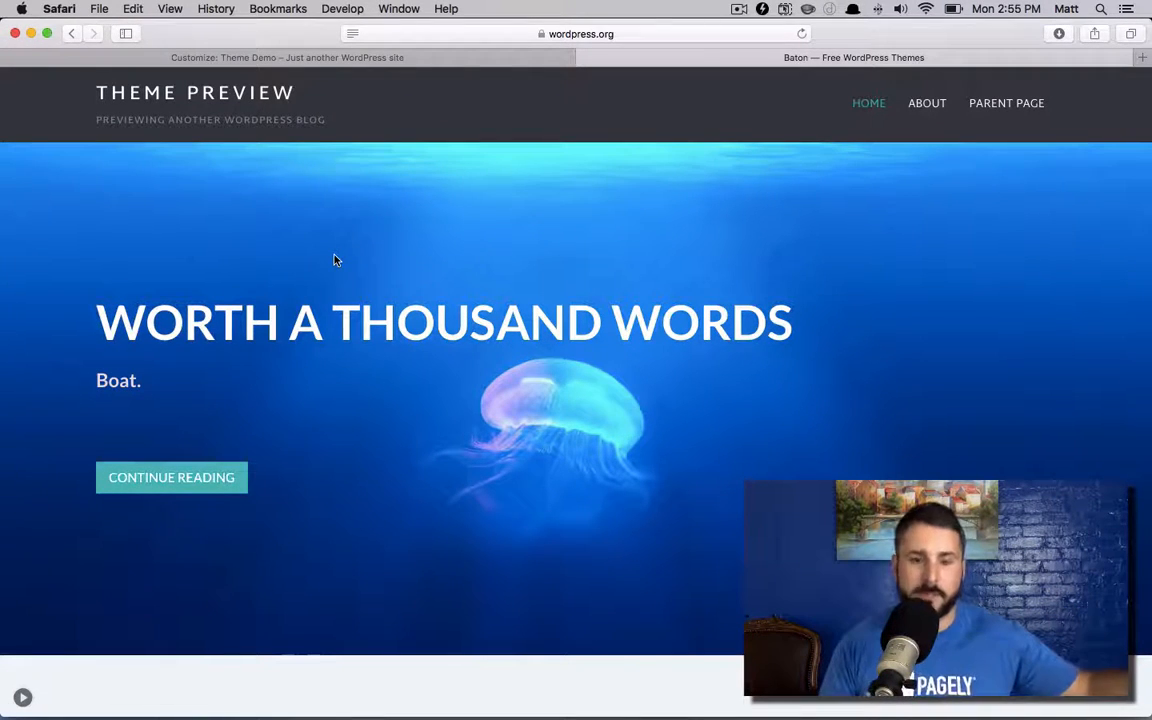
{"action": "mouse_move", "coordinate": [422, 224]}
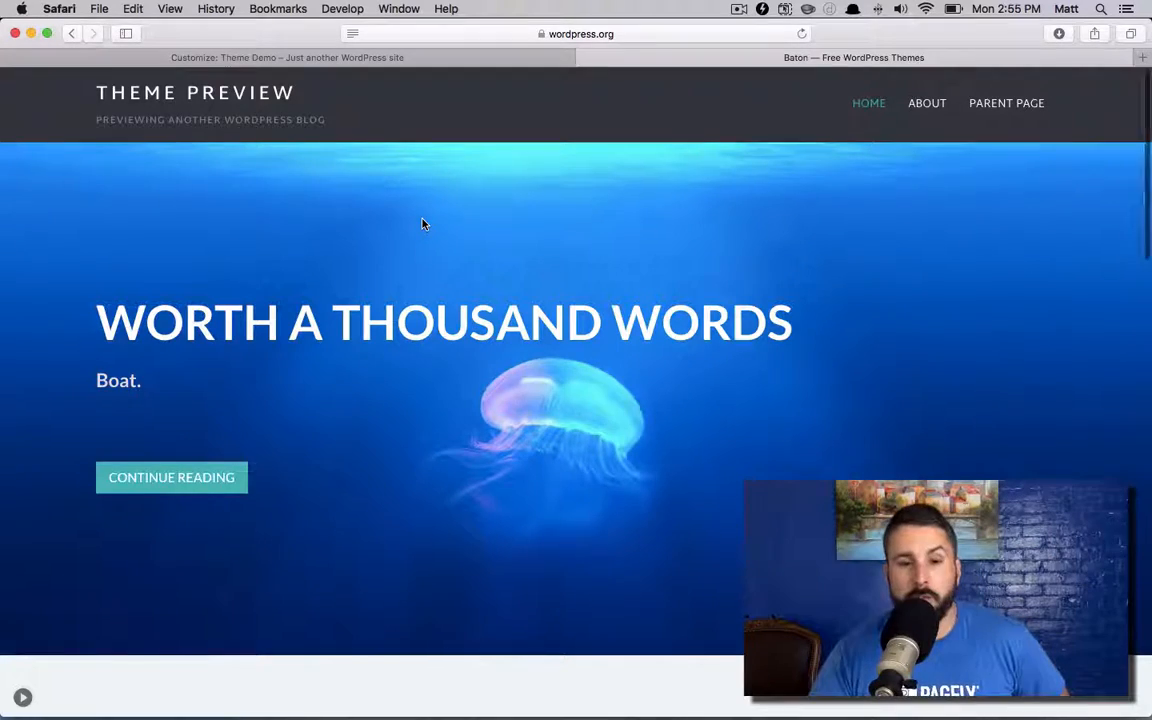
{"action": "scroll", "scroll_direction": "down", "scroll_amount": 3}
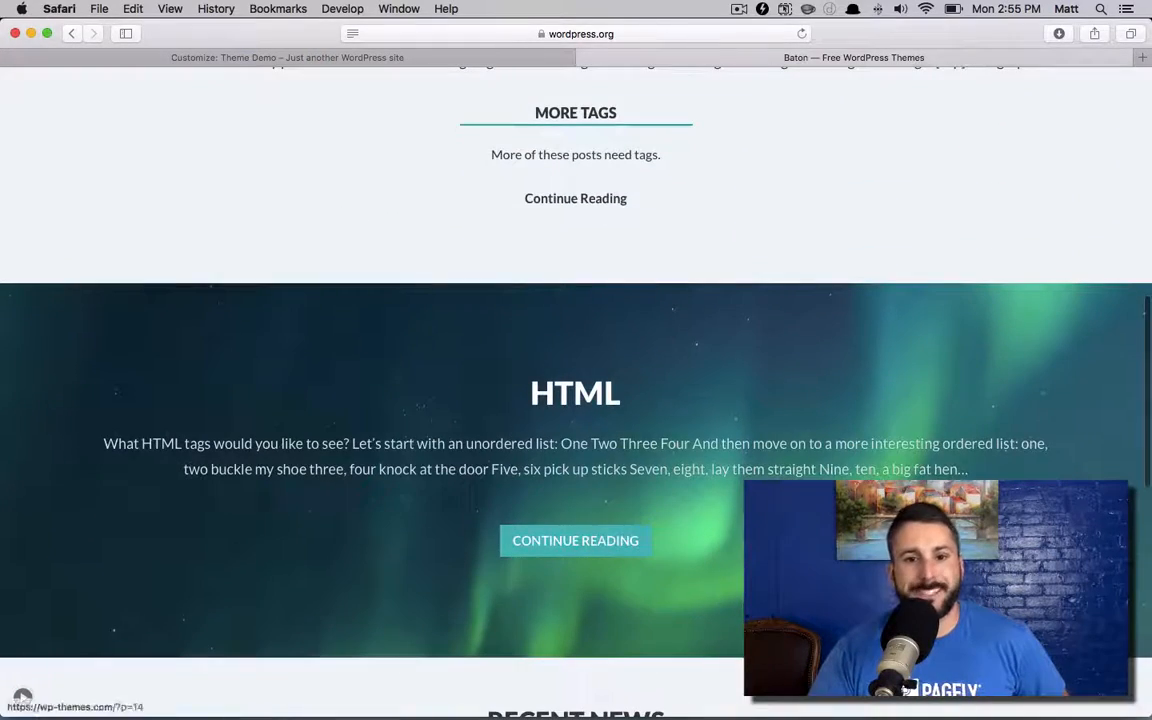
{"action": "mouse_move", "coordinate": [454, 296]}
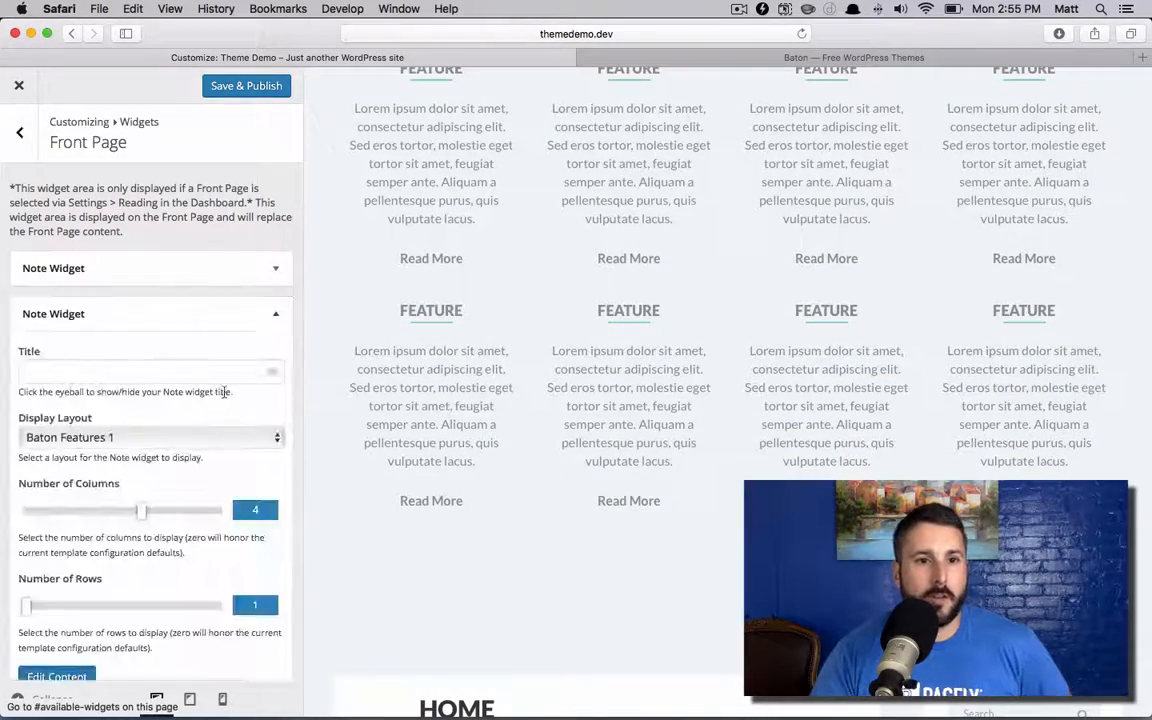
Step: Save & Publish the widget changes and reload the Customizer in Safari
{"action": "scroll", "scroll_direction": "down", "scroll_amount": 3}
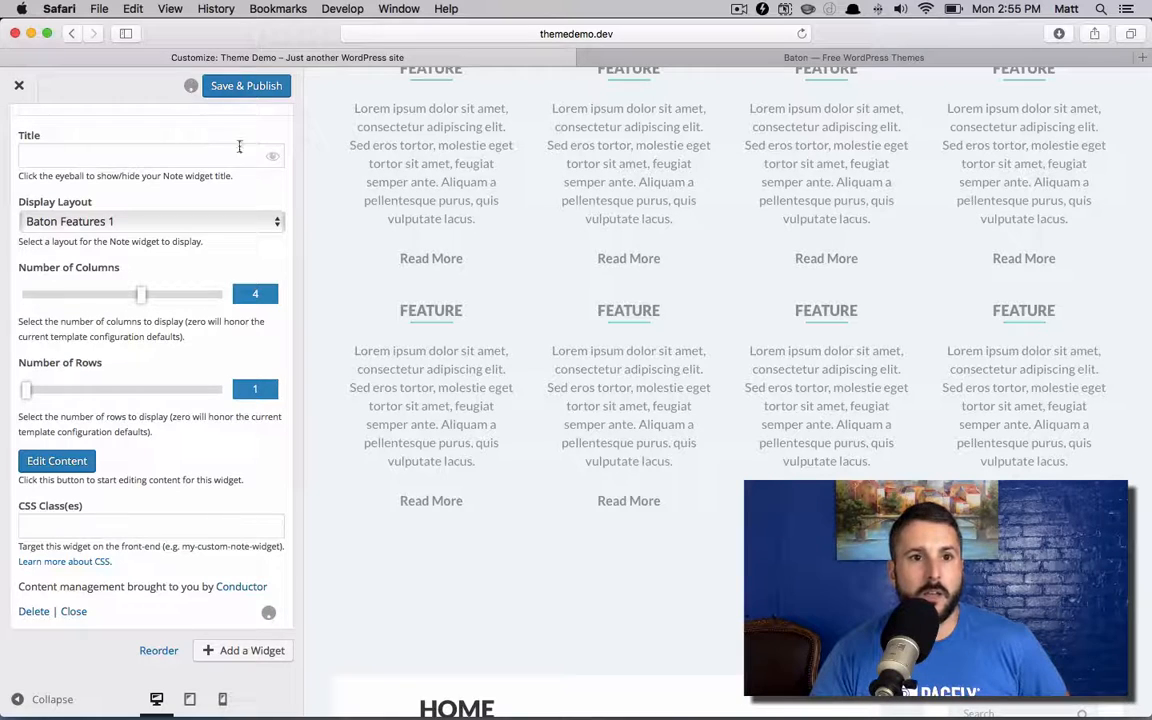
{"action": "left_click", "coordinate": [246, 85]}
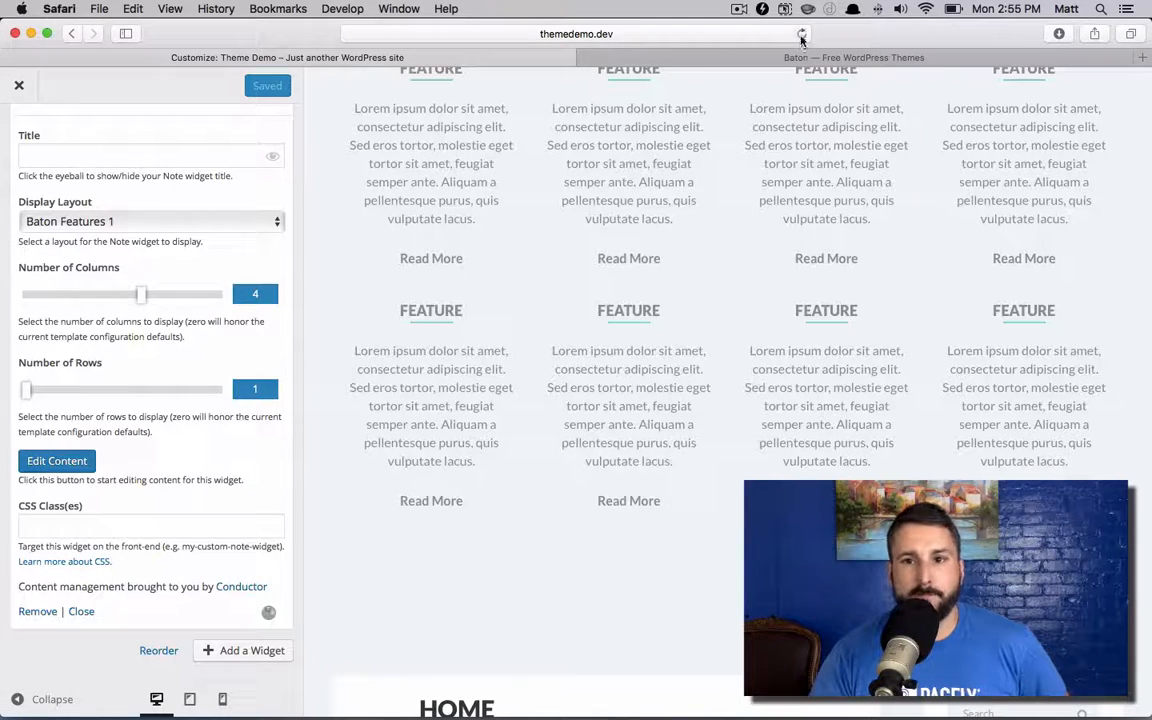
{"action": "left_click", "coordinate": [801, 34]}
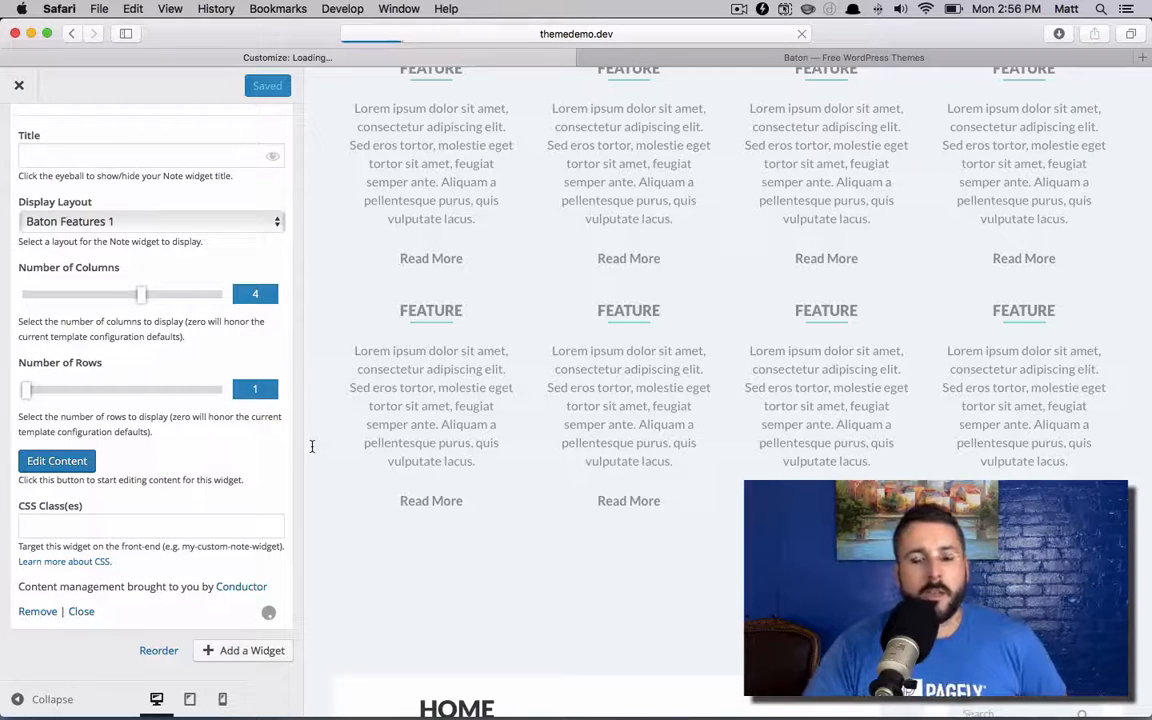
{"action": "left_click", "coordinate": [18, 85]}
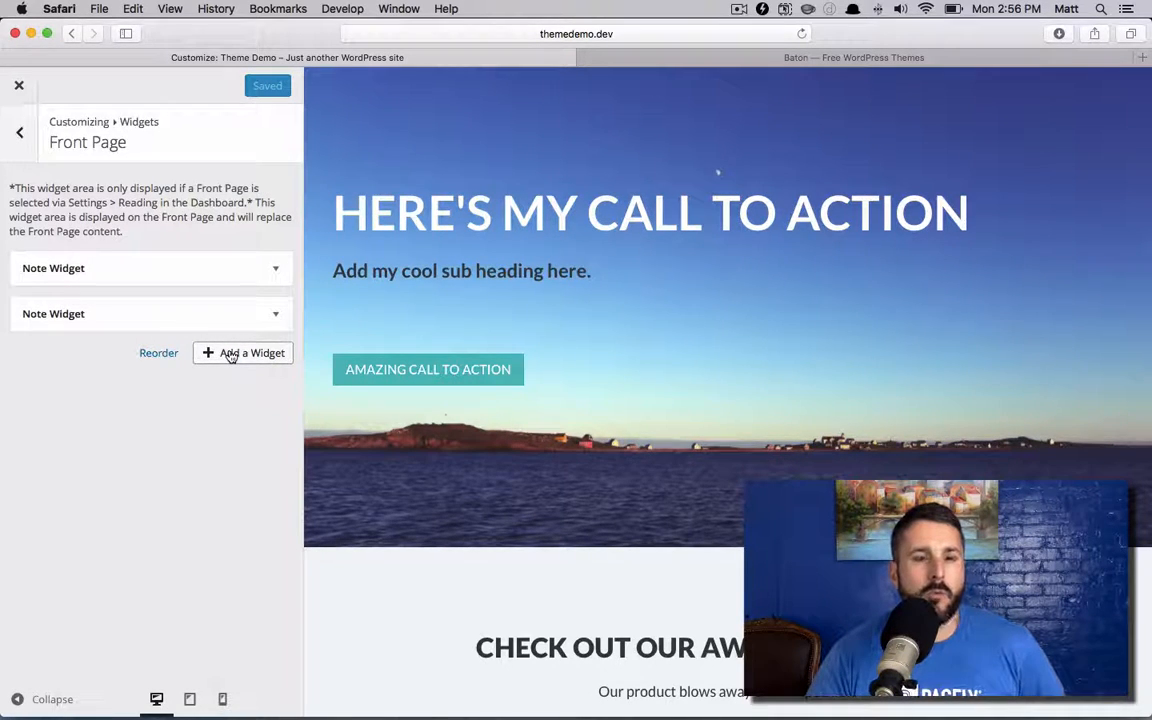
Step: Add a third Note Widget to the front page with the Baton Hero 2 display layout
{"action": "left_click", "coordinate": [243, 353]}
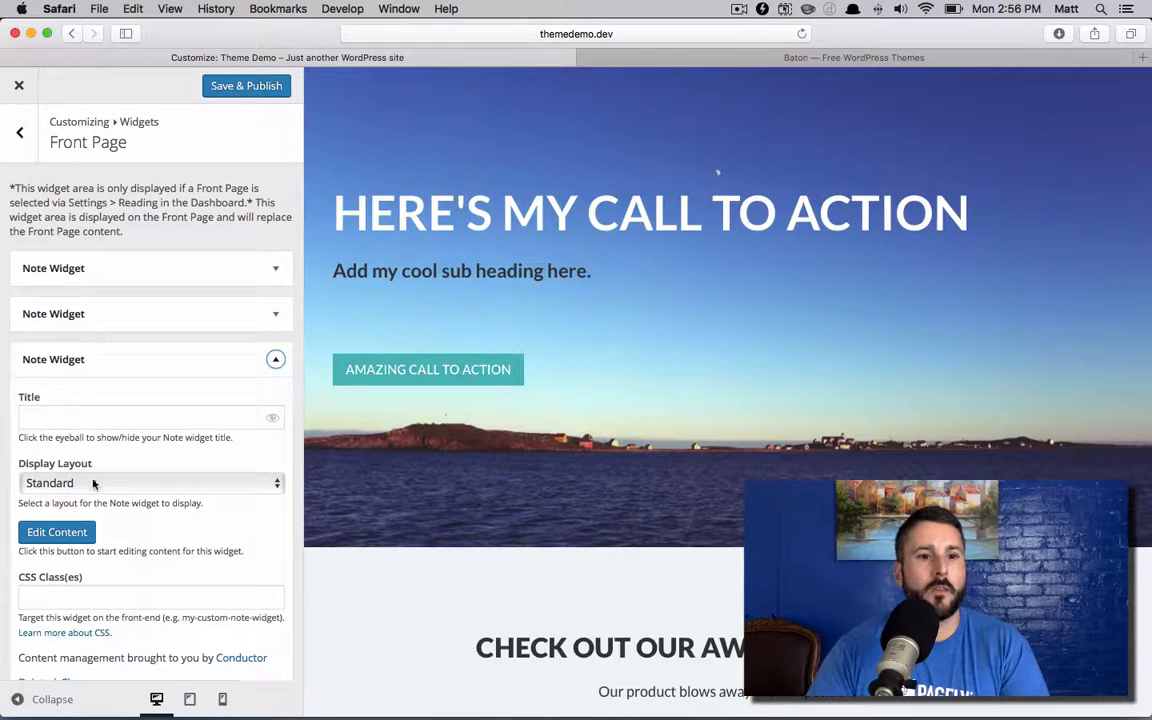
{"action": "left_click", "coordinate": [150, 483]}
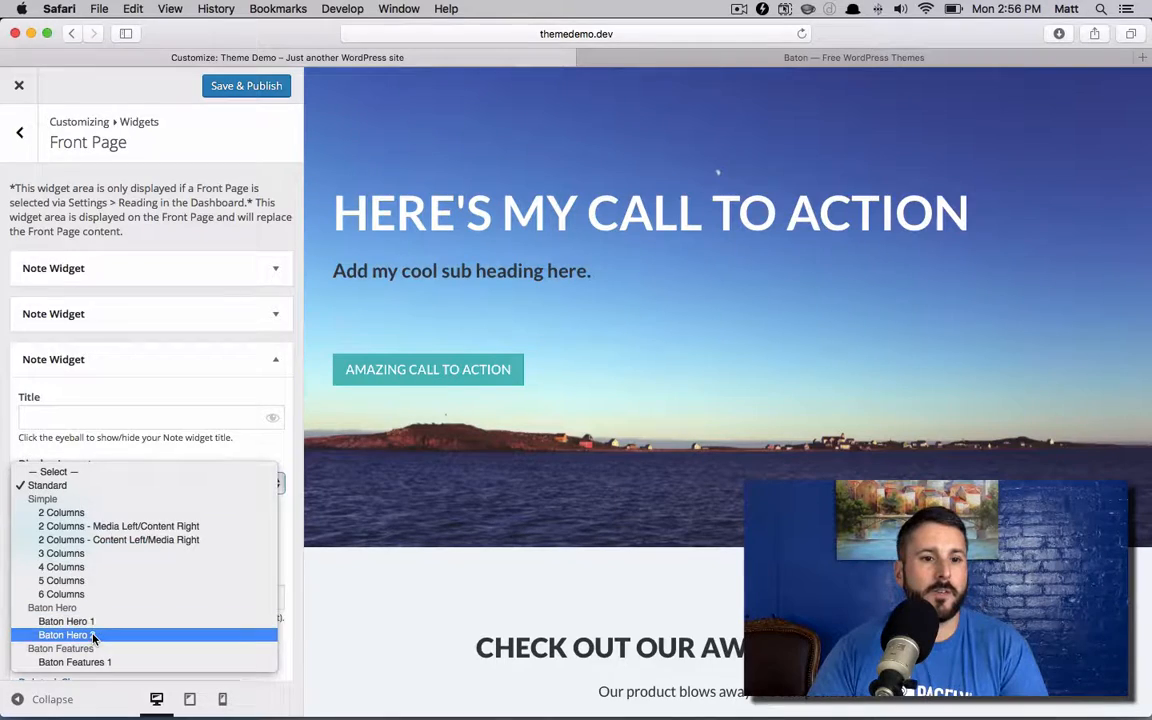
{"action": "left_click", "coordinate": [52, 699]}
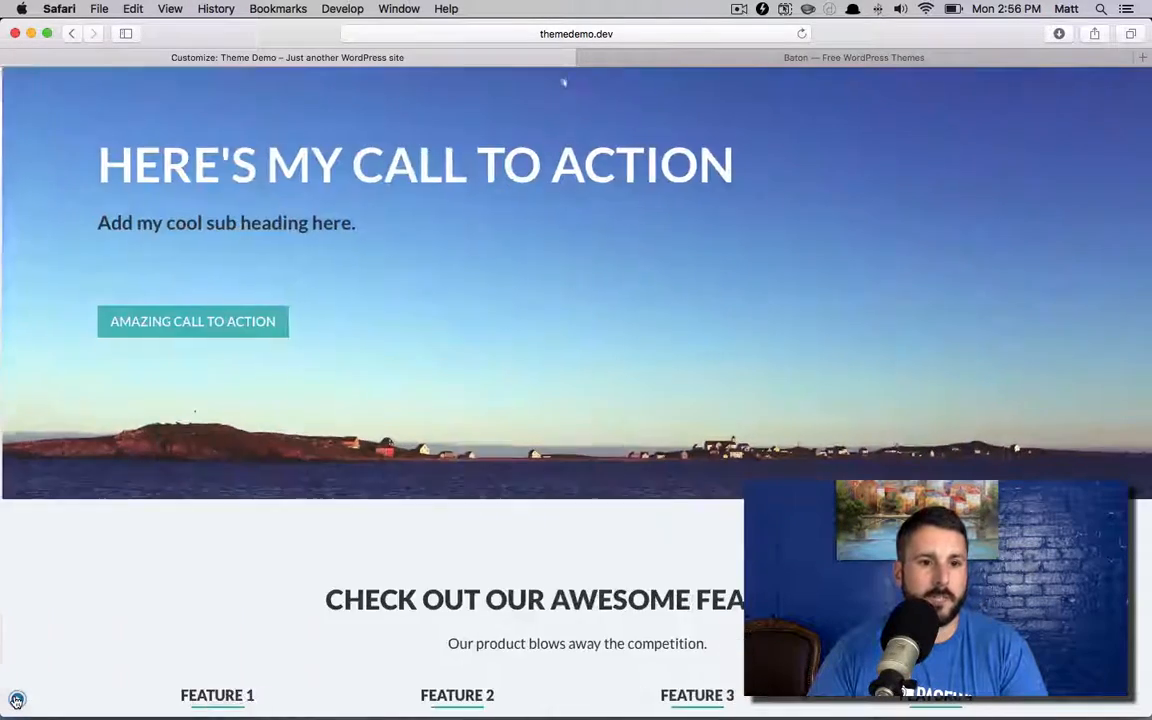
{"action": "scroll", "scroll_direction": "up", "scroll_amount": 3}
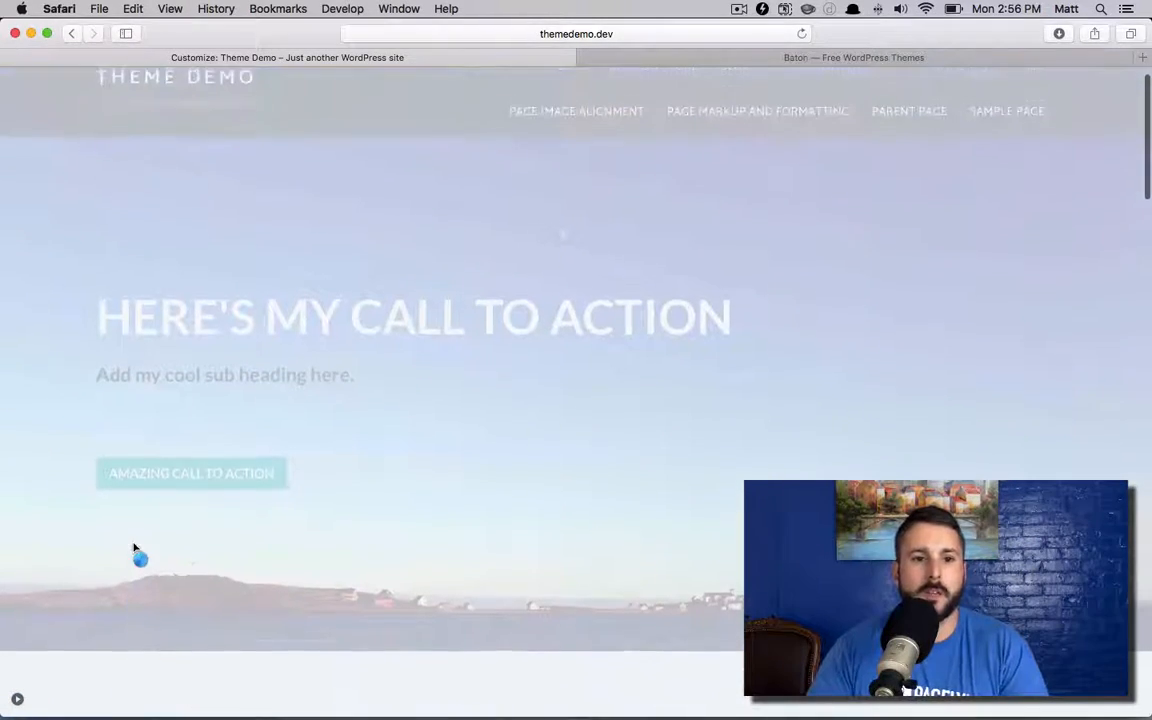
{"action": "scroll", "scroll_direction": "down", "scroll_amount": 3}
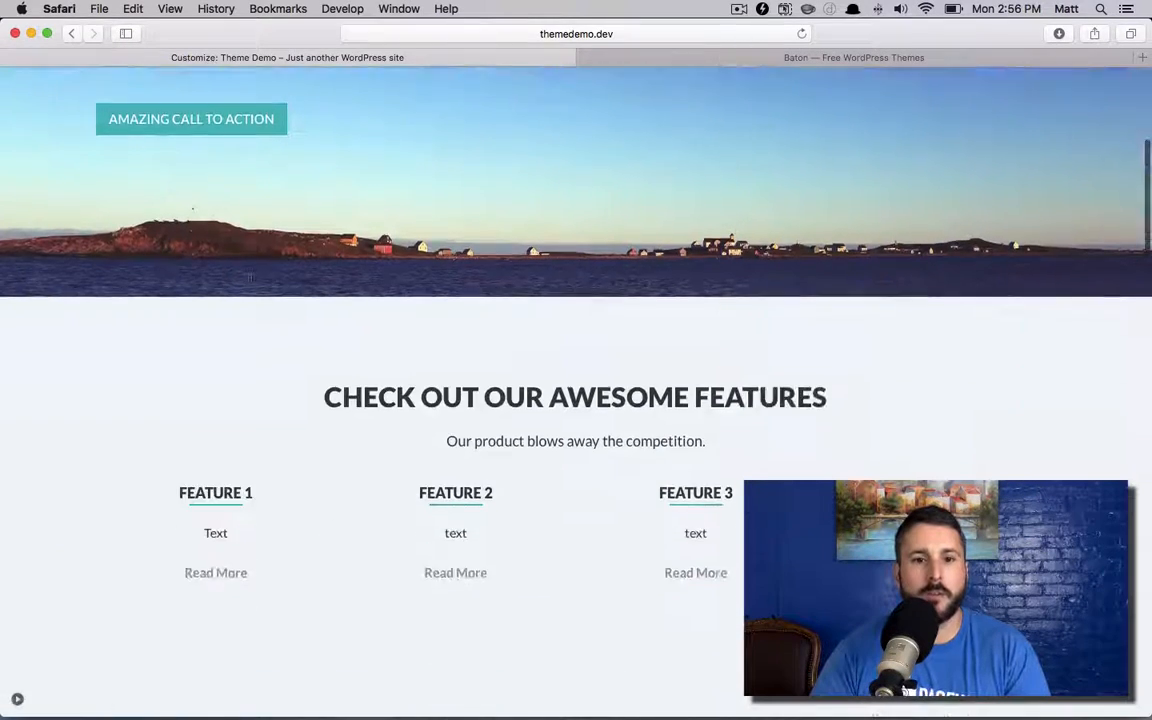
{"action": "scroll", "scroll_direction": "down", "scroll_amount": 3}
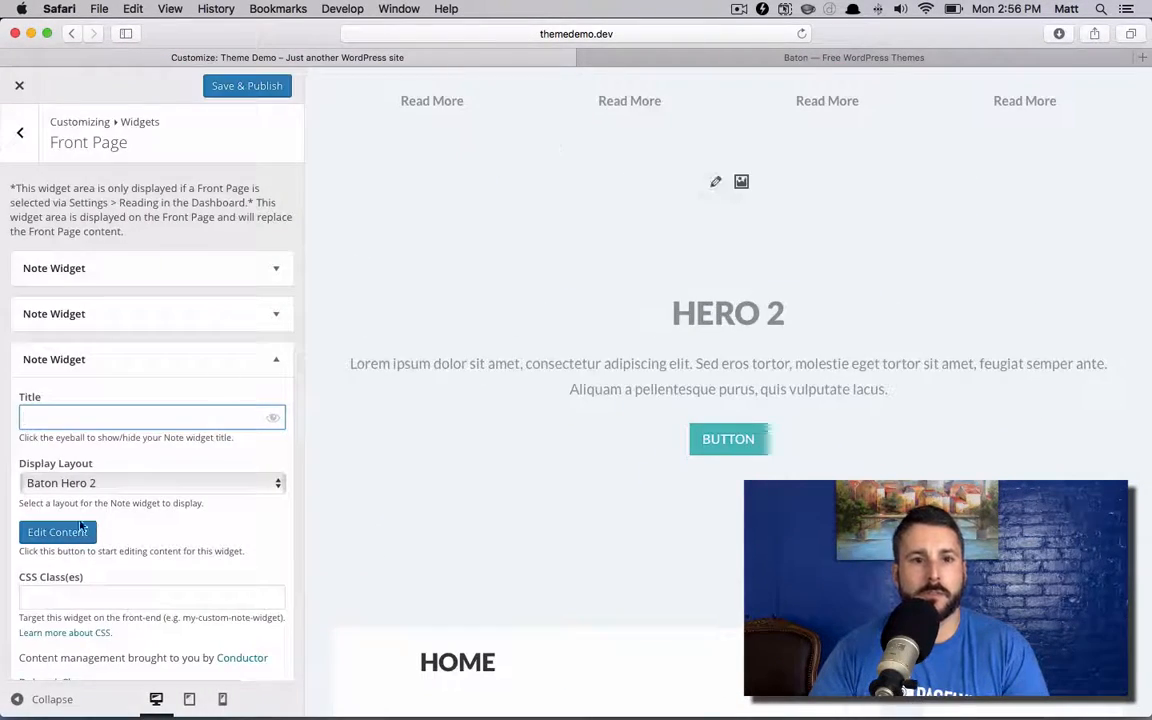
Step: Set the hero background to the beach photo and edit the heading to 'MY HERO'
{"action": "left_click", "coordinate": [741, 181]}
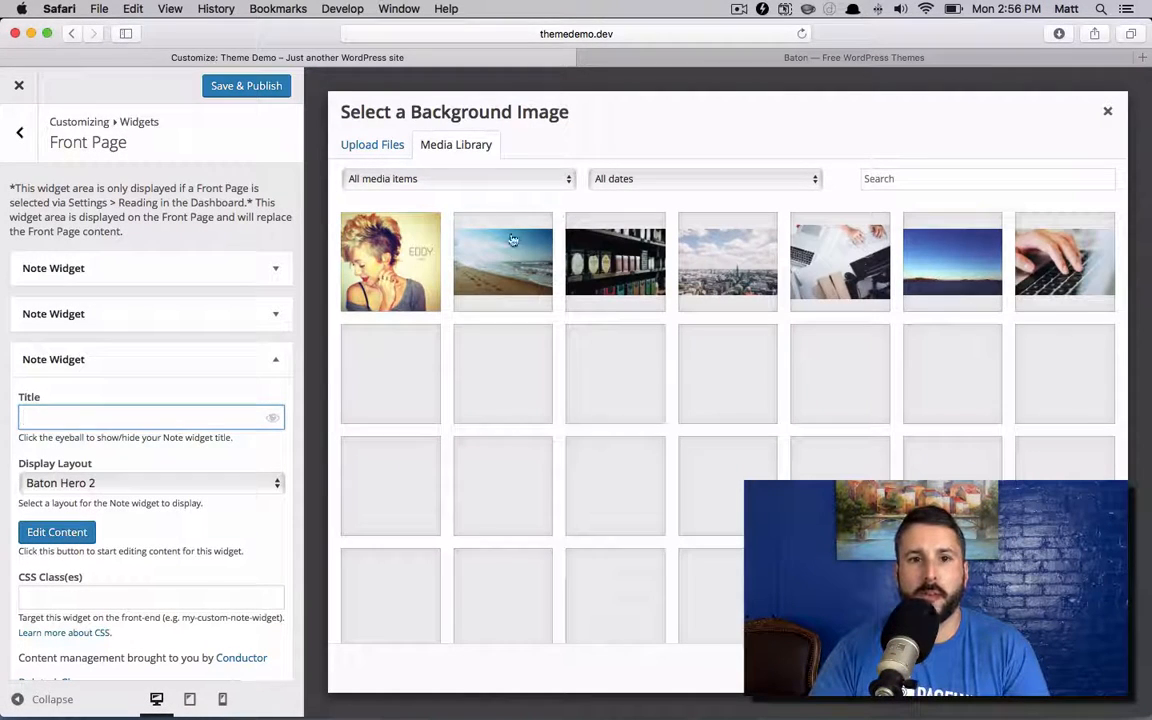
{"action": "left_click", "coordinate": [1107, 111]}
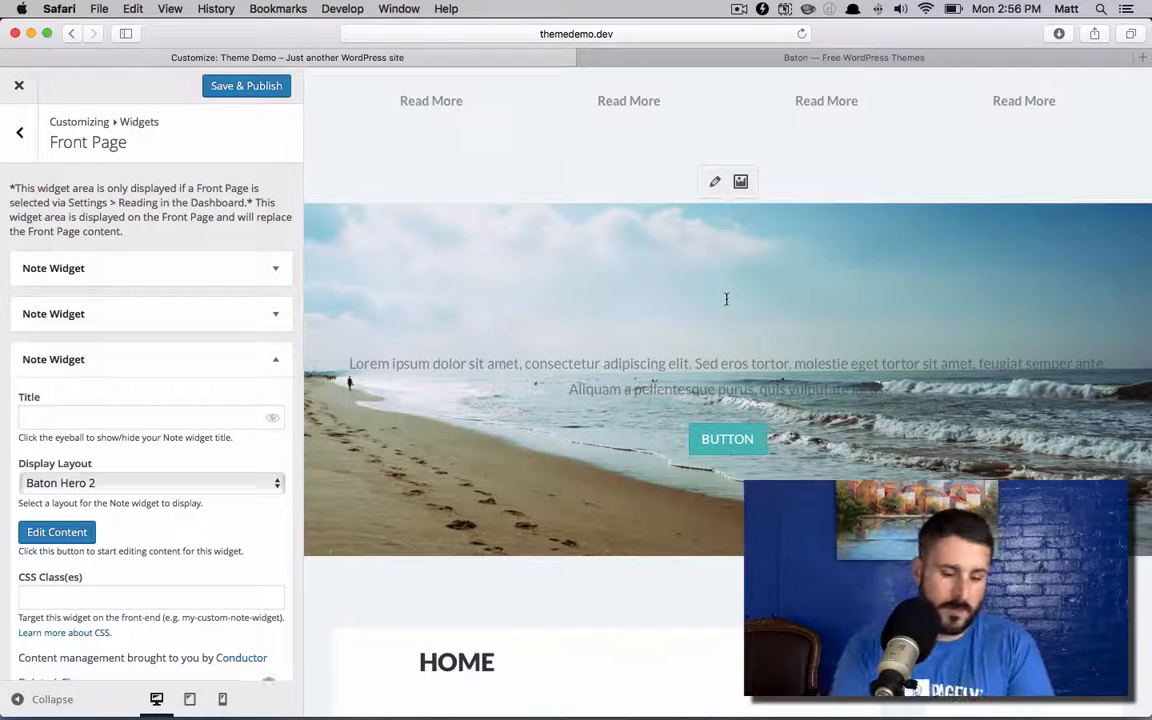
{"action": "type", "text": "MY HERO"}
{"action": "type", "text": "This is a test"}
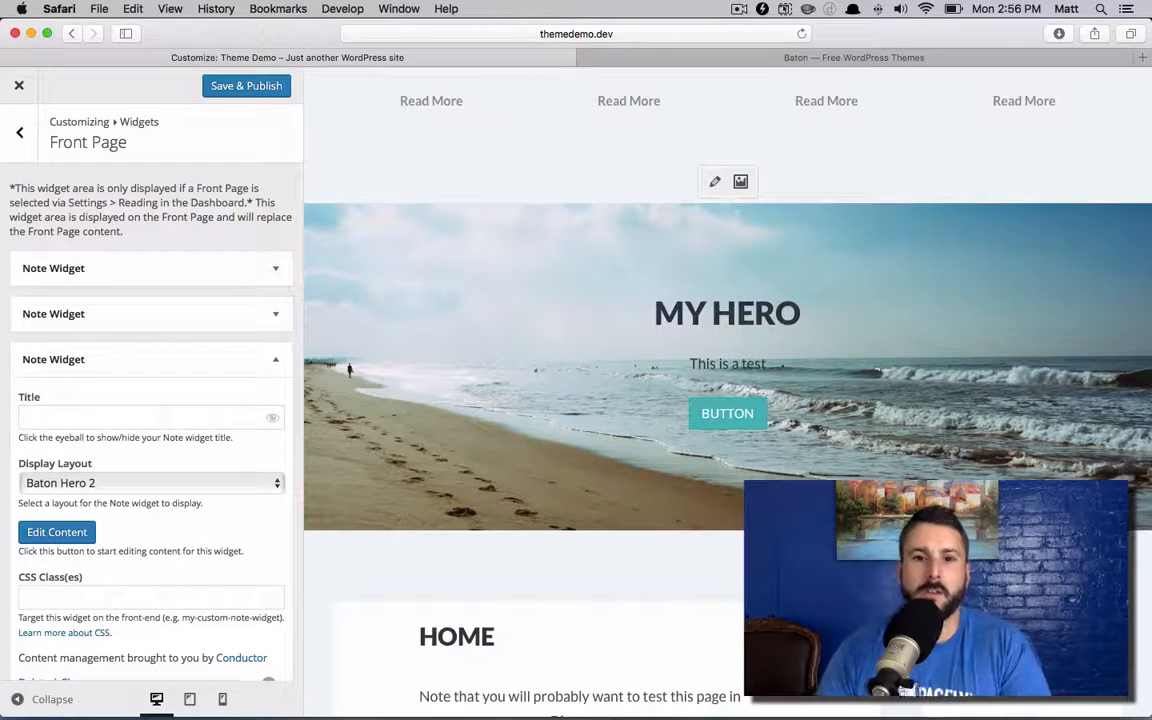
{"action": "left_click", "coordinate": [727, 363]}
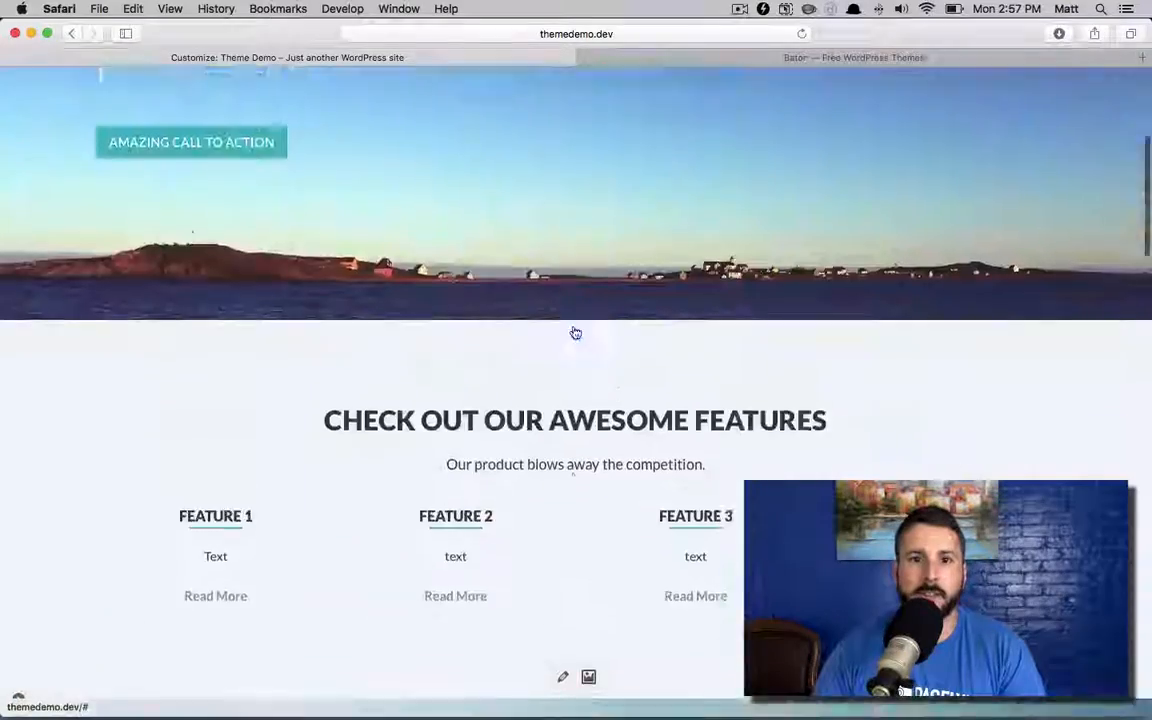
{"action": "scroll", "scroll_direction": "up", "scroll_amount": 3}
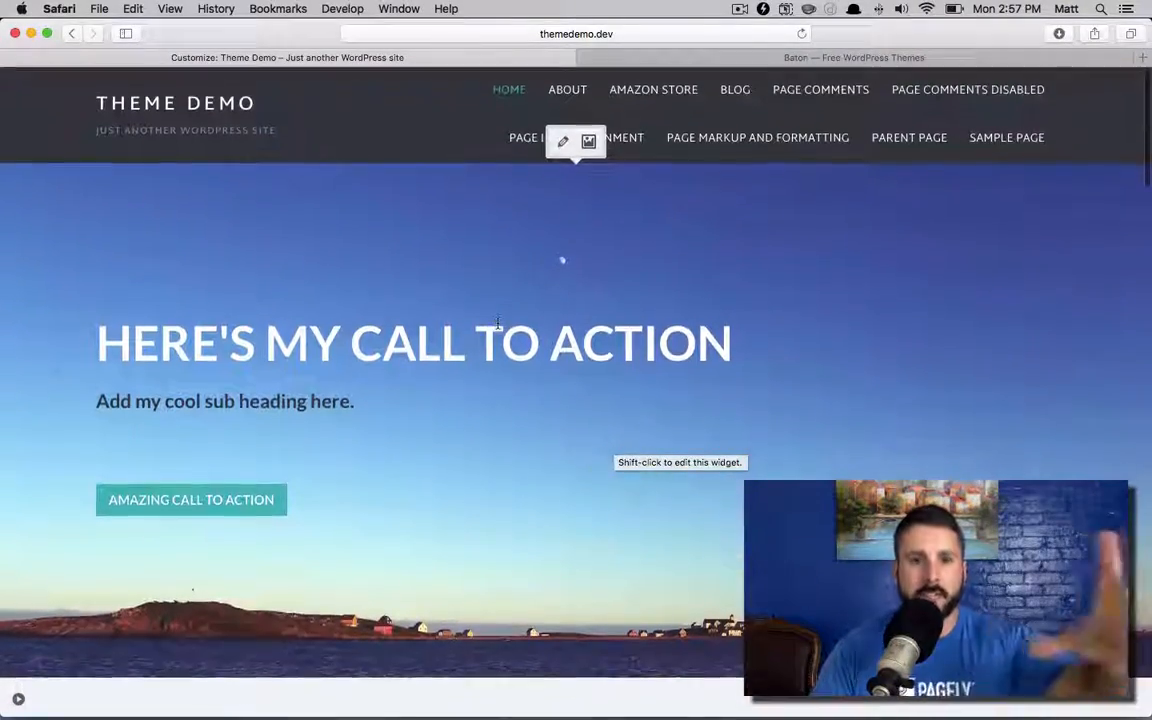
{"action": "scroll", "scroll_direction": "down", "scroll_amount": 3}
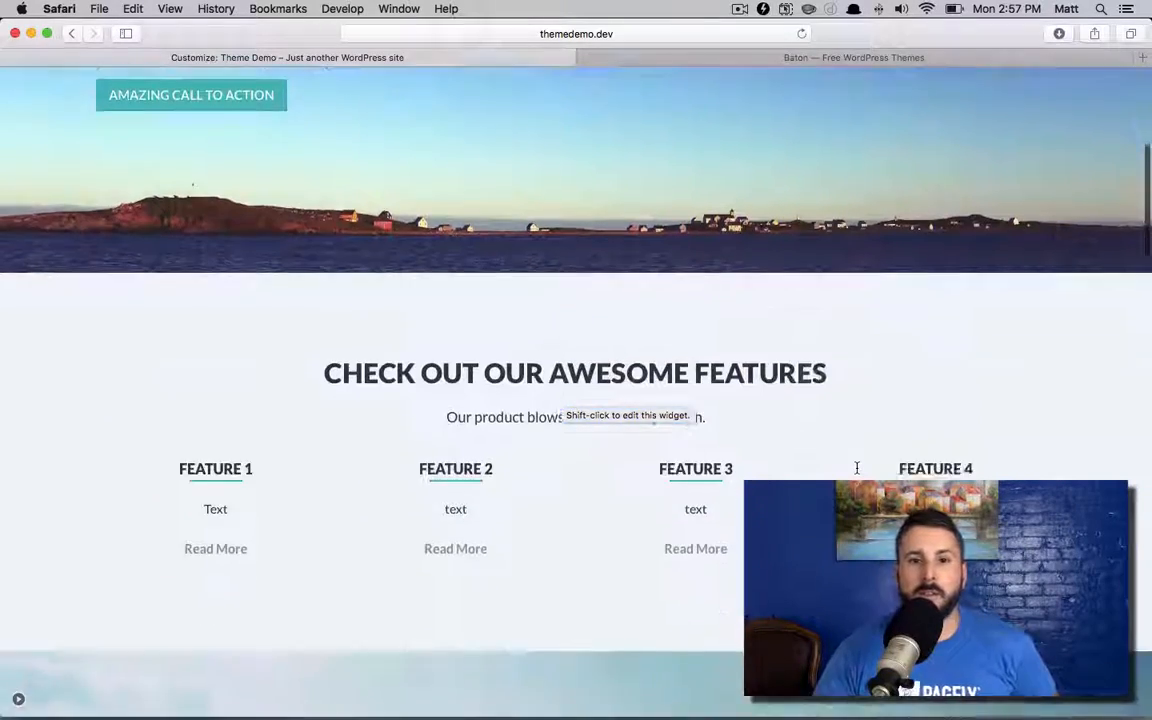
{"action": "scroll", "scroll_direction": "down", "scroll_amount": 3}
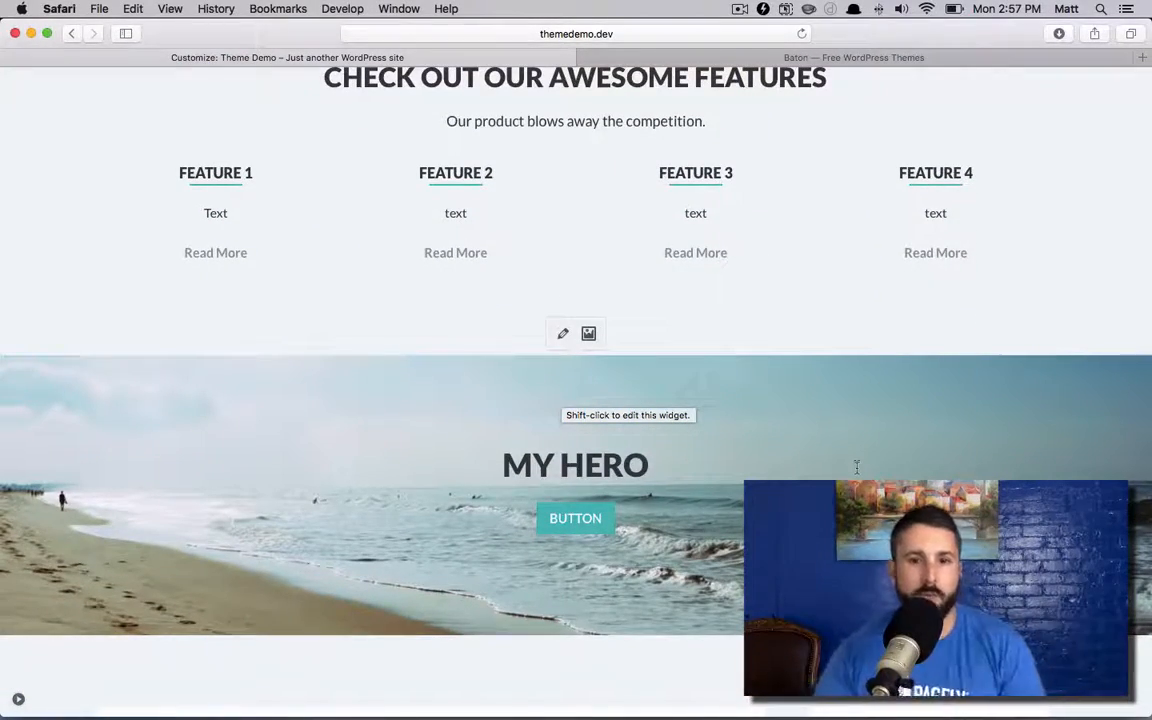
{"action": "scroll", "scroll_direction": "up", "scroll_amount": 3}
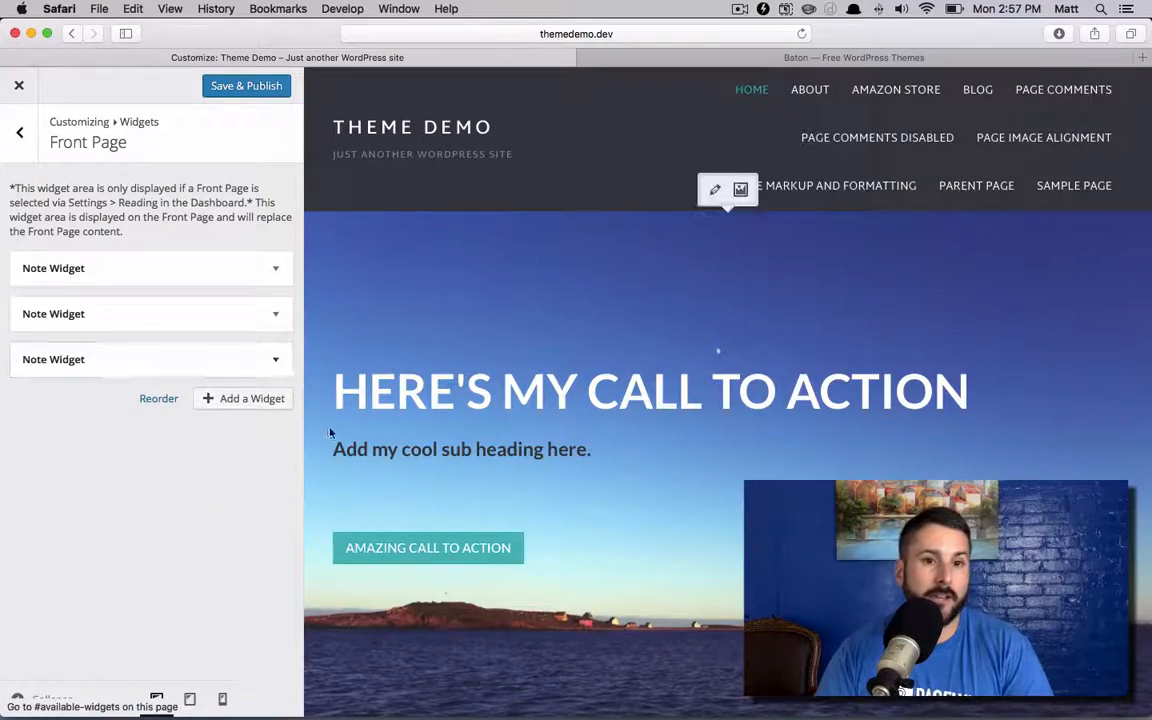
{"action": "scroll", "scroll_direction": "down", "scroll_amount": 3}
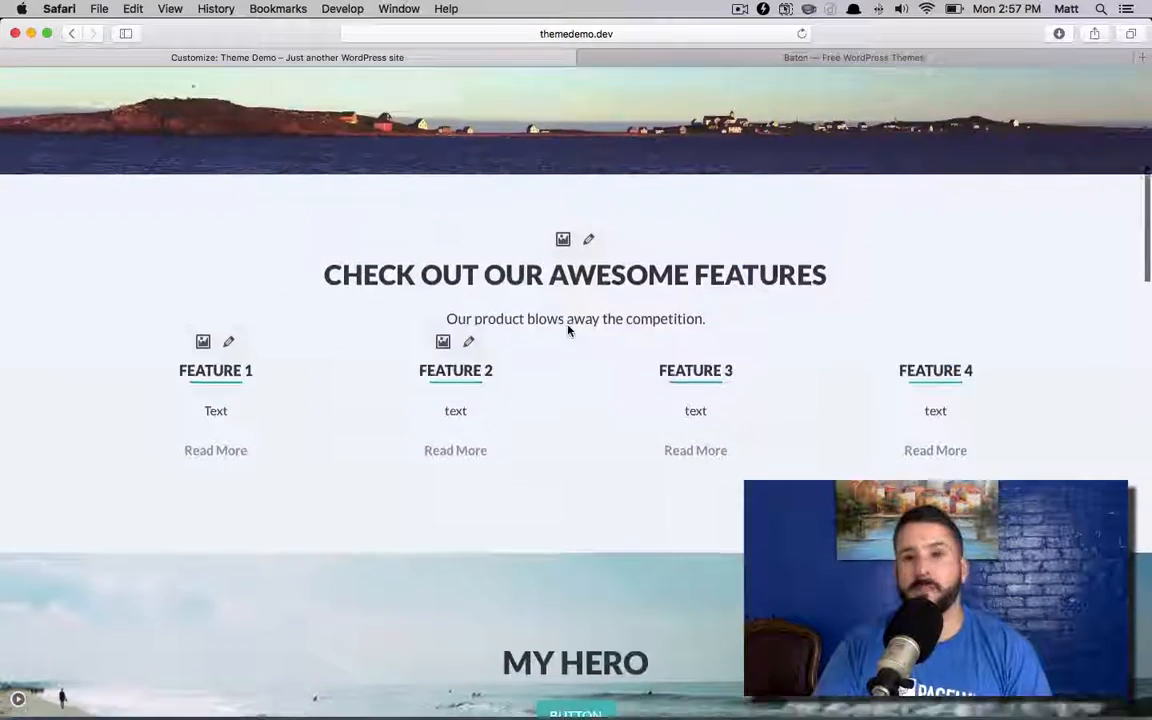
{"action": "scroll", "scroll_direction": "up", "scroll_amount": 3}
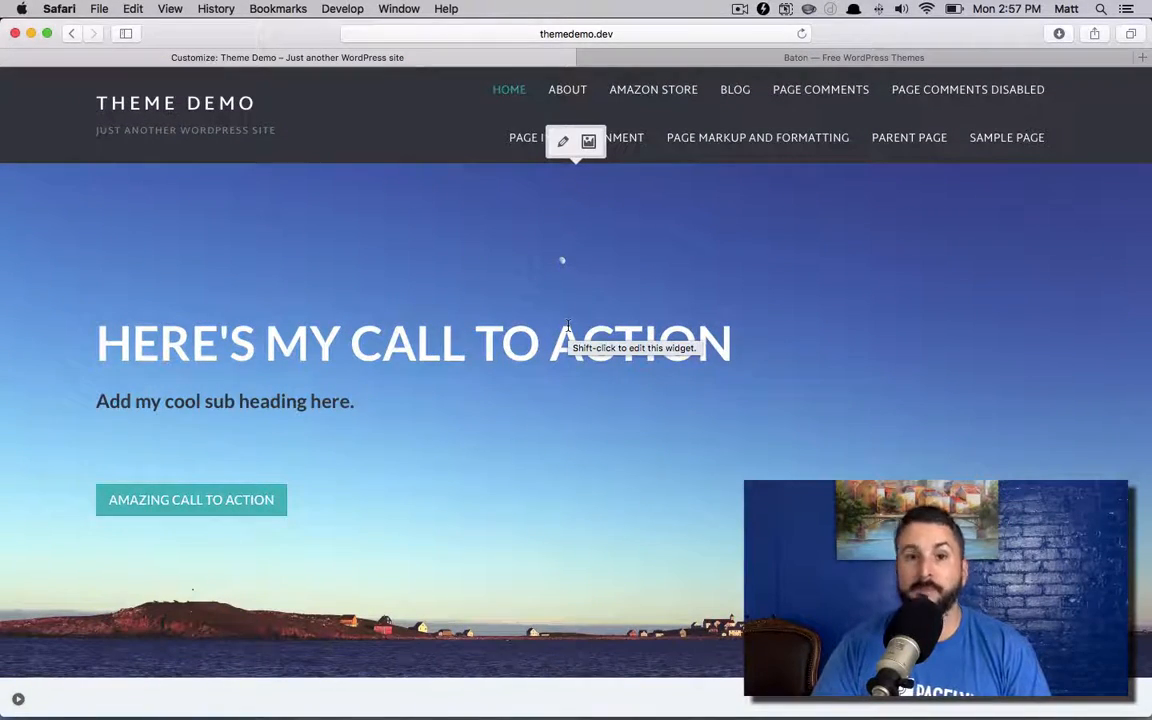